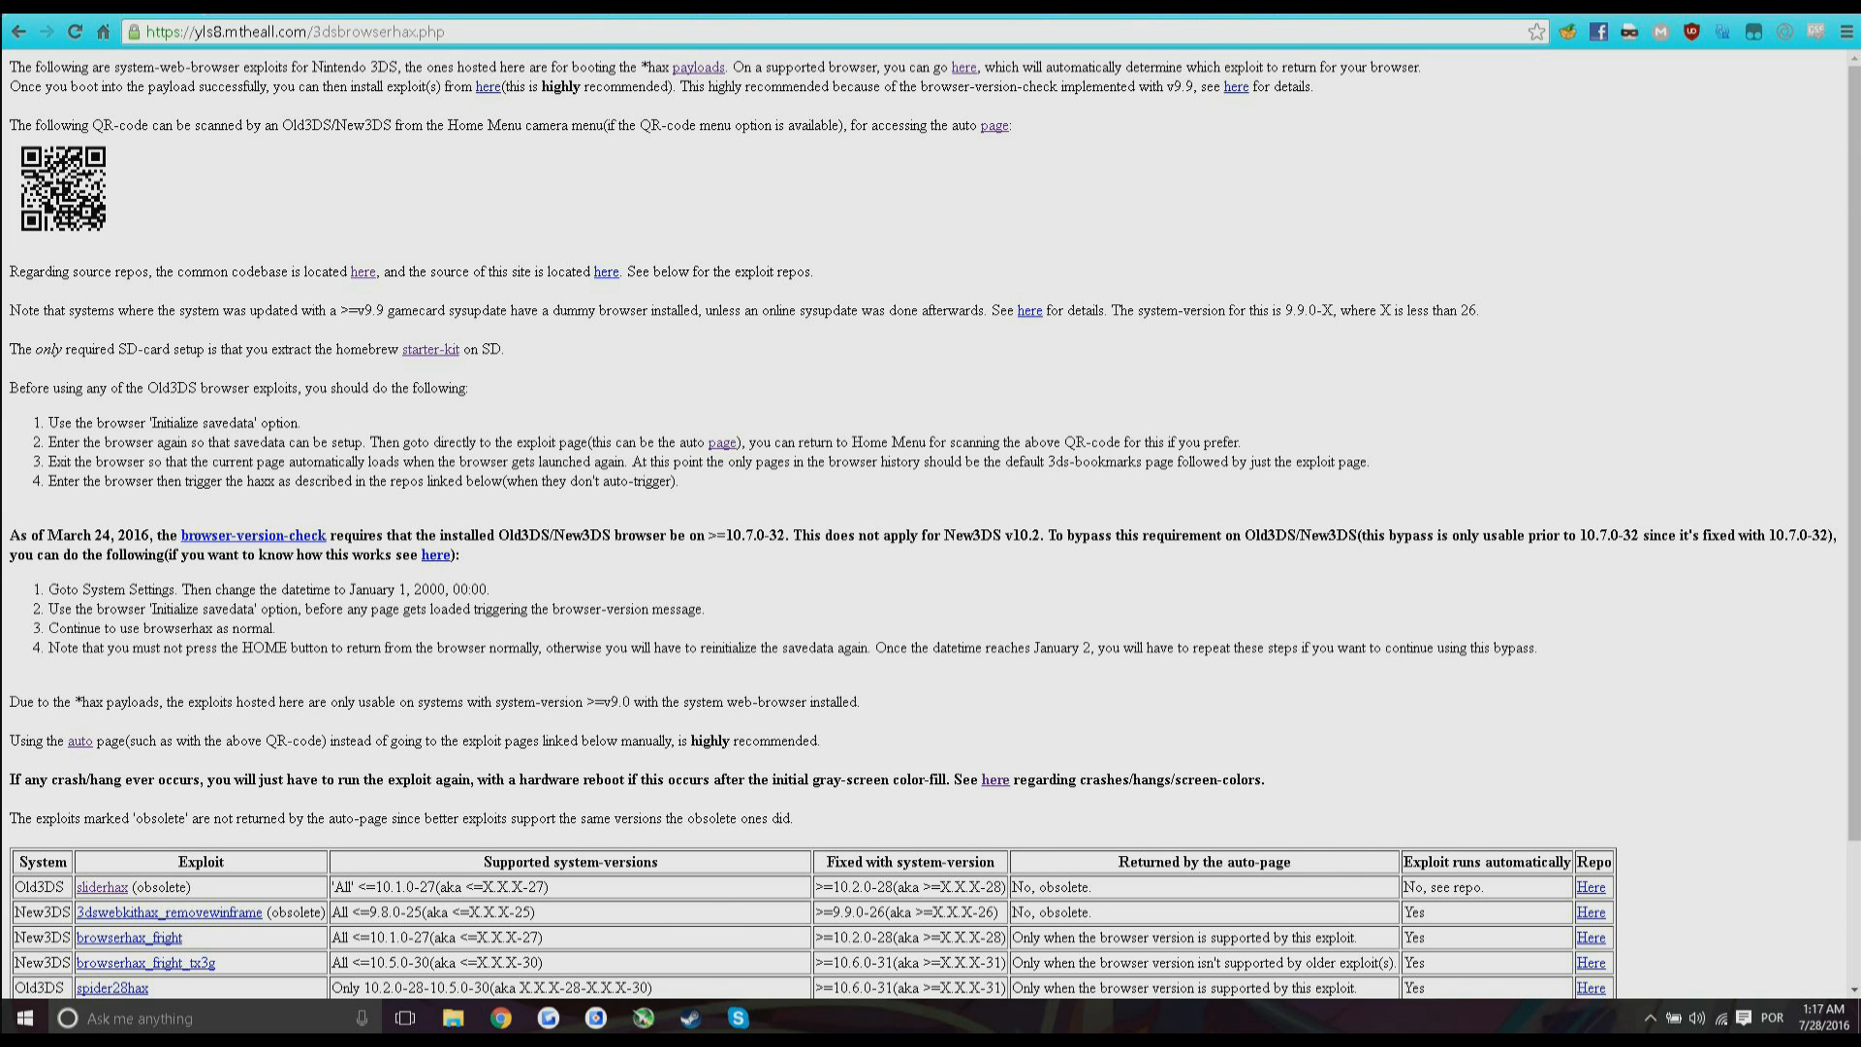
Scroll to 'Preparing your SD card' and download the homebrew starter kit (starter.zip).
scroll("down", 3)
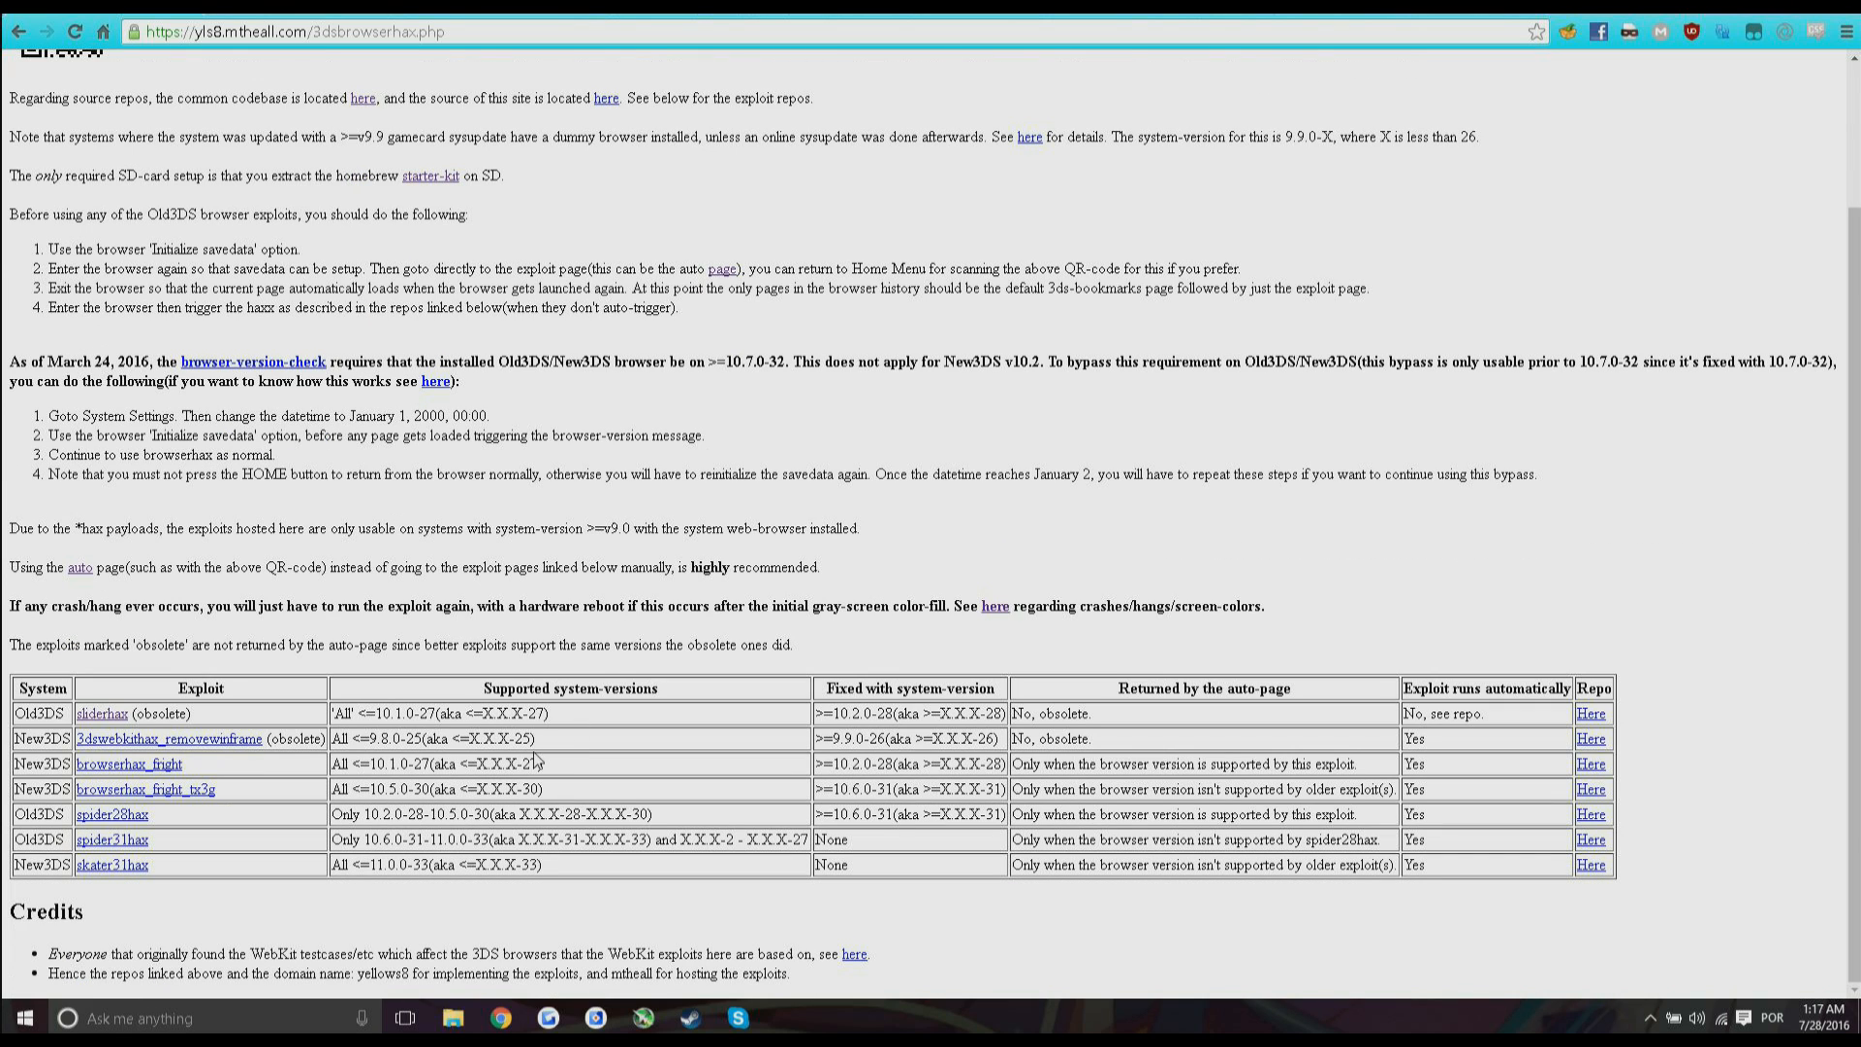
mouse_move(306, 825)
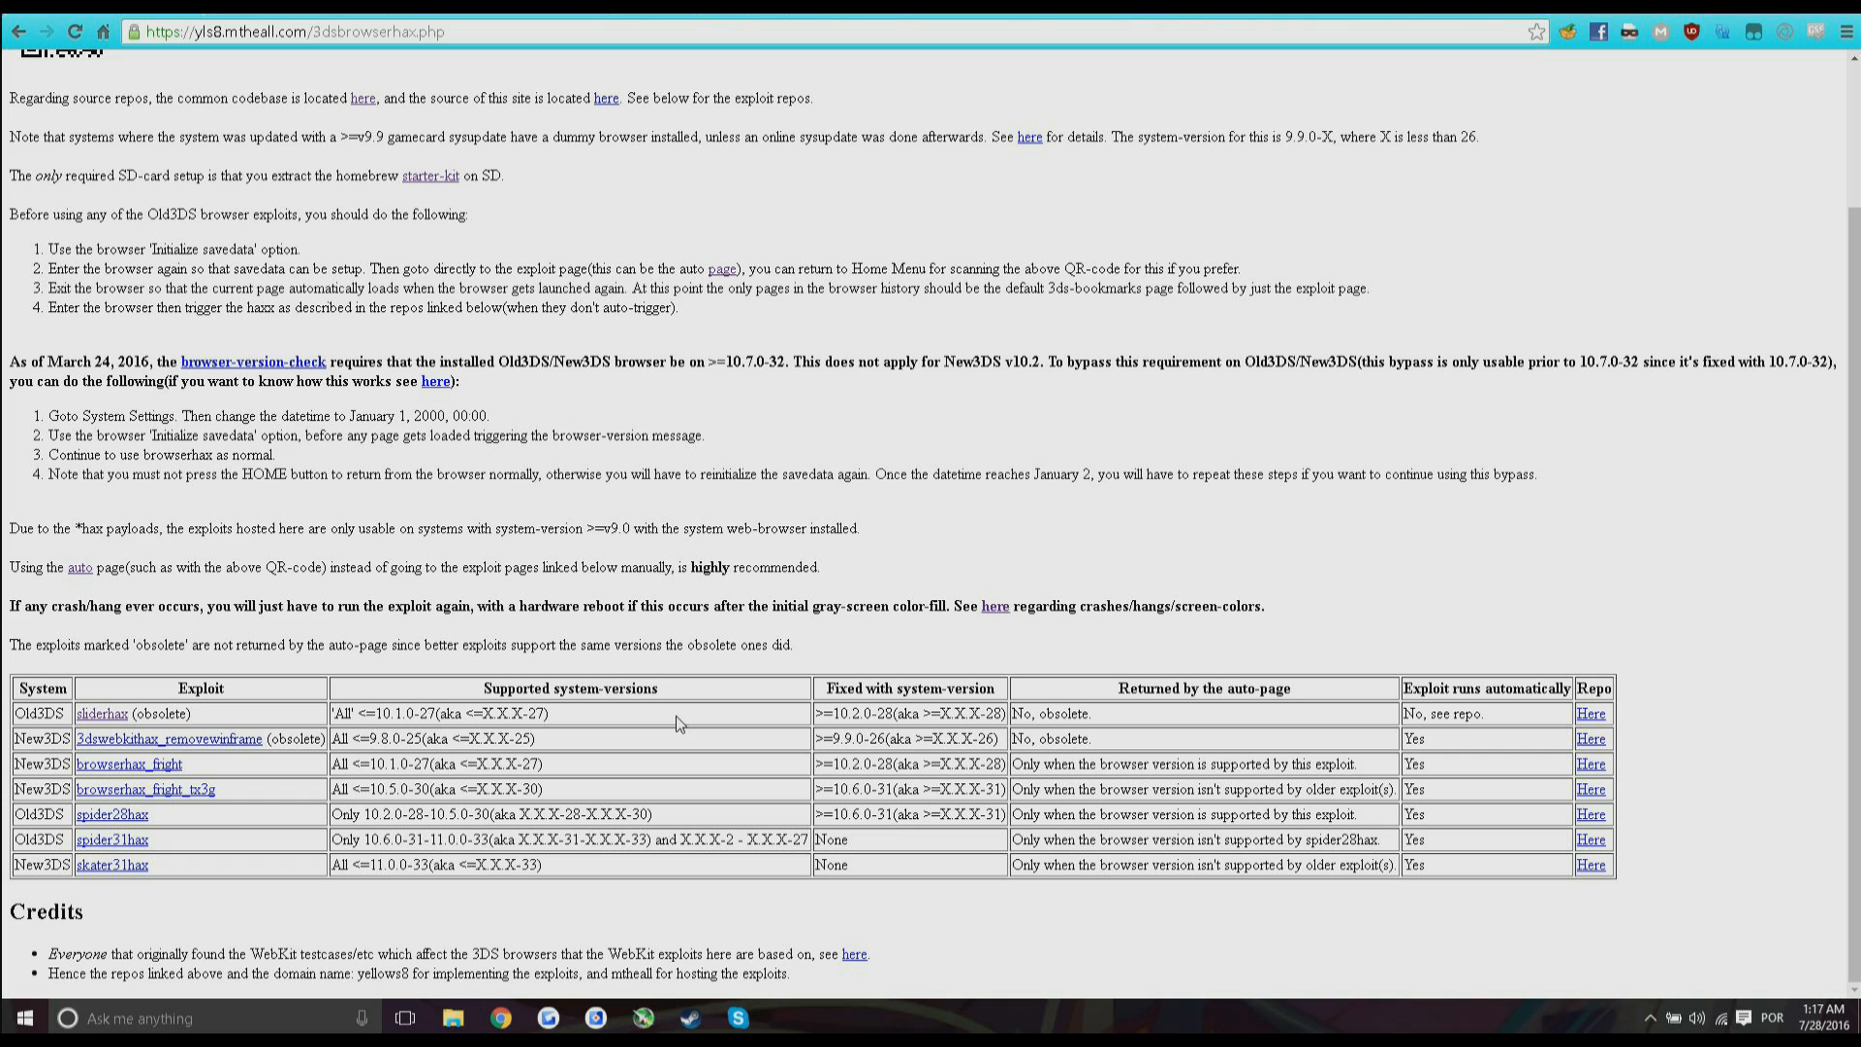
mouse_move(117, 806)
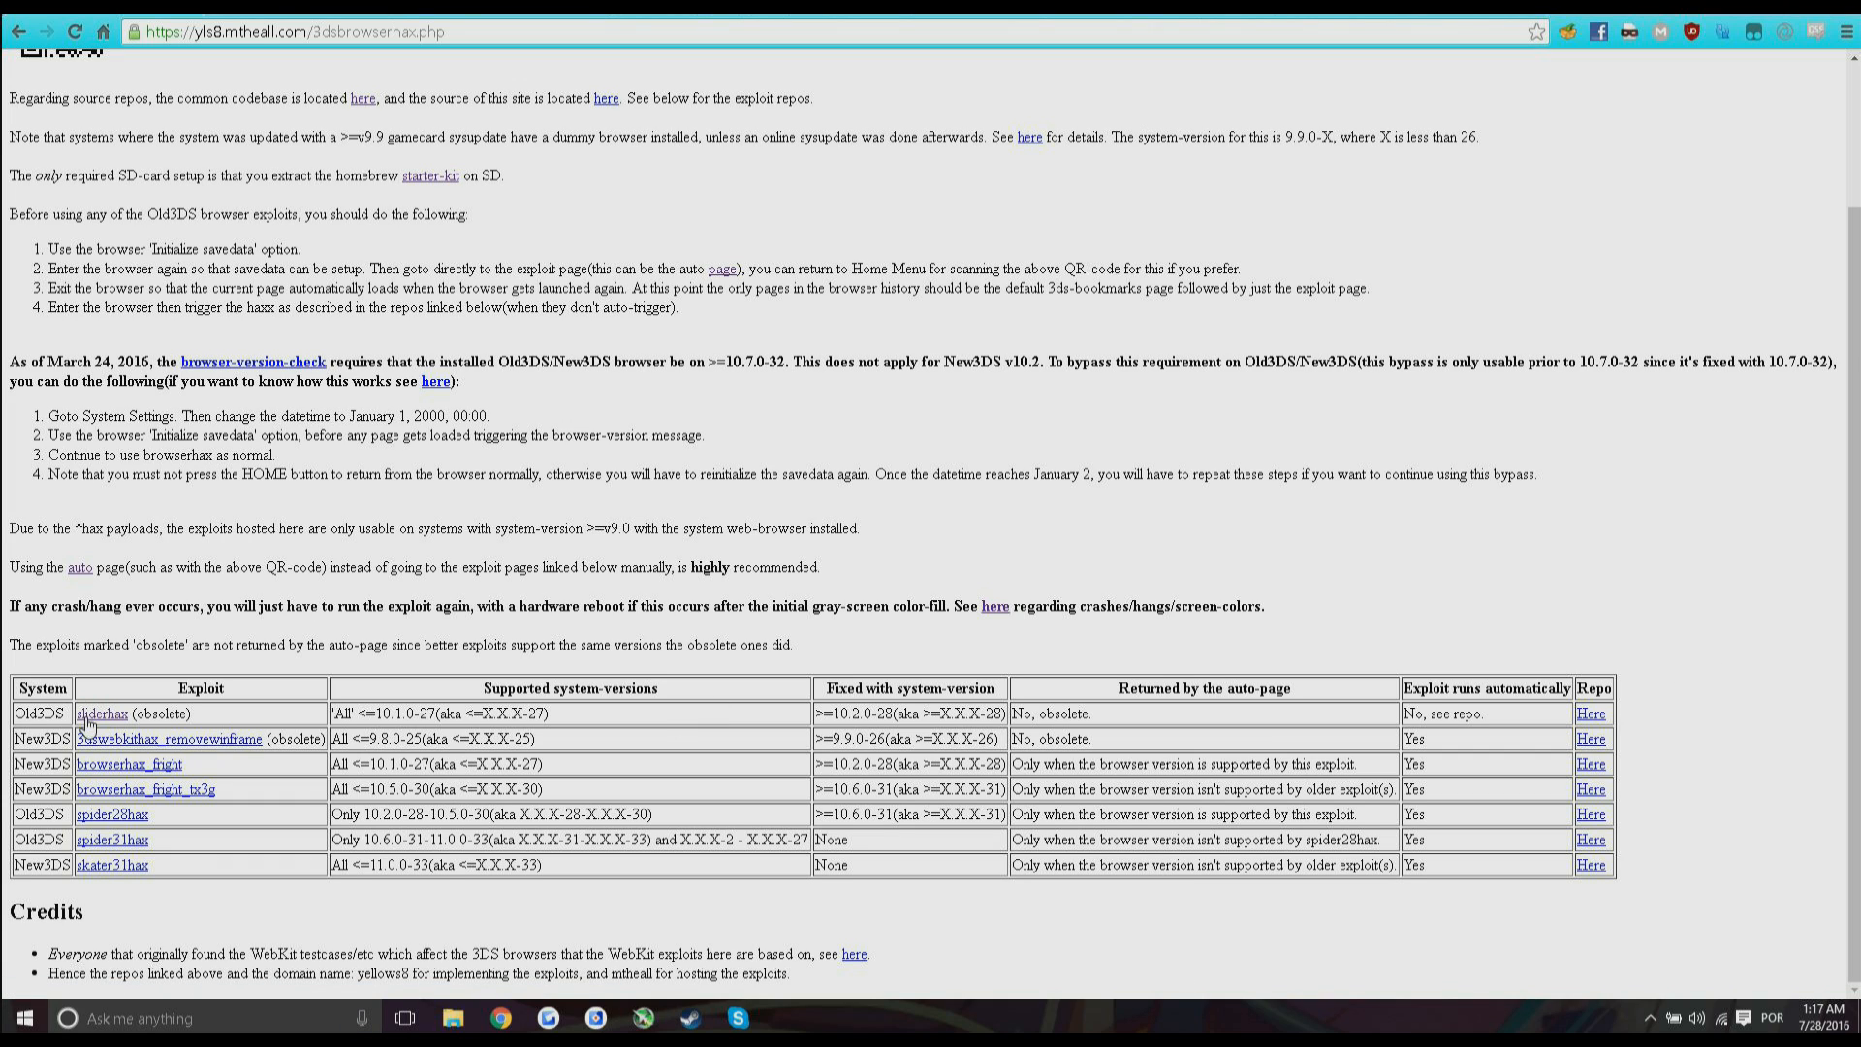
mouse_move(113, 840)
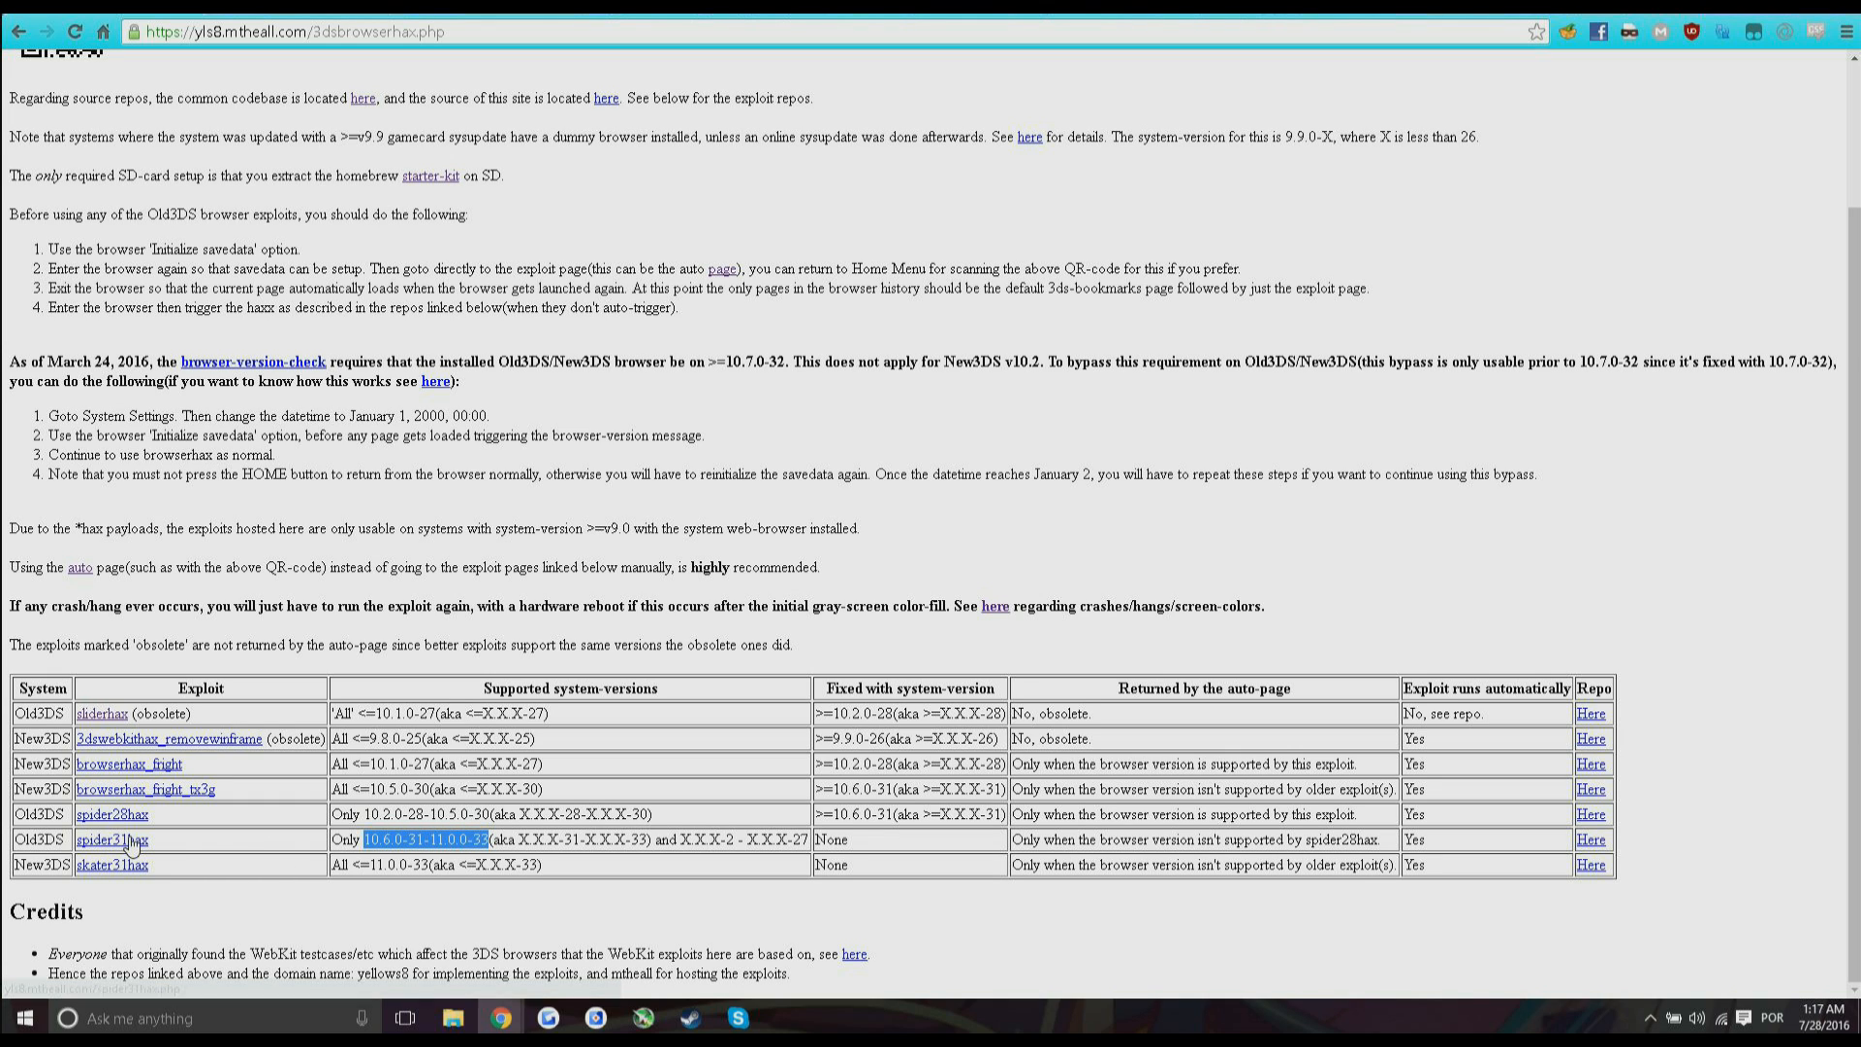
mouse_move(139, 878)
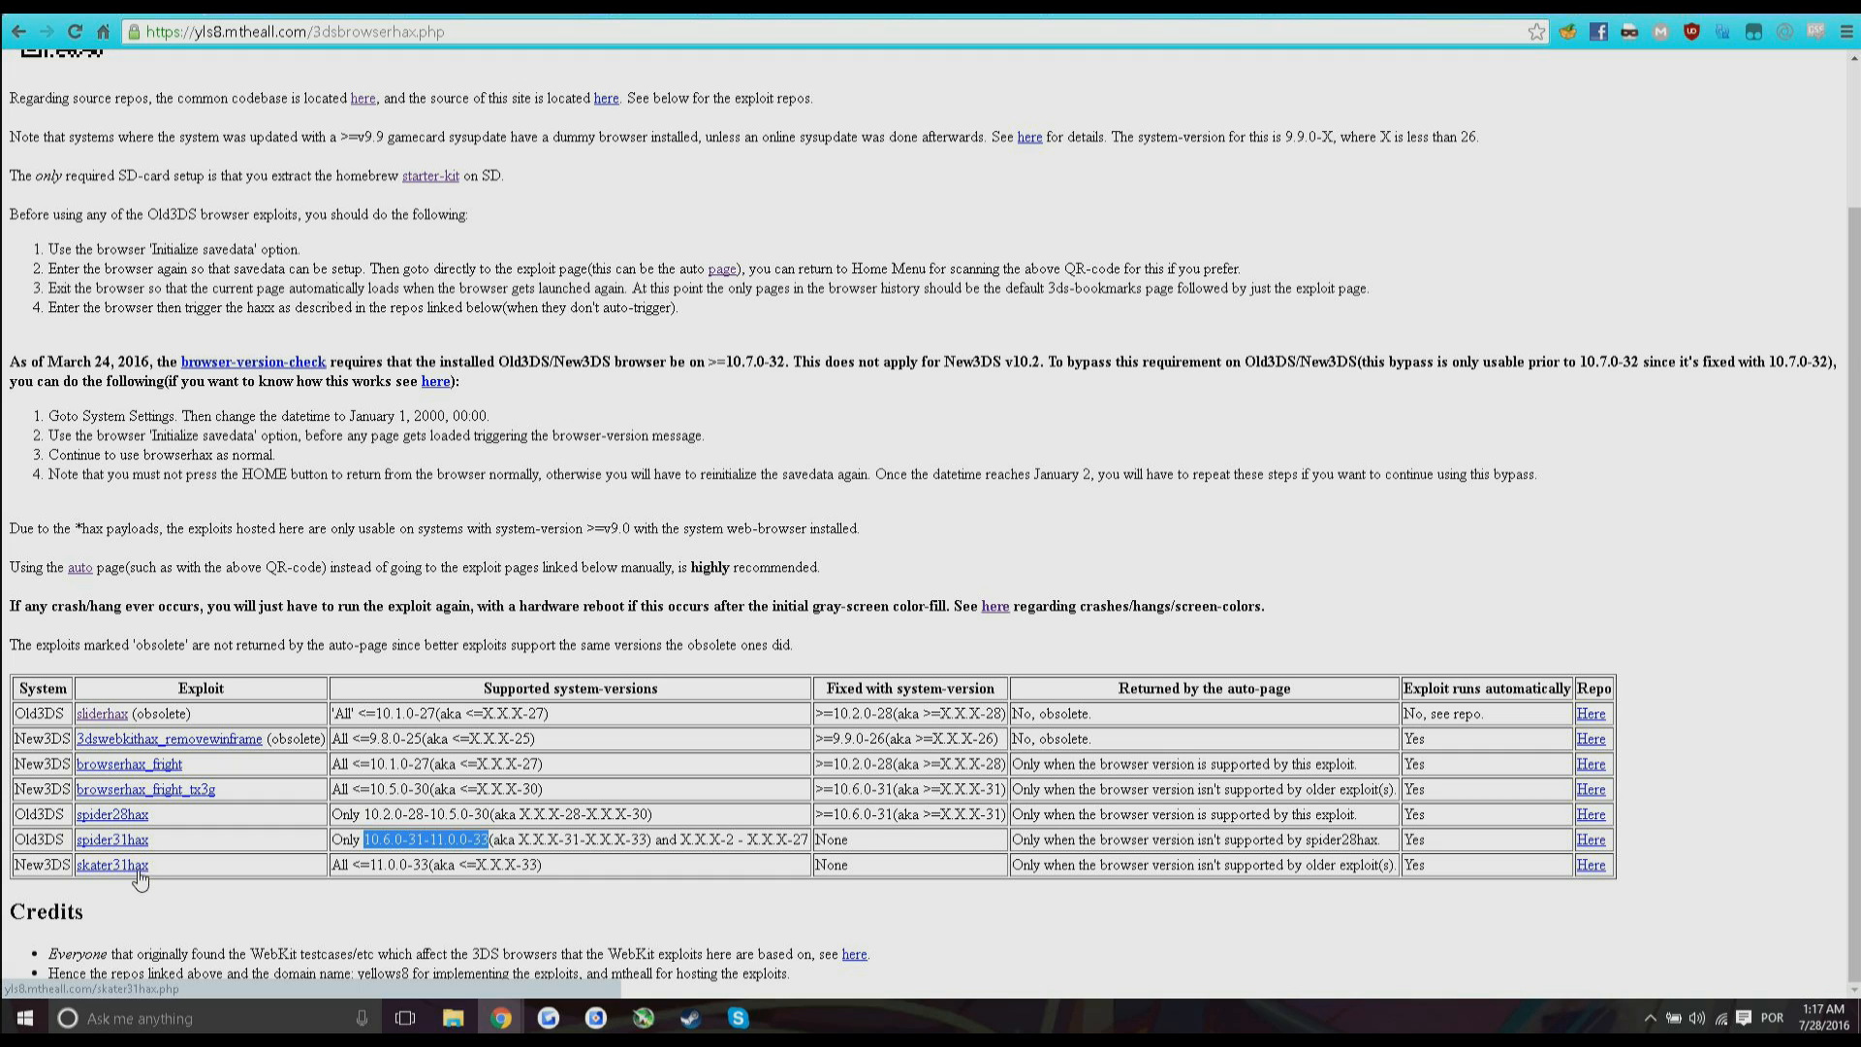
mouse_move(110, 880)
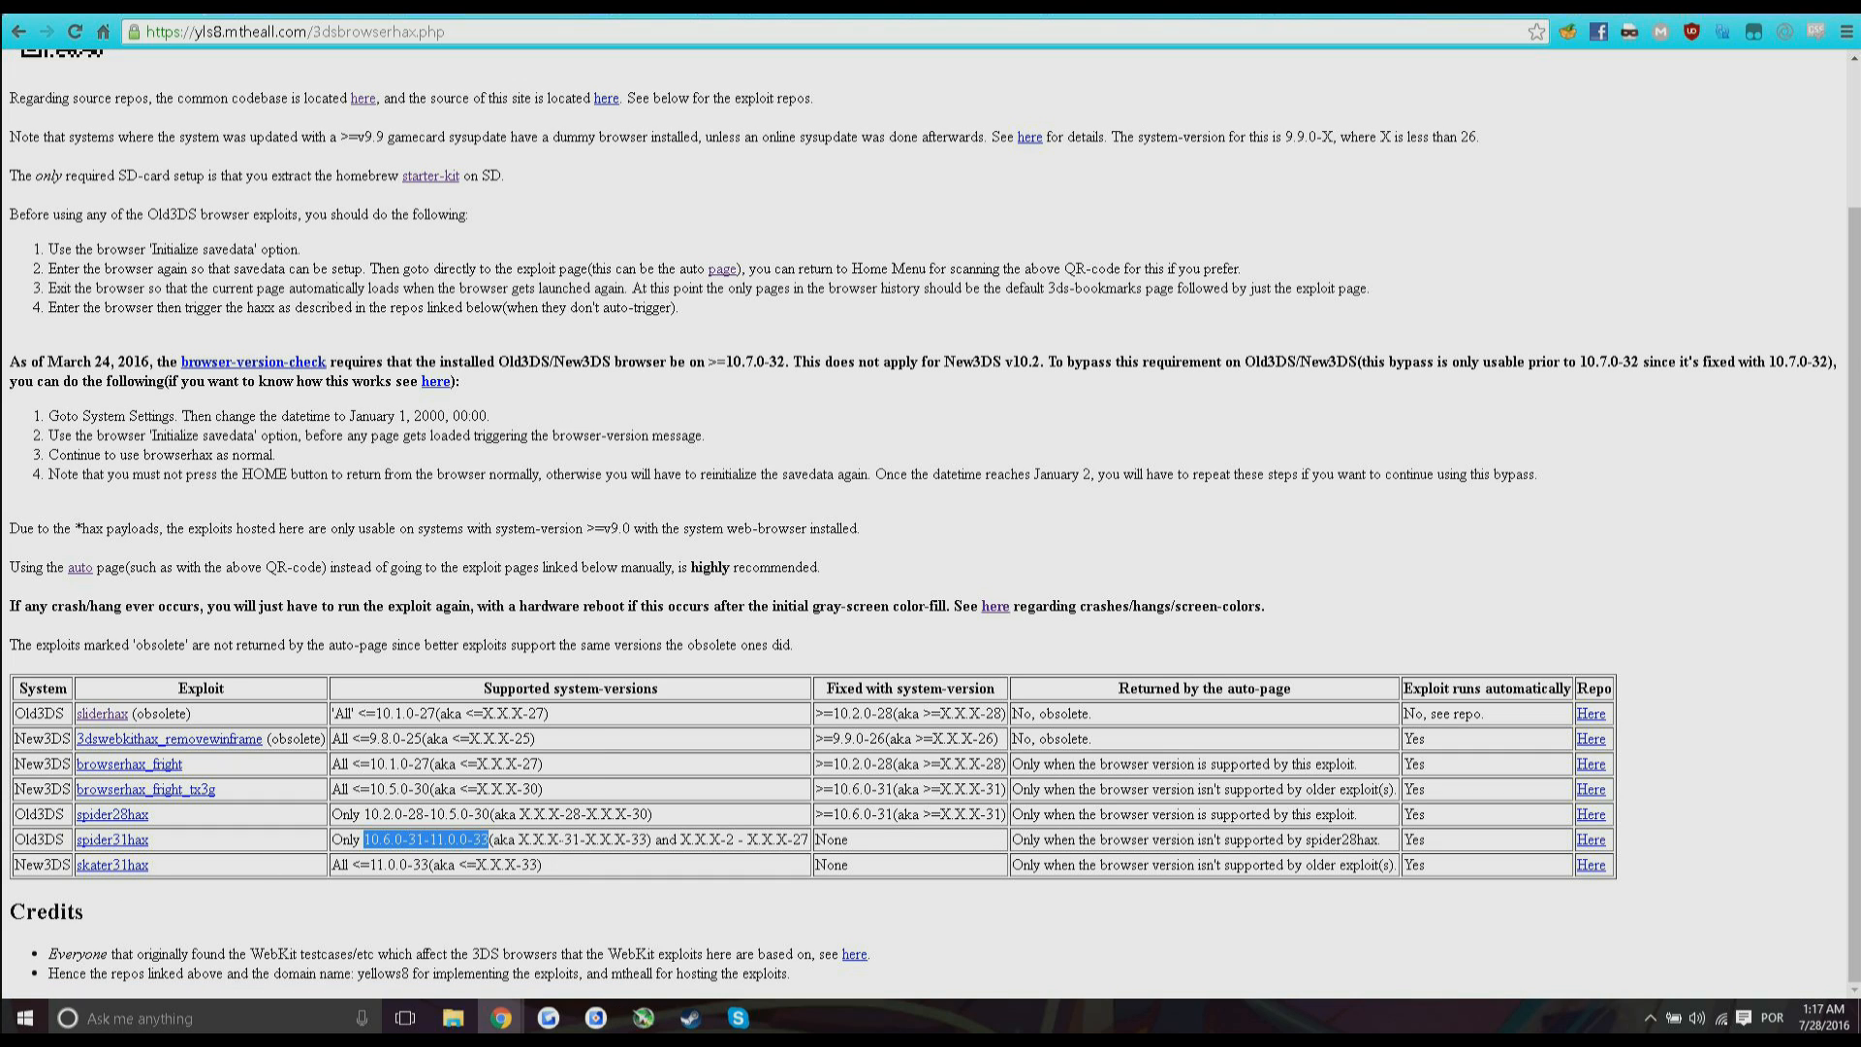
mouse_move(1276, 454)
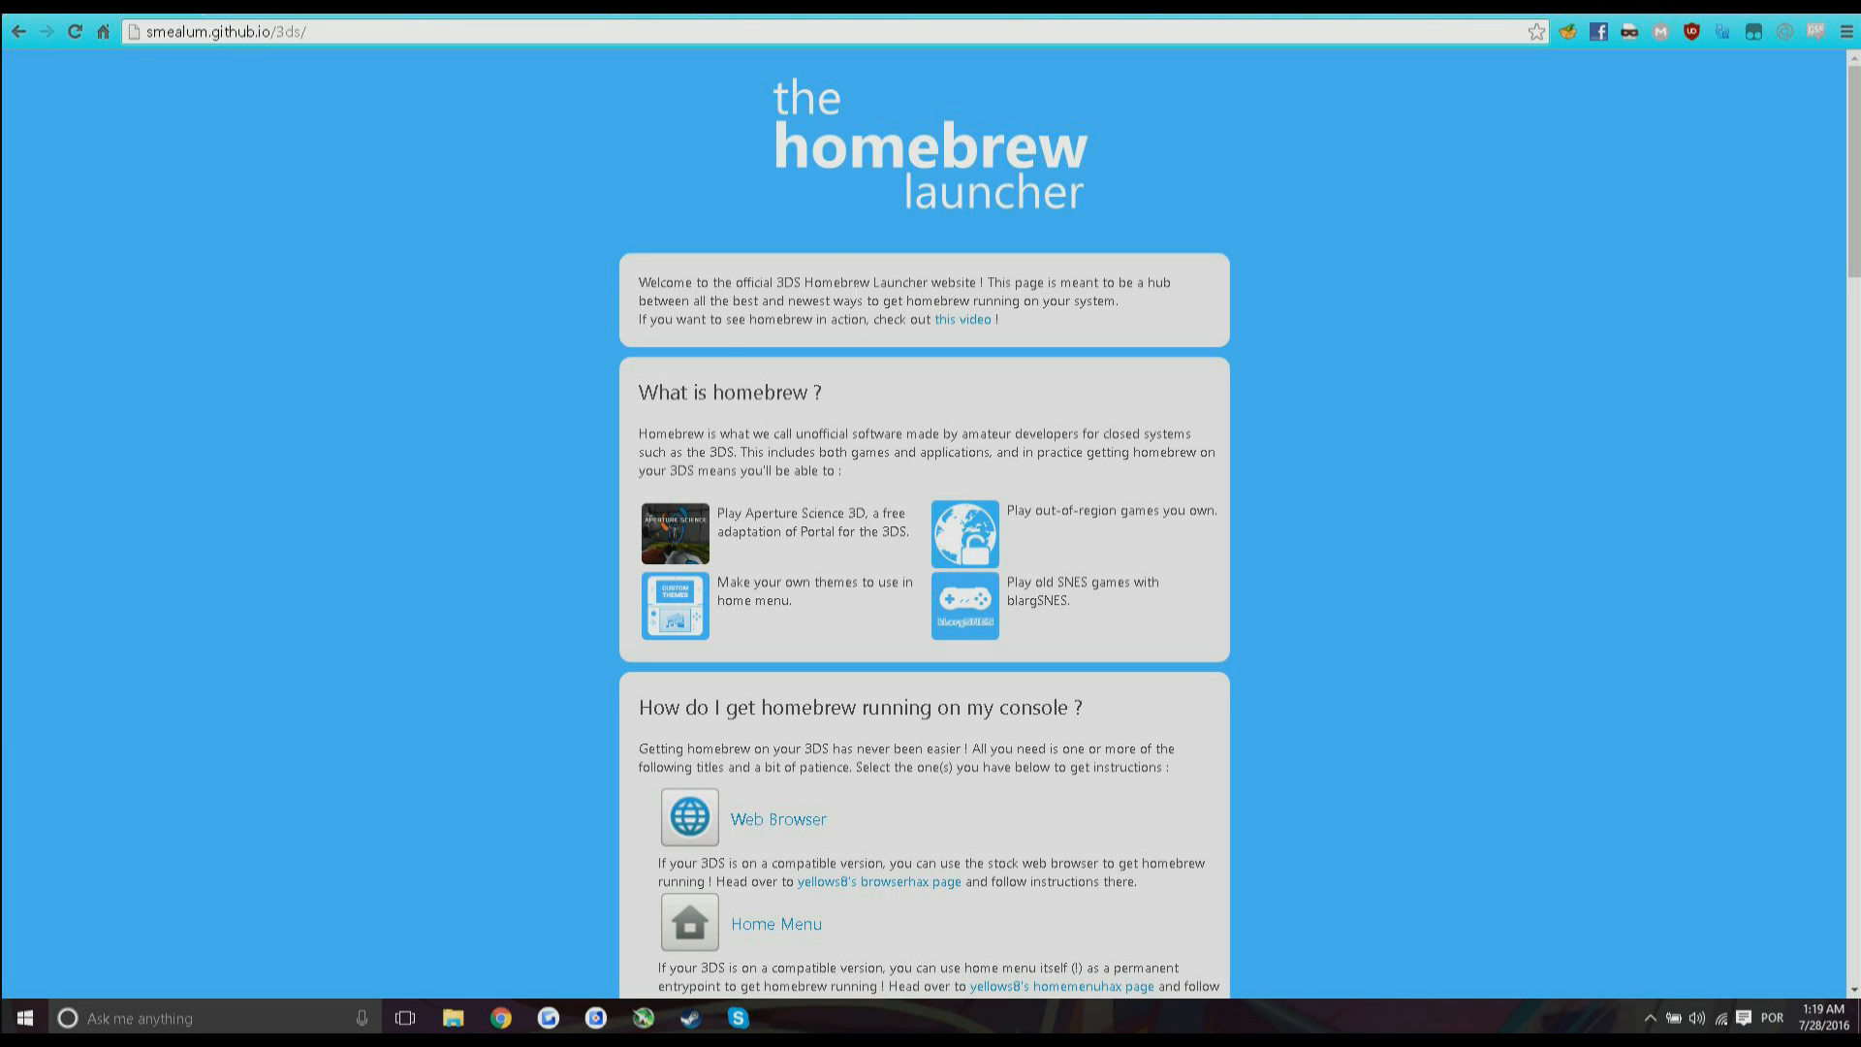
scroll("down", 3)
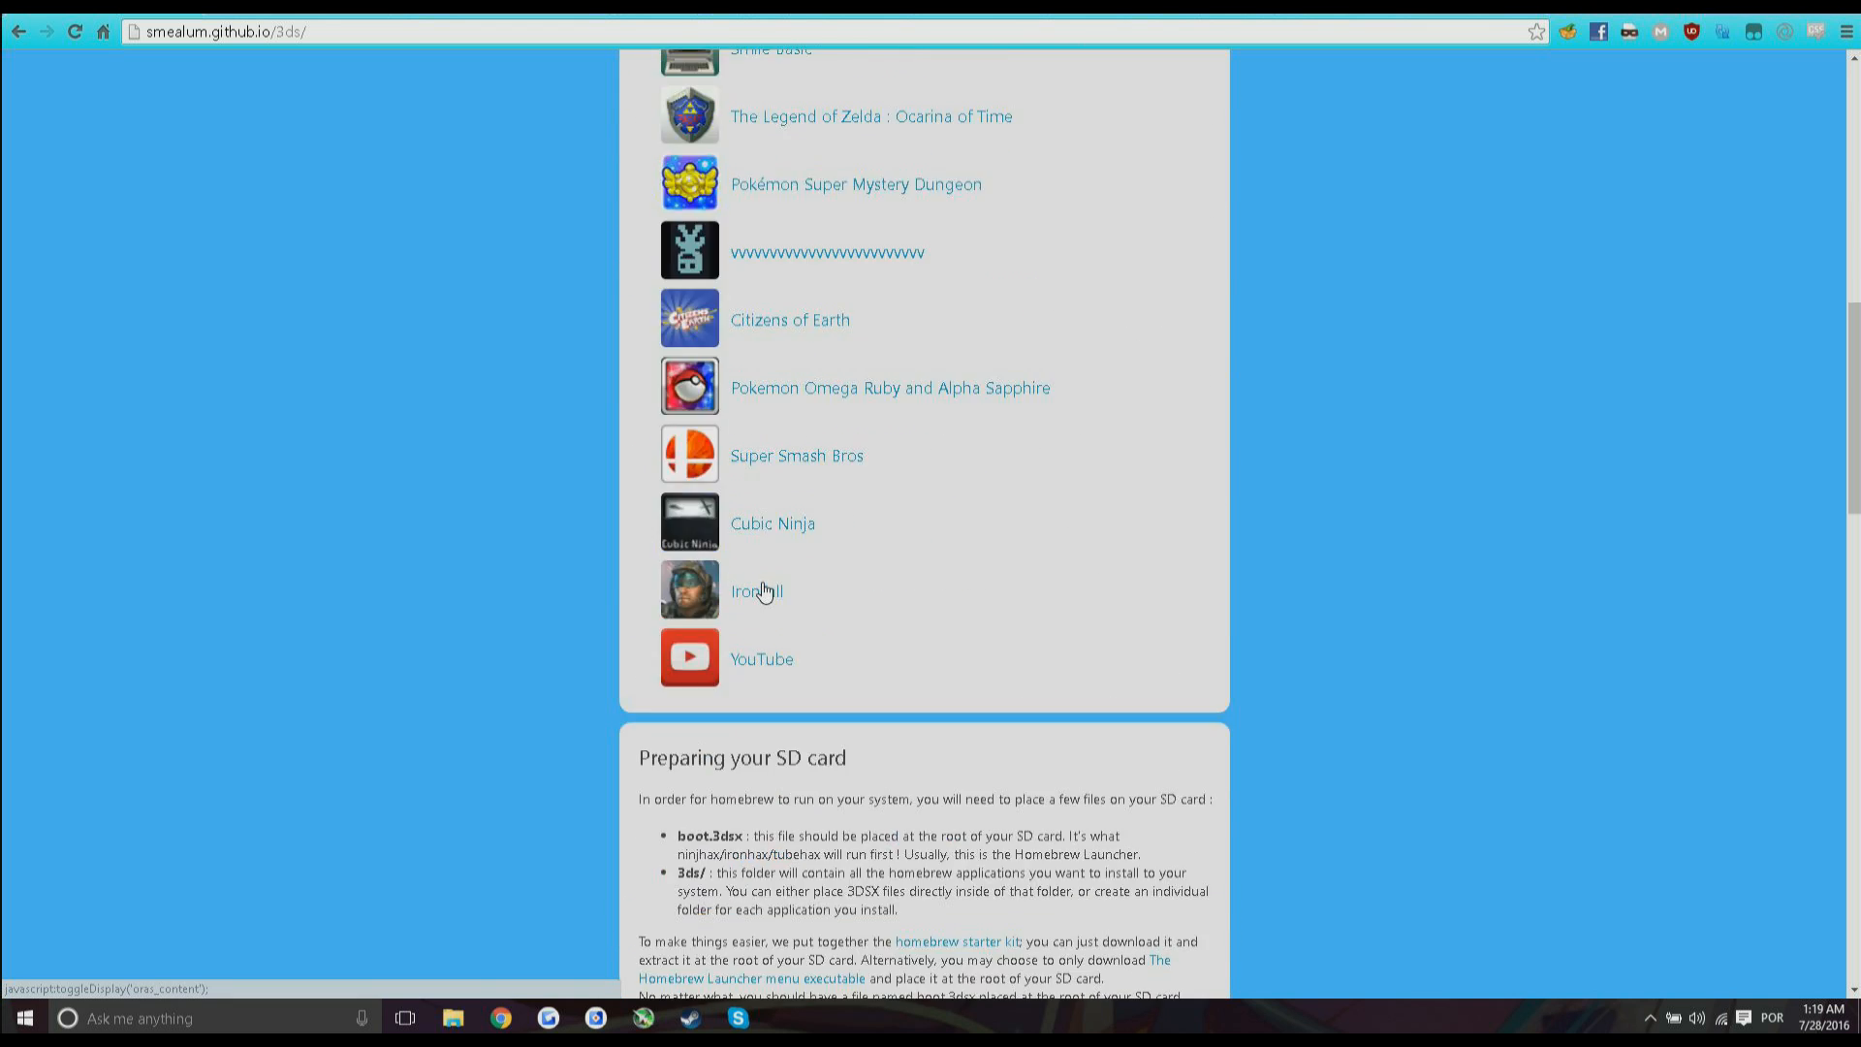
scroll("down", 3)
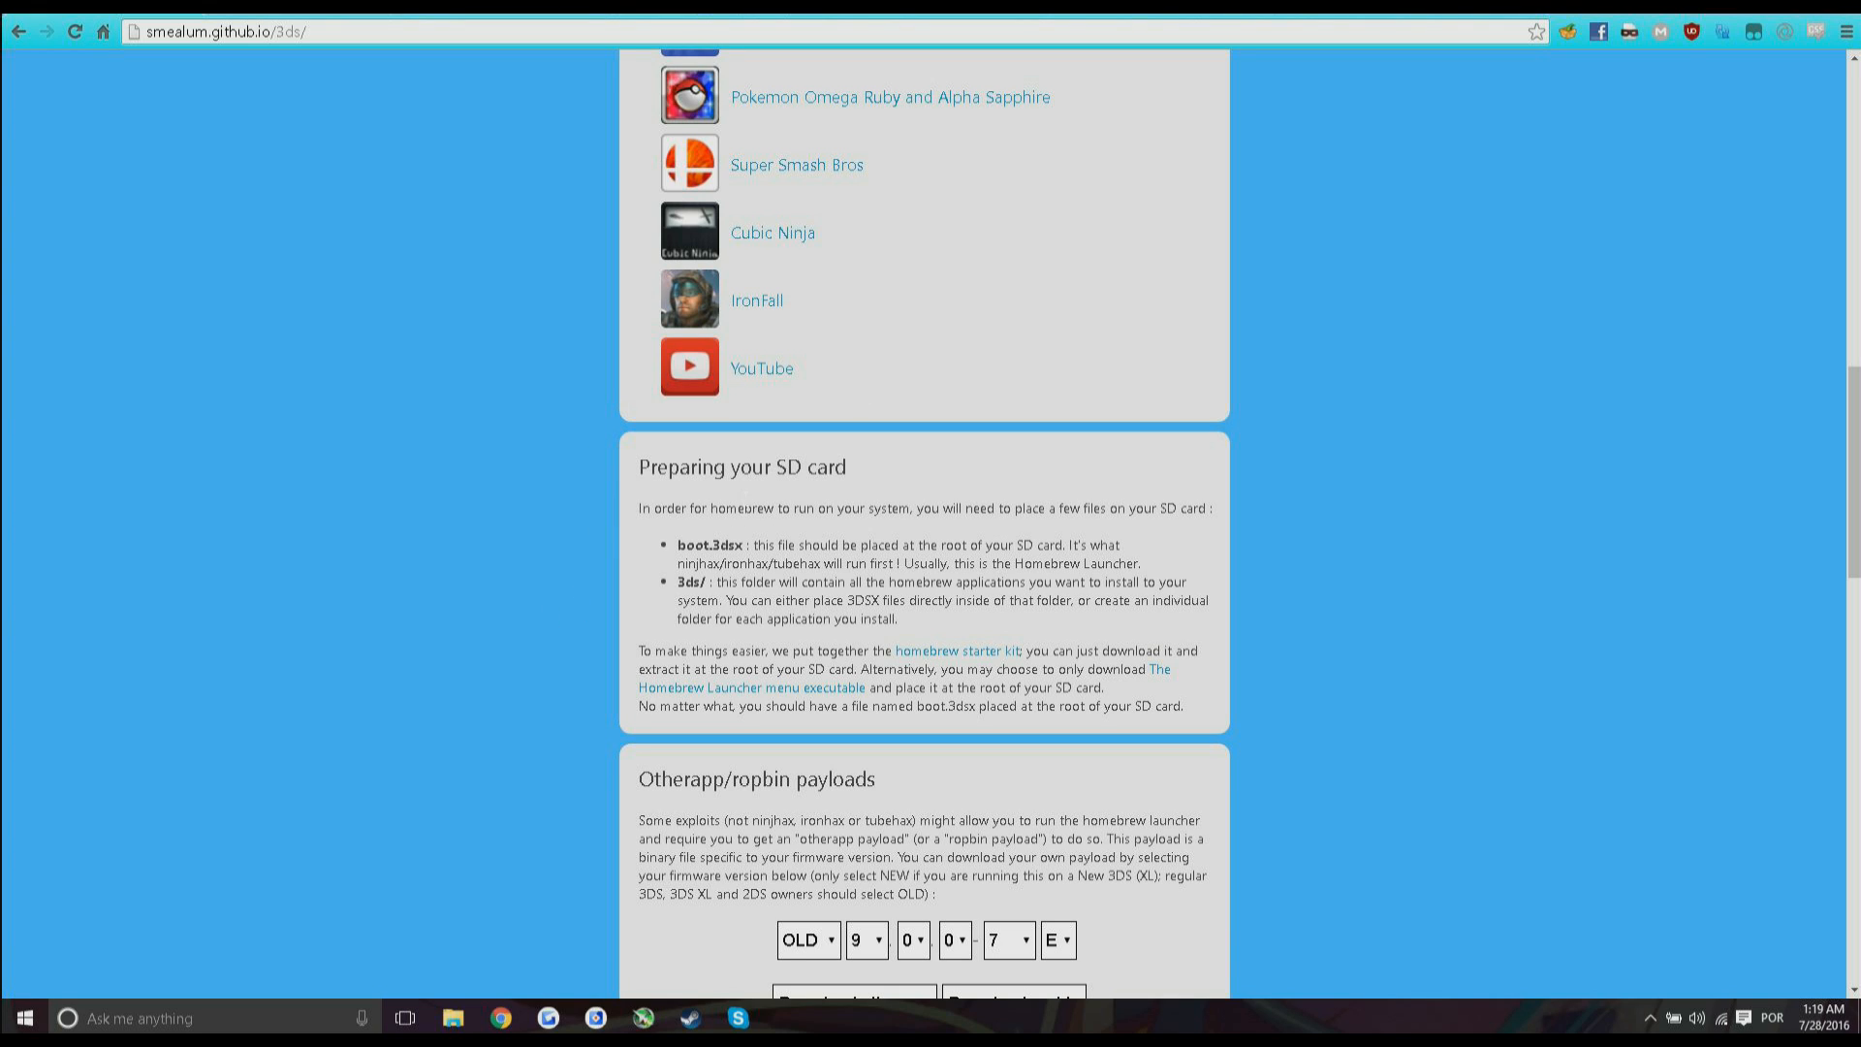
left_click(955, 651)
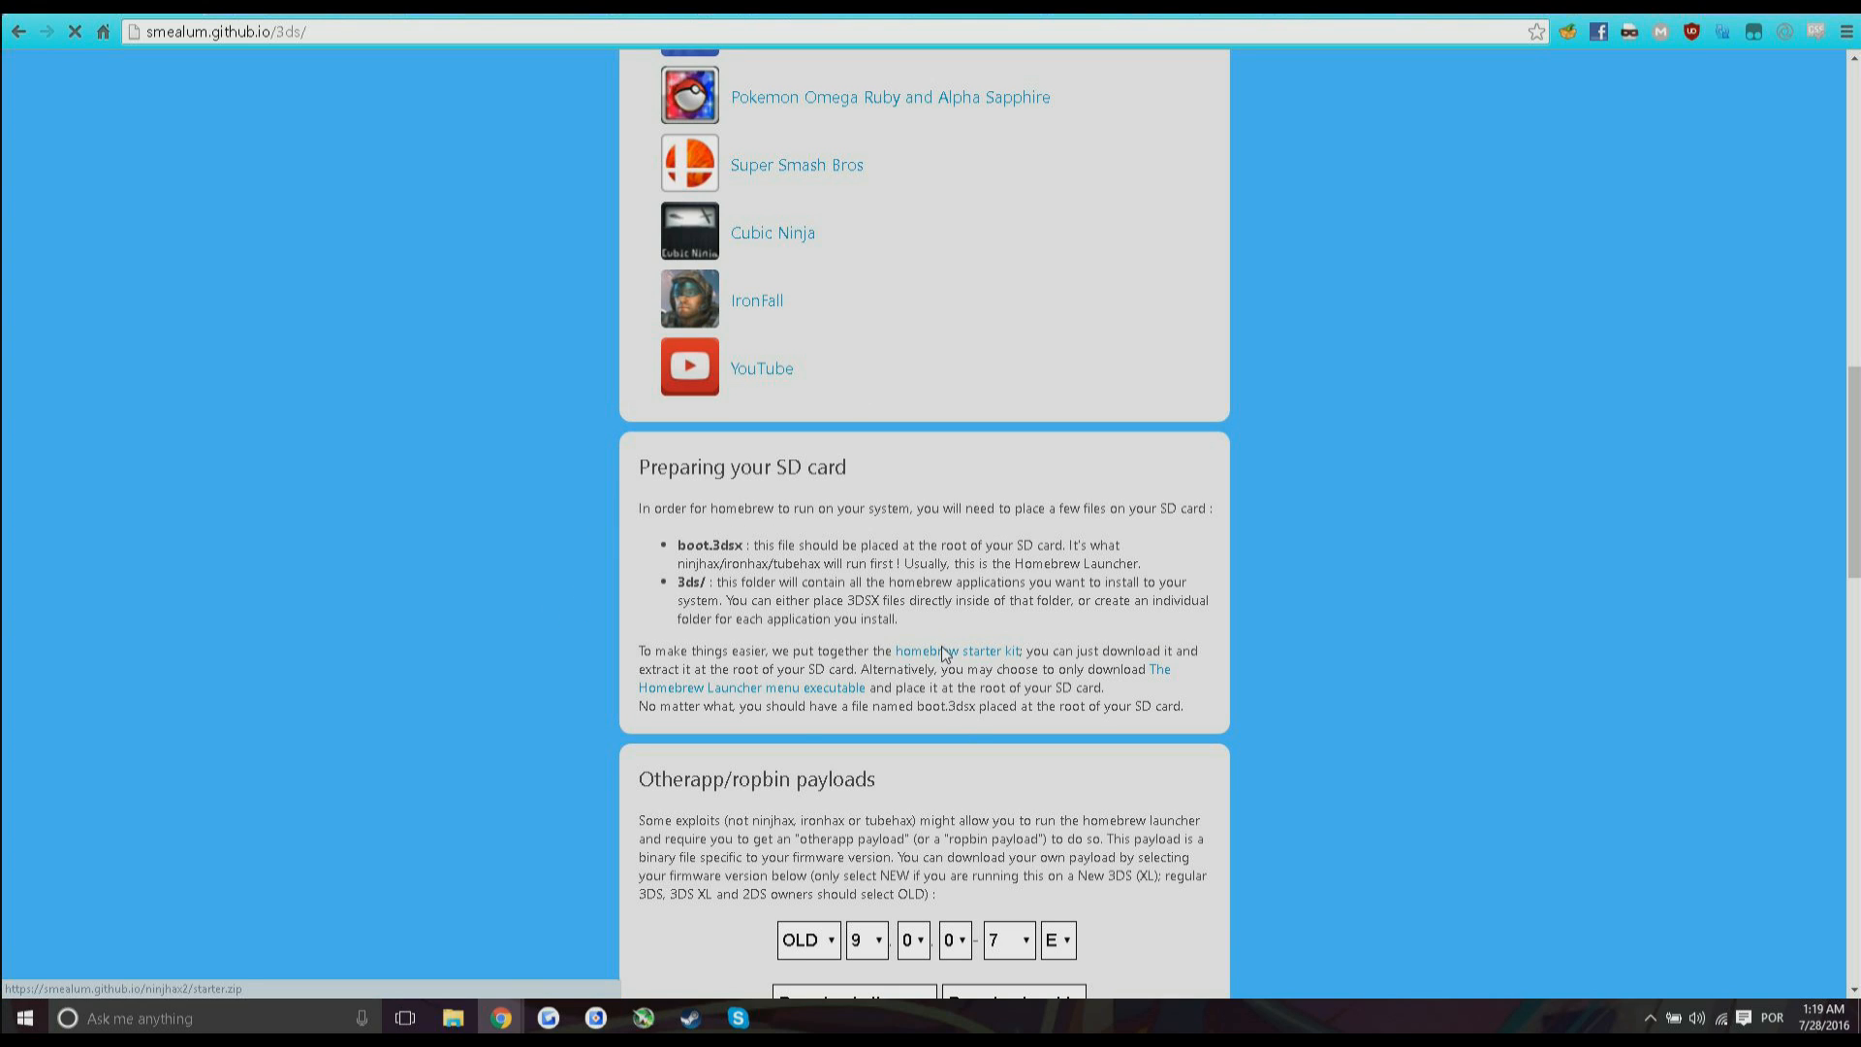
left_click(956, 651)
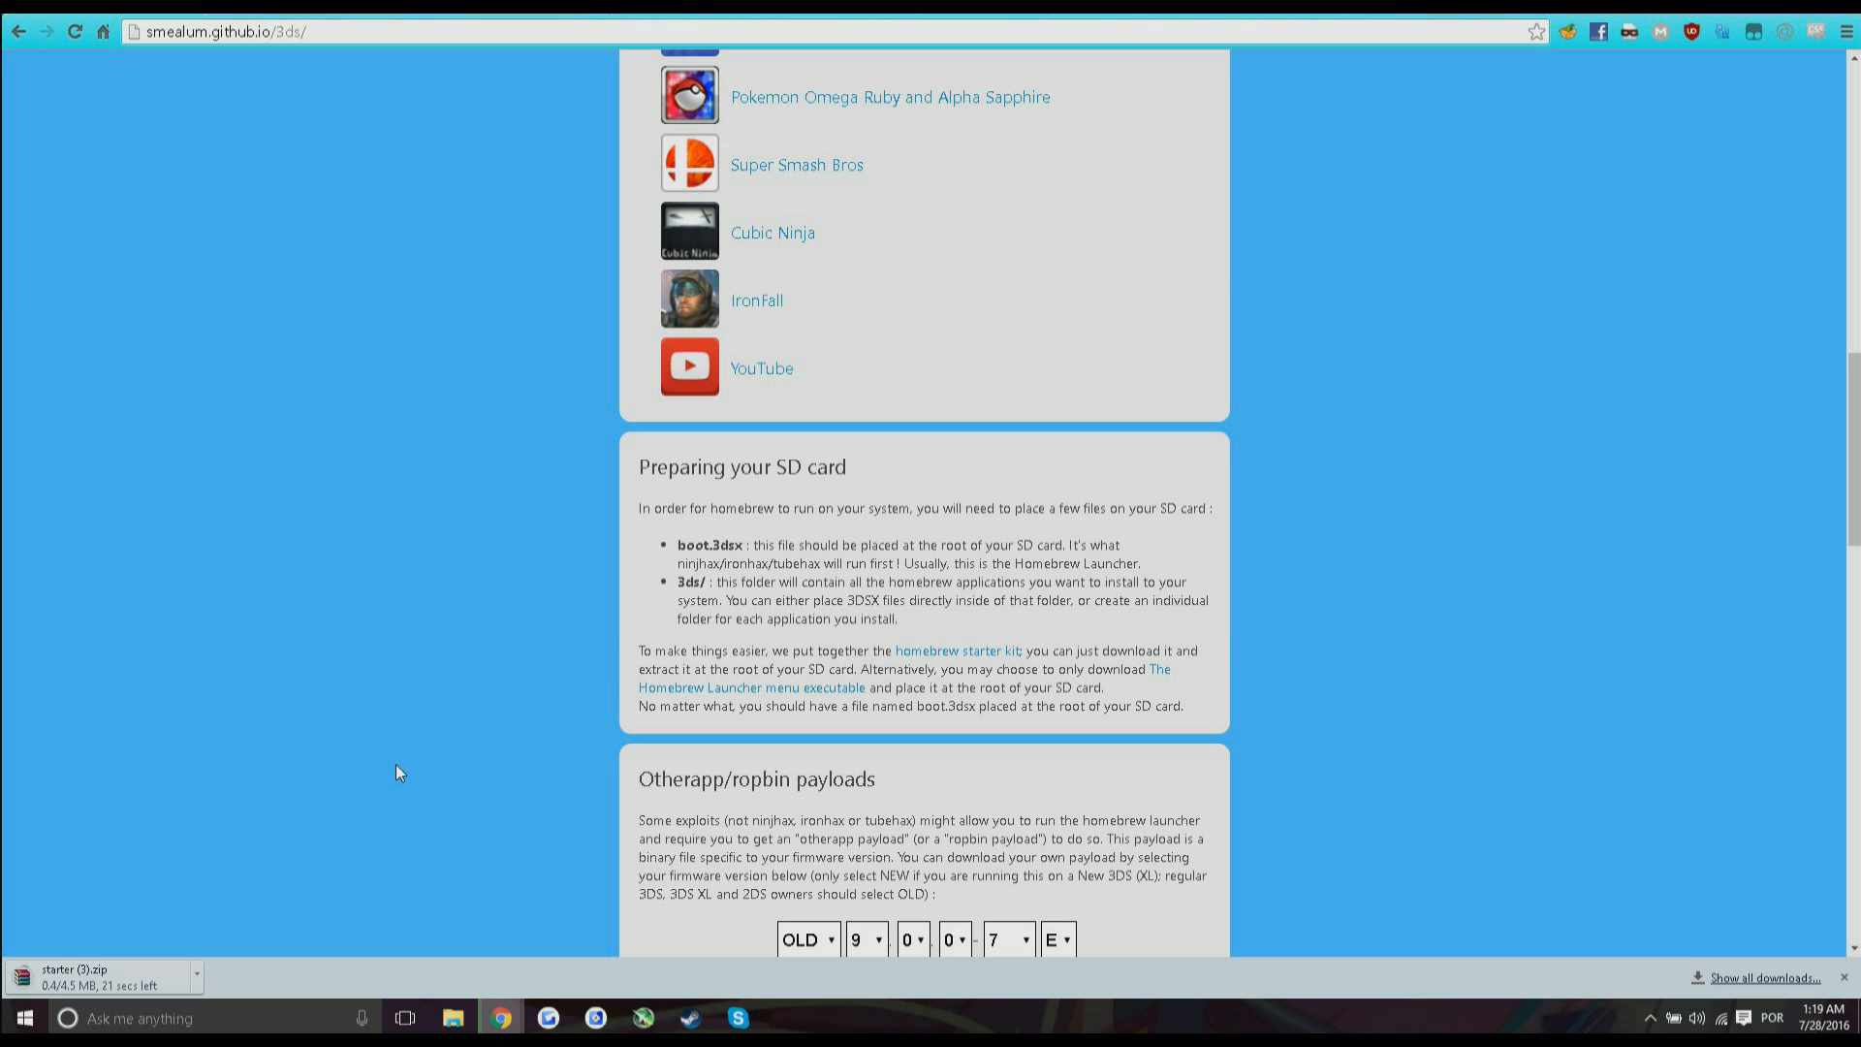
mouse_move(430, 696)
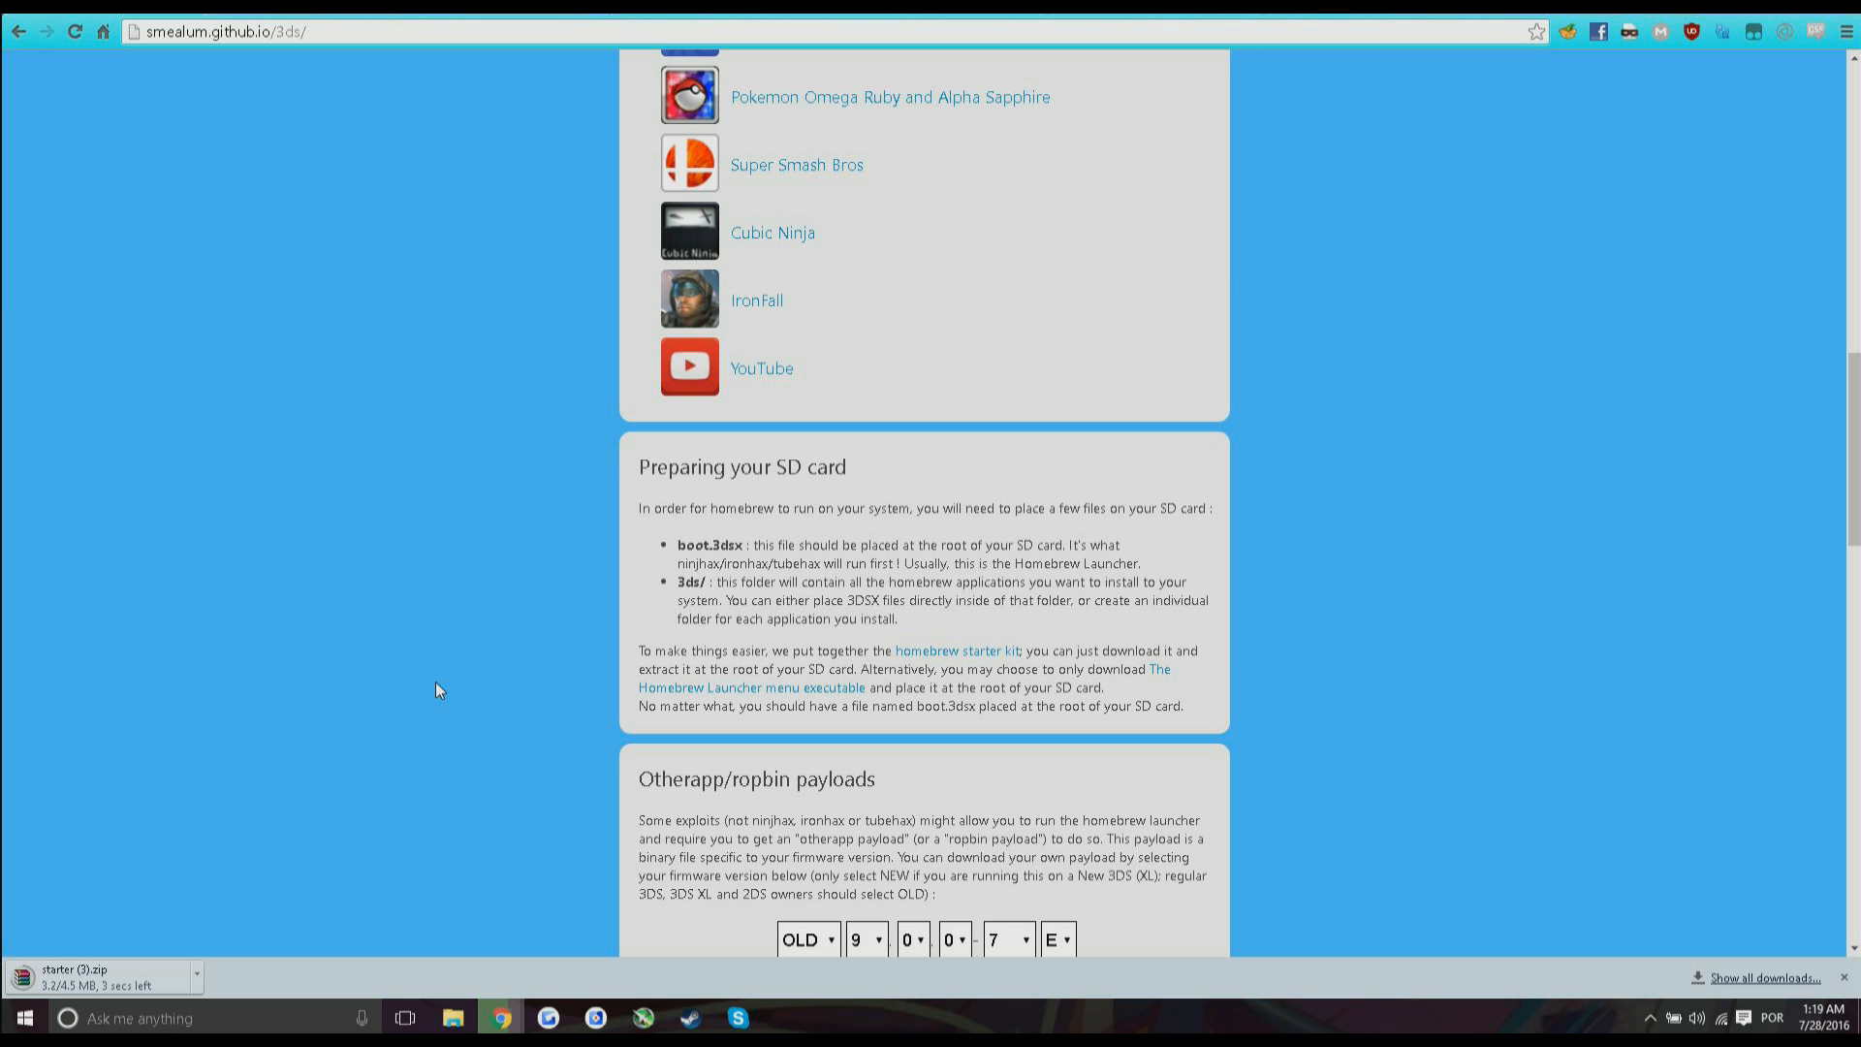
mouse_move(581, 273)
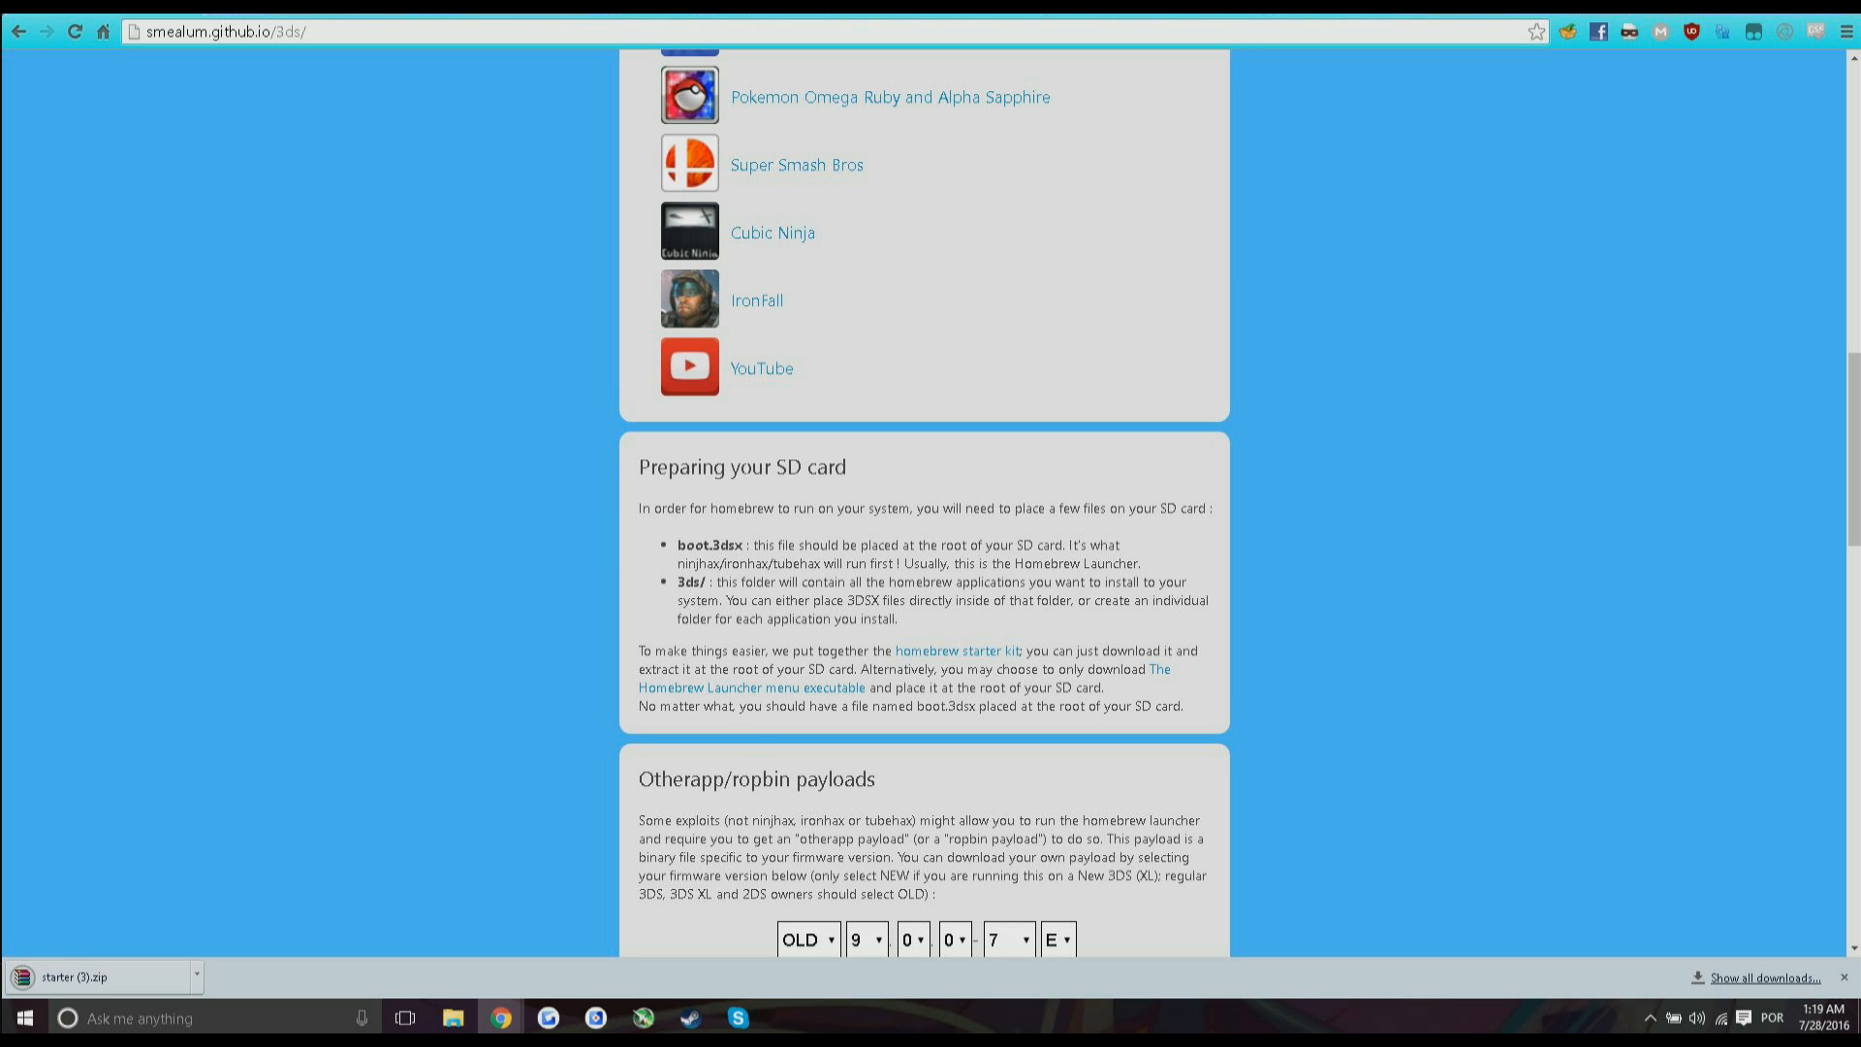
mouse_move(752, 540)
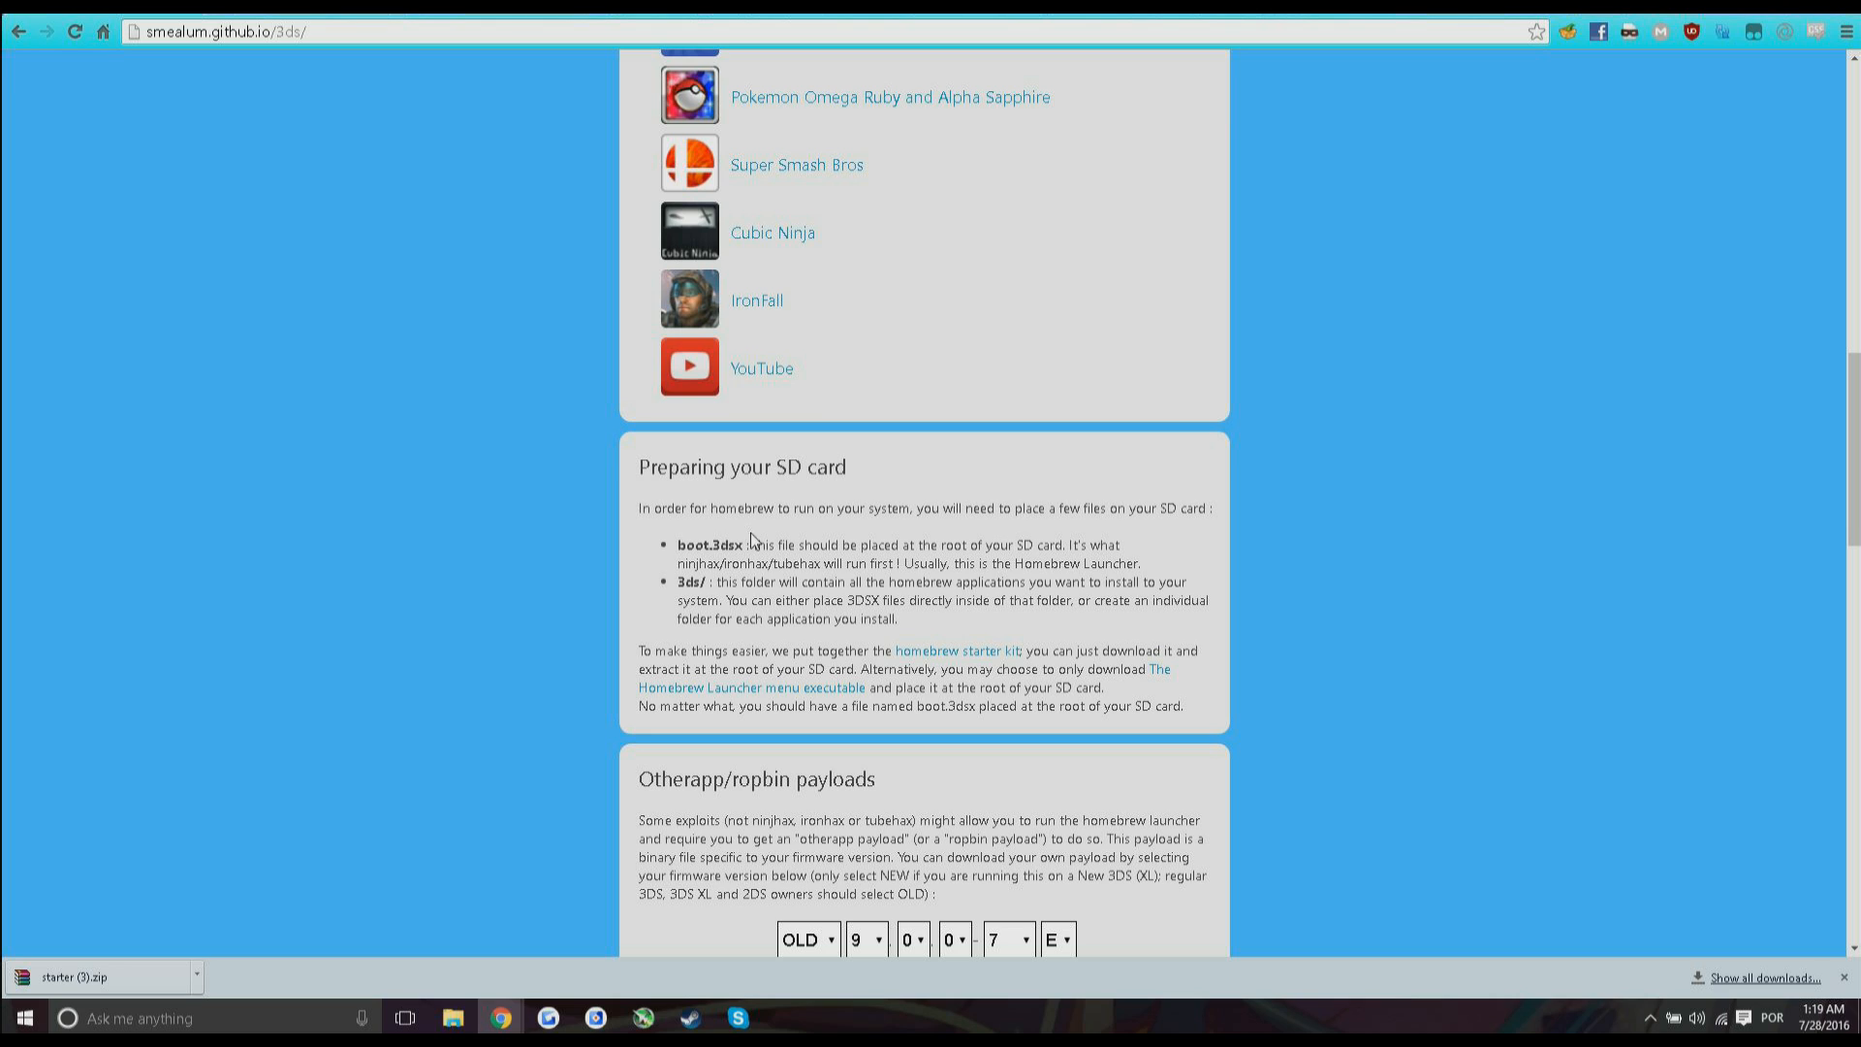
Open starter (3).zip from Chrome's download bar in WinRAR and enter its starter folder.
left_click(104, 977)
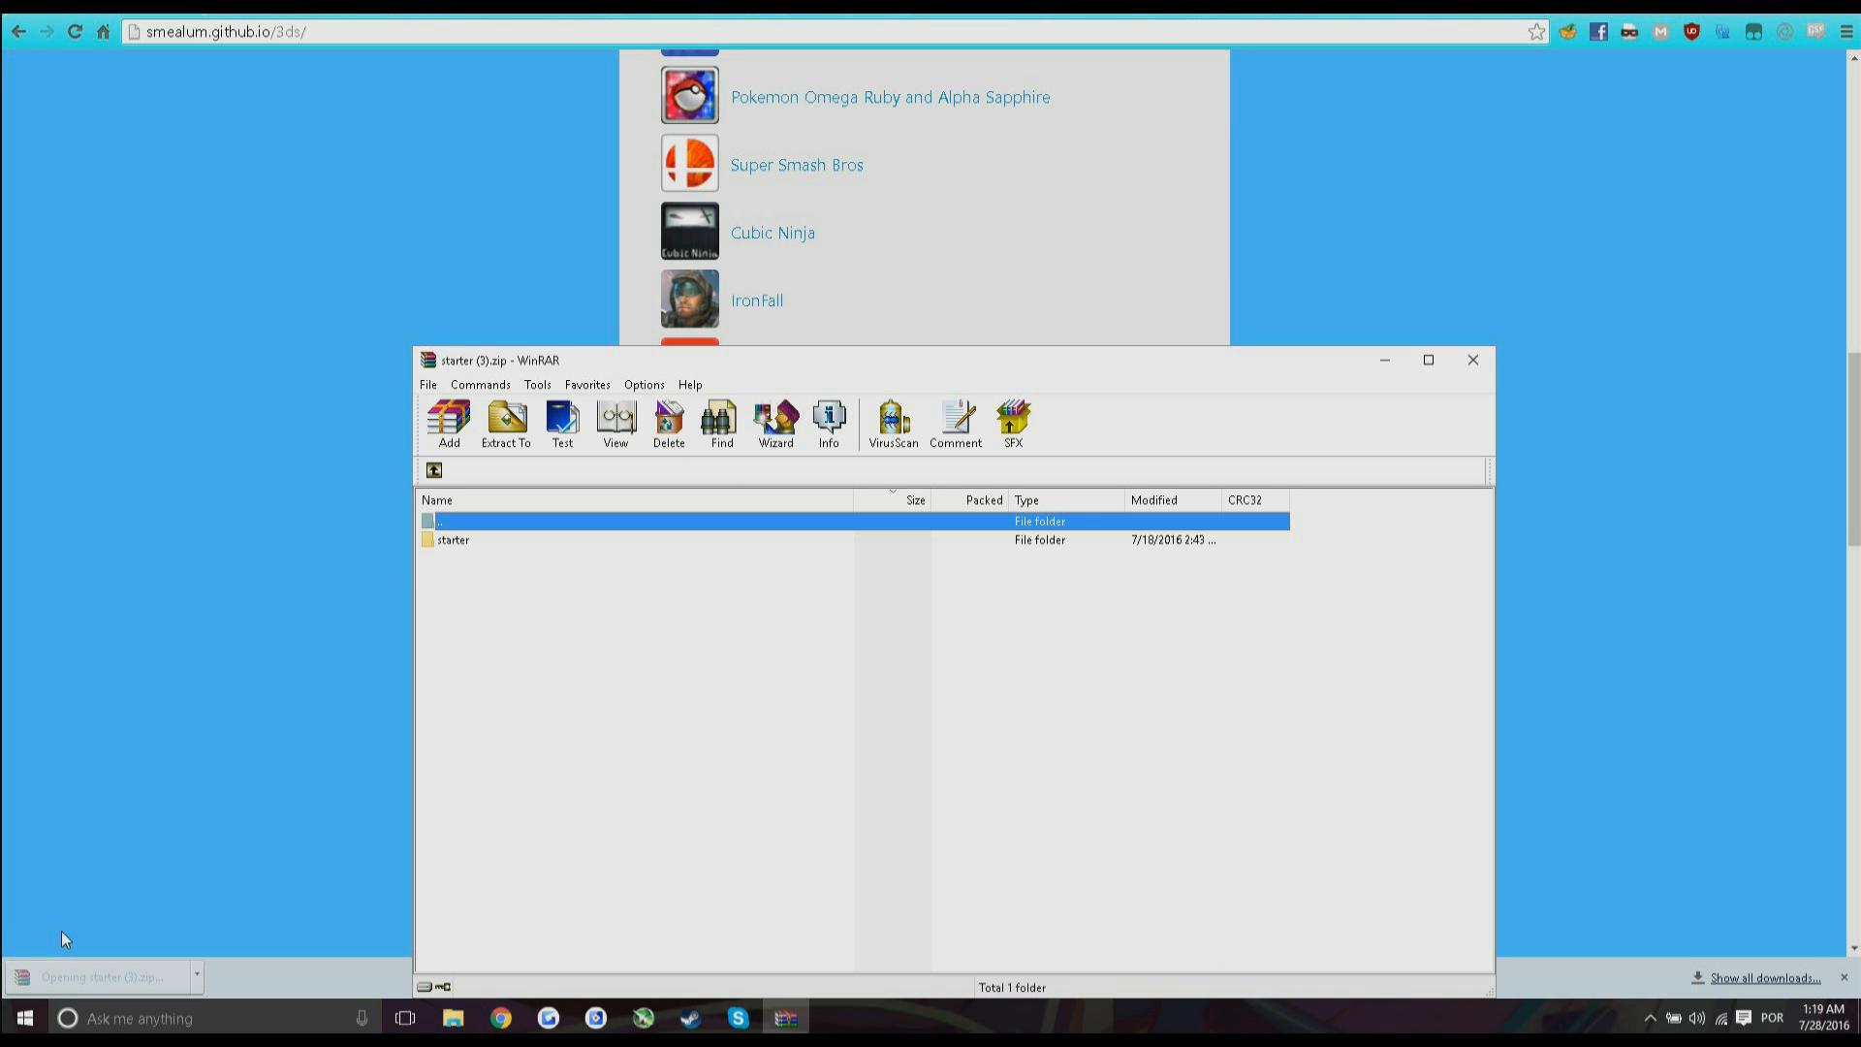
double_click(452, 539)
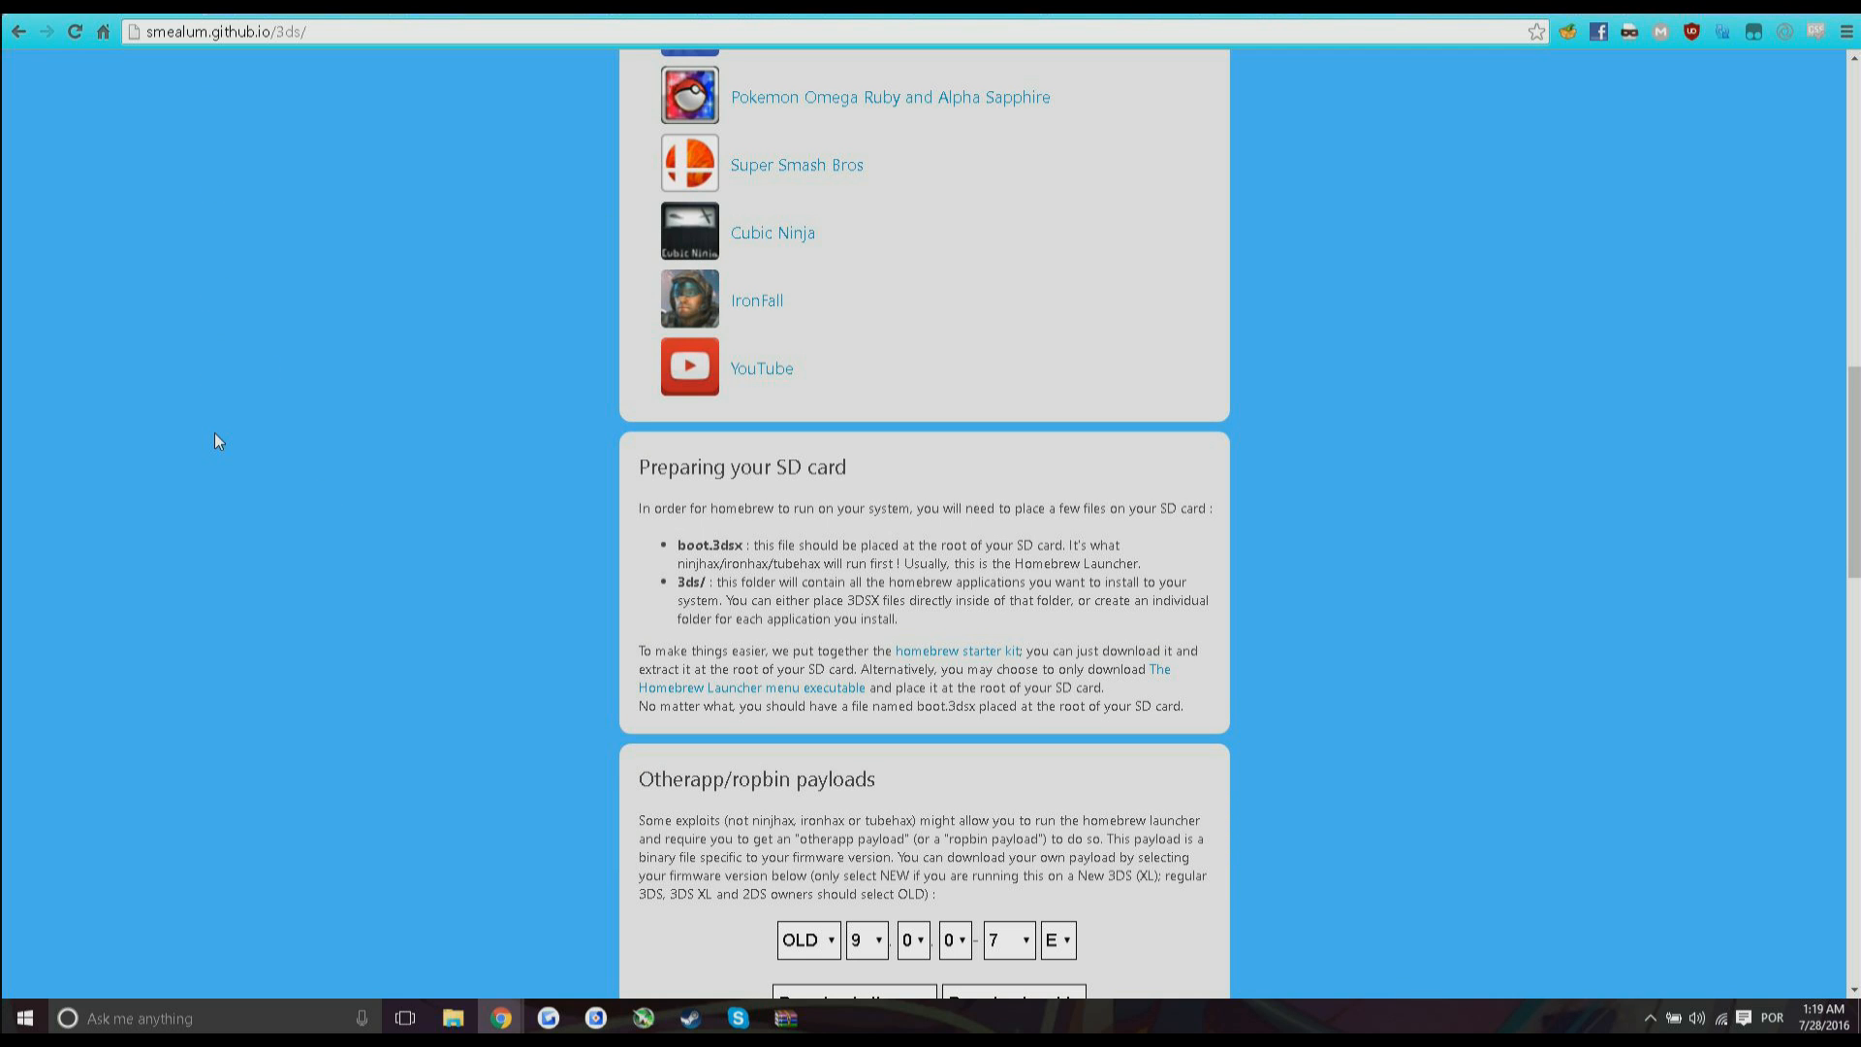
mouse_move(209, 447)
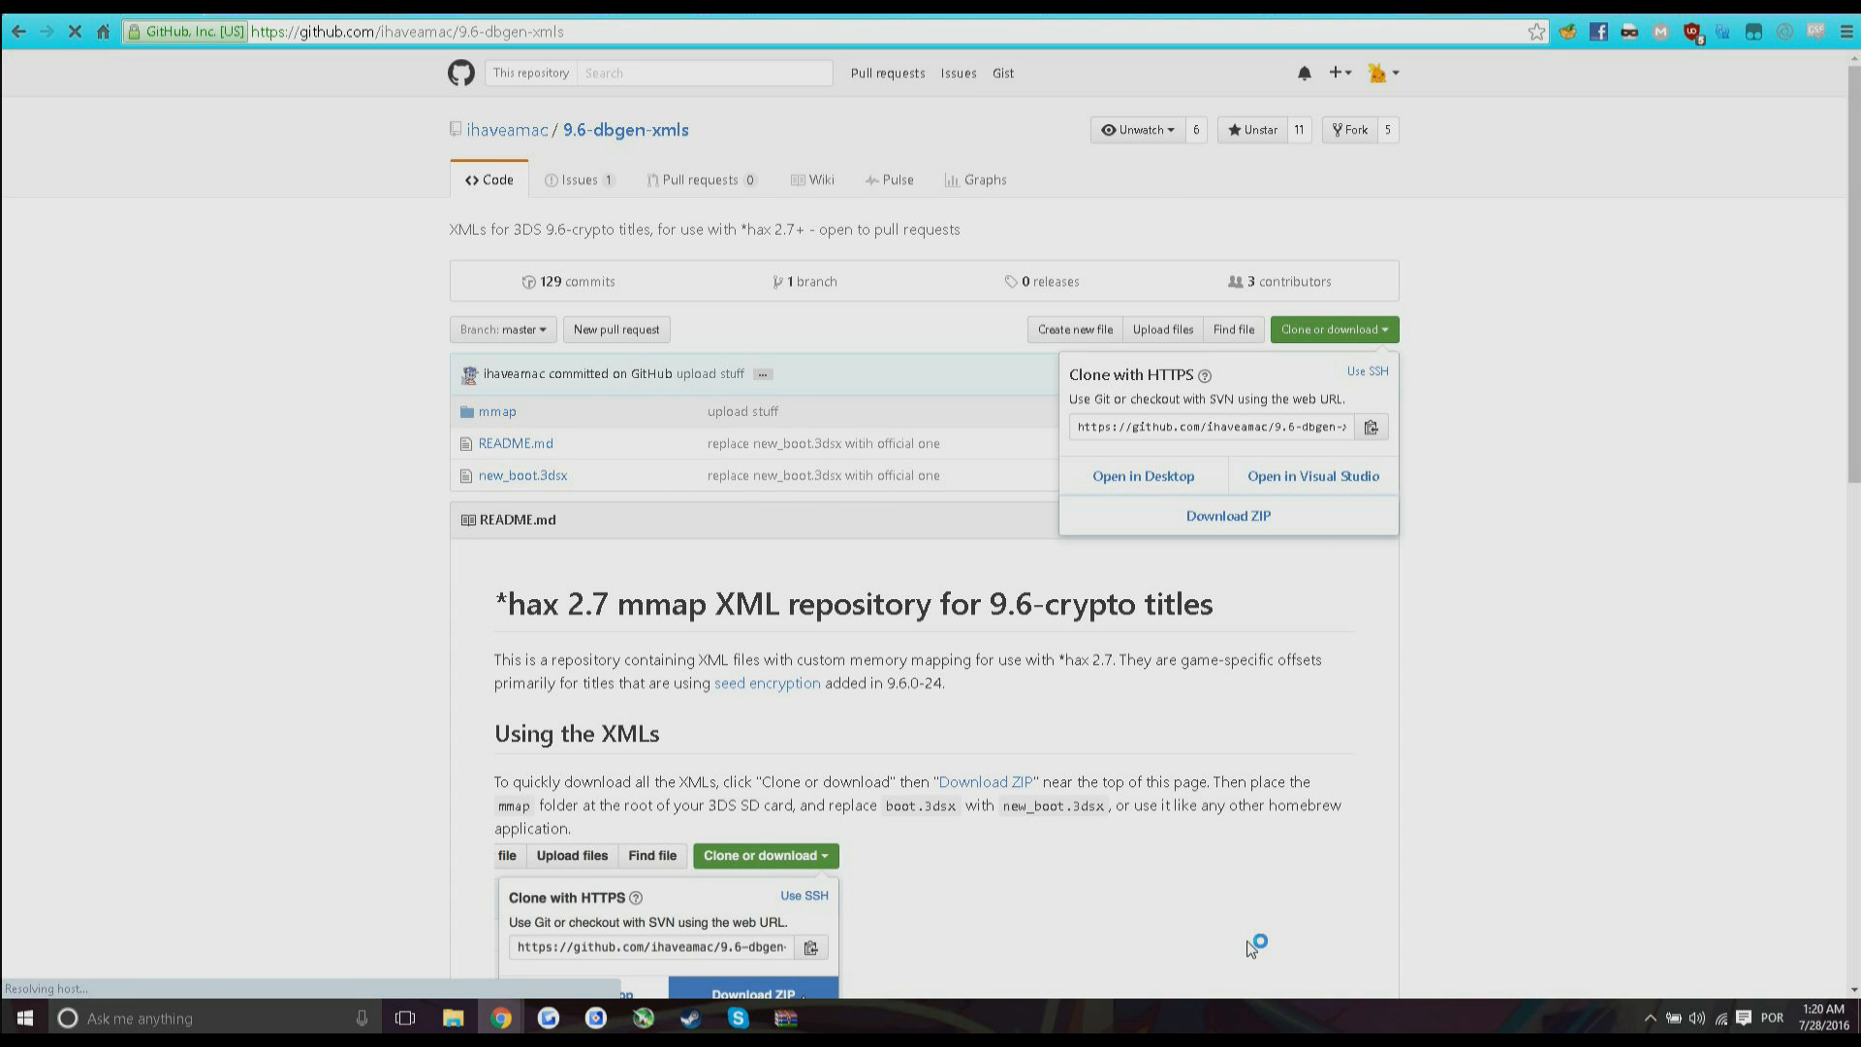
Download the 9.6-dbgen-xmls repository from GitHub as a ZIP archive.
left_click(751, 992)
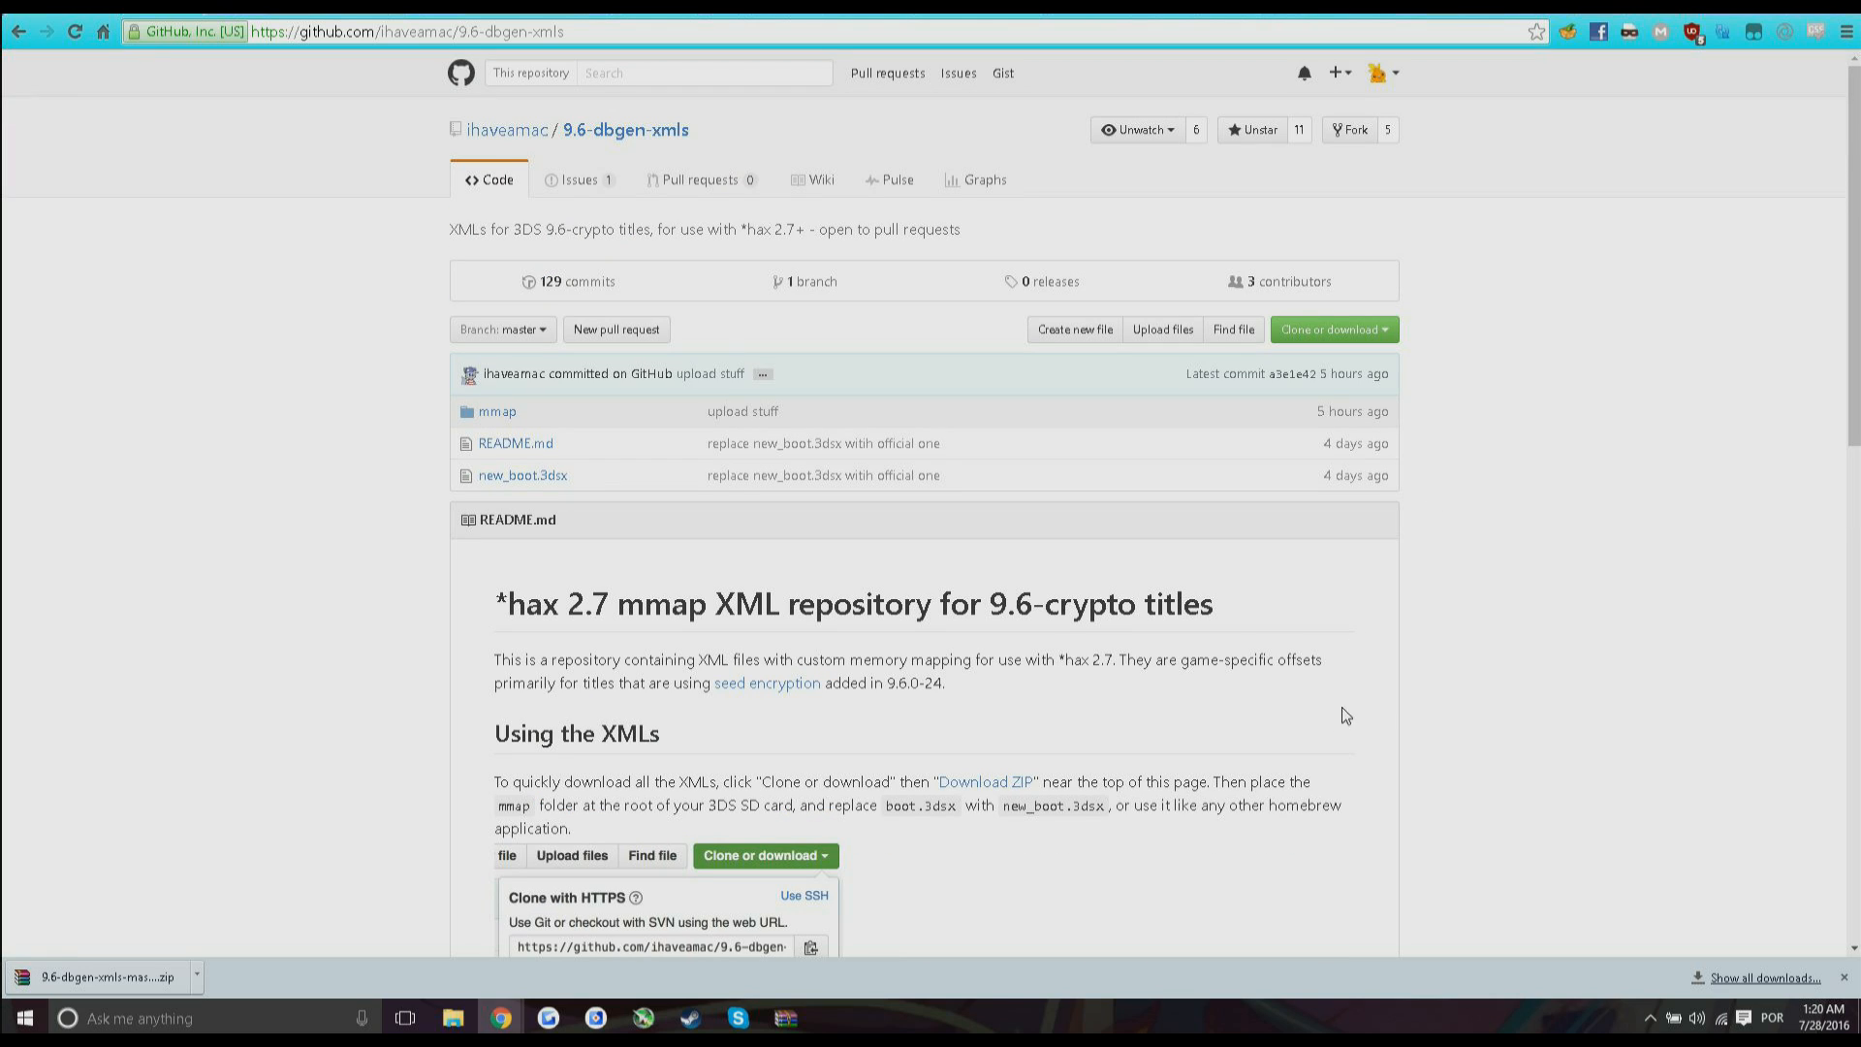
mouse_move(1473, 543)
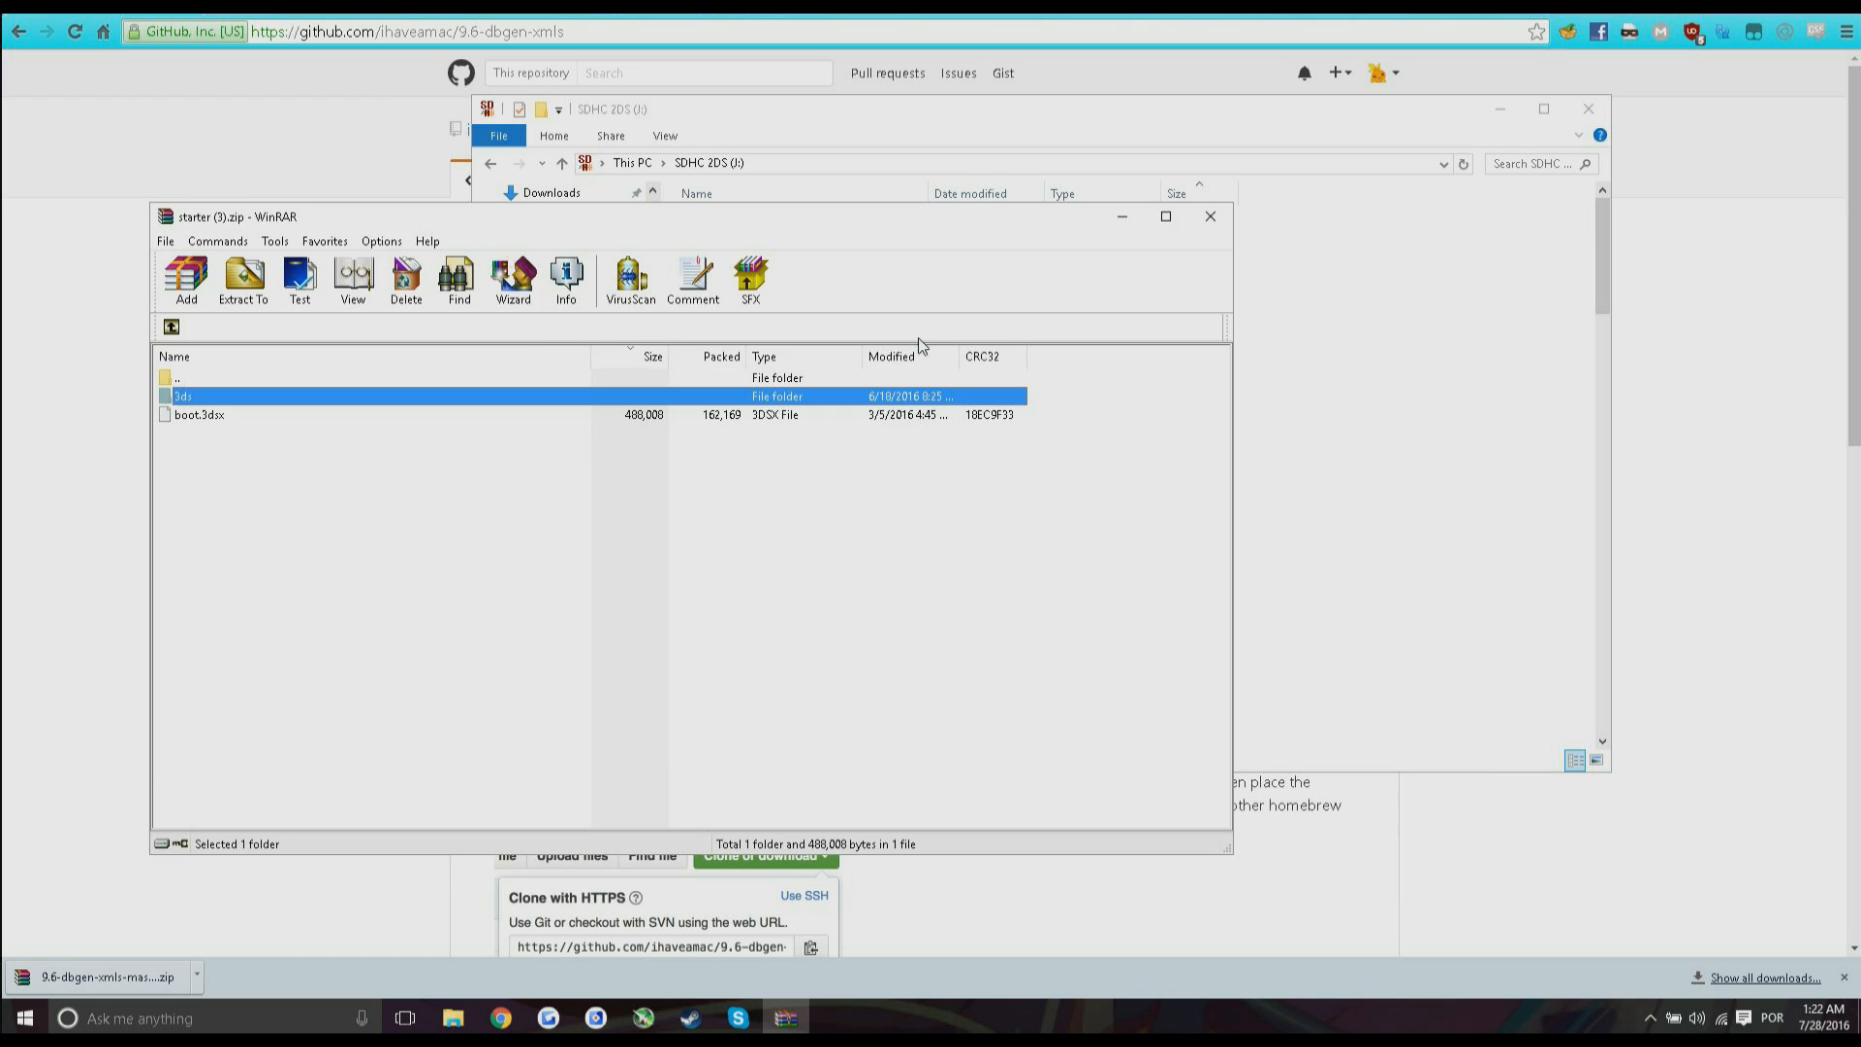
Bring up the SDHC 2DS (J:) drive's contents beside the starter archive window.
left_click(200, 415)
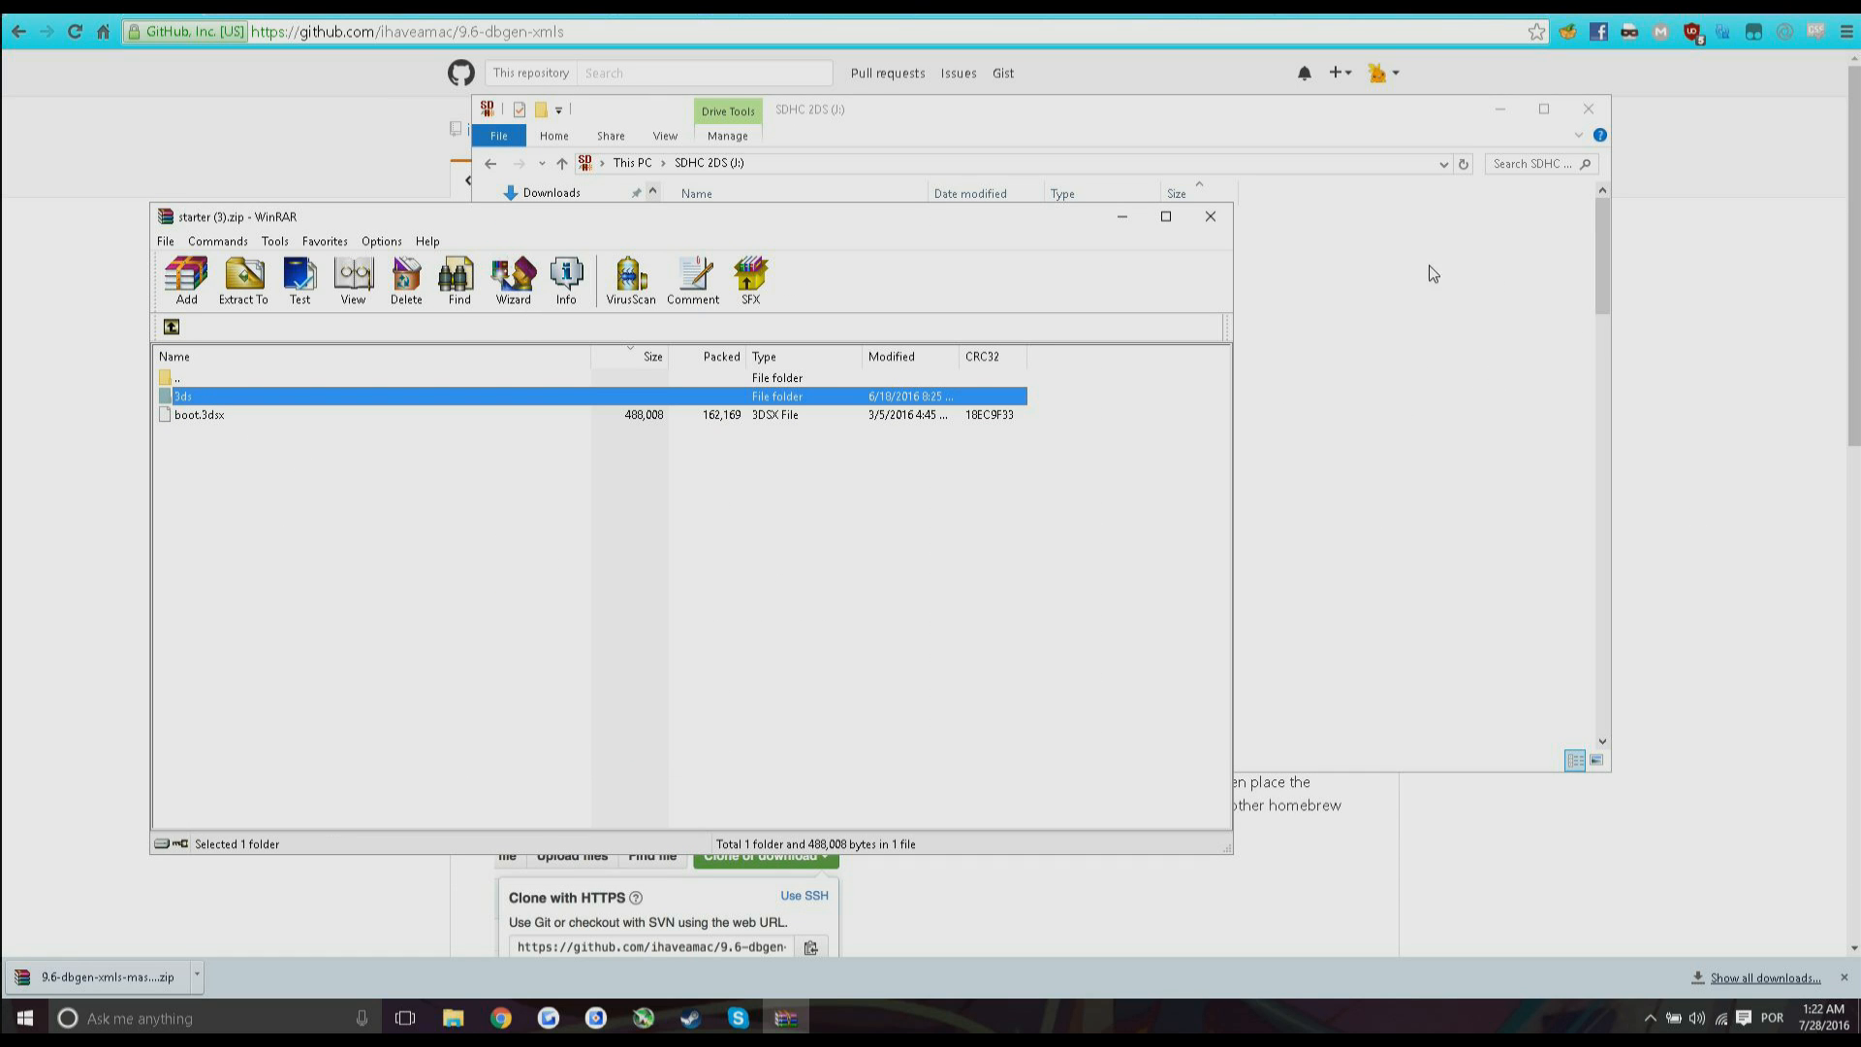
mouse_move(1491, 384)
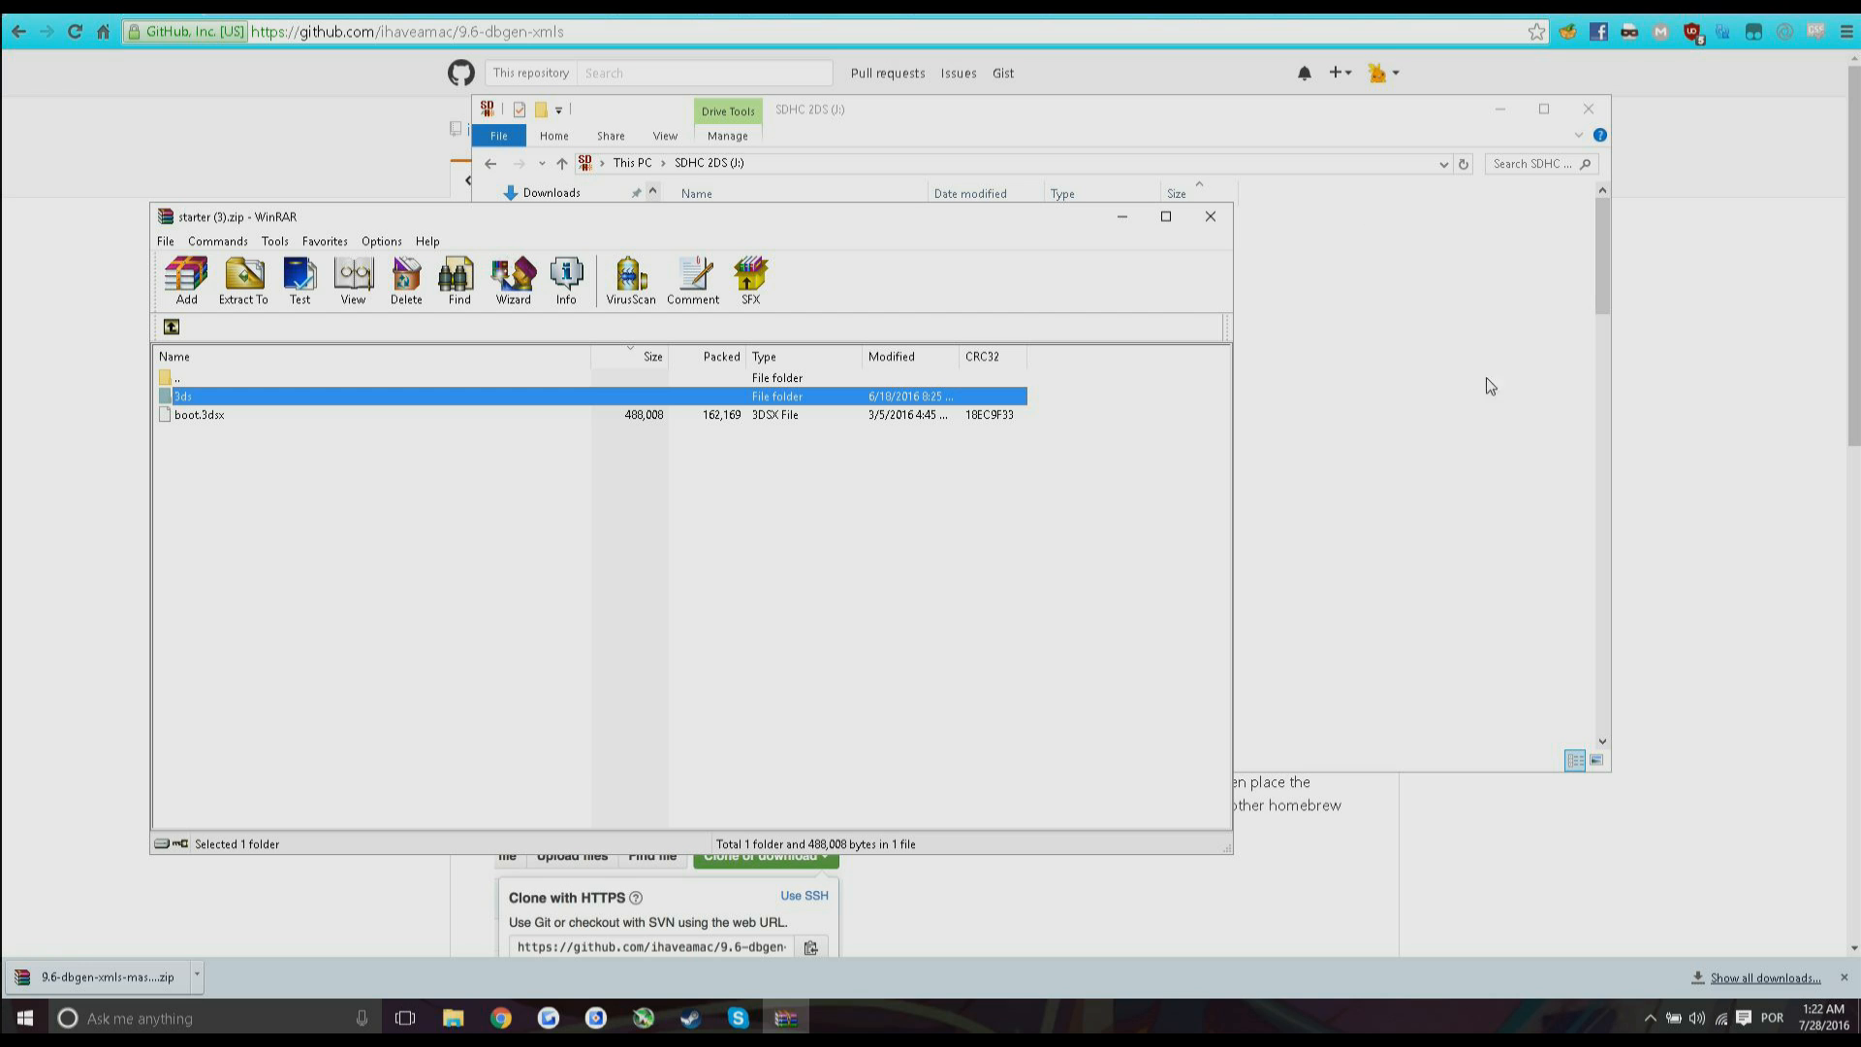
mouse_move(1221, 236)
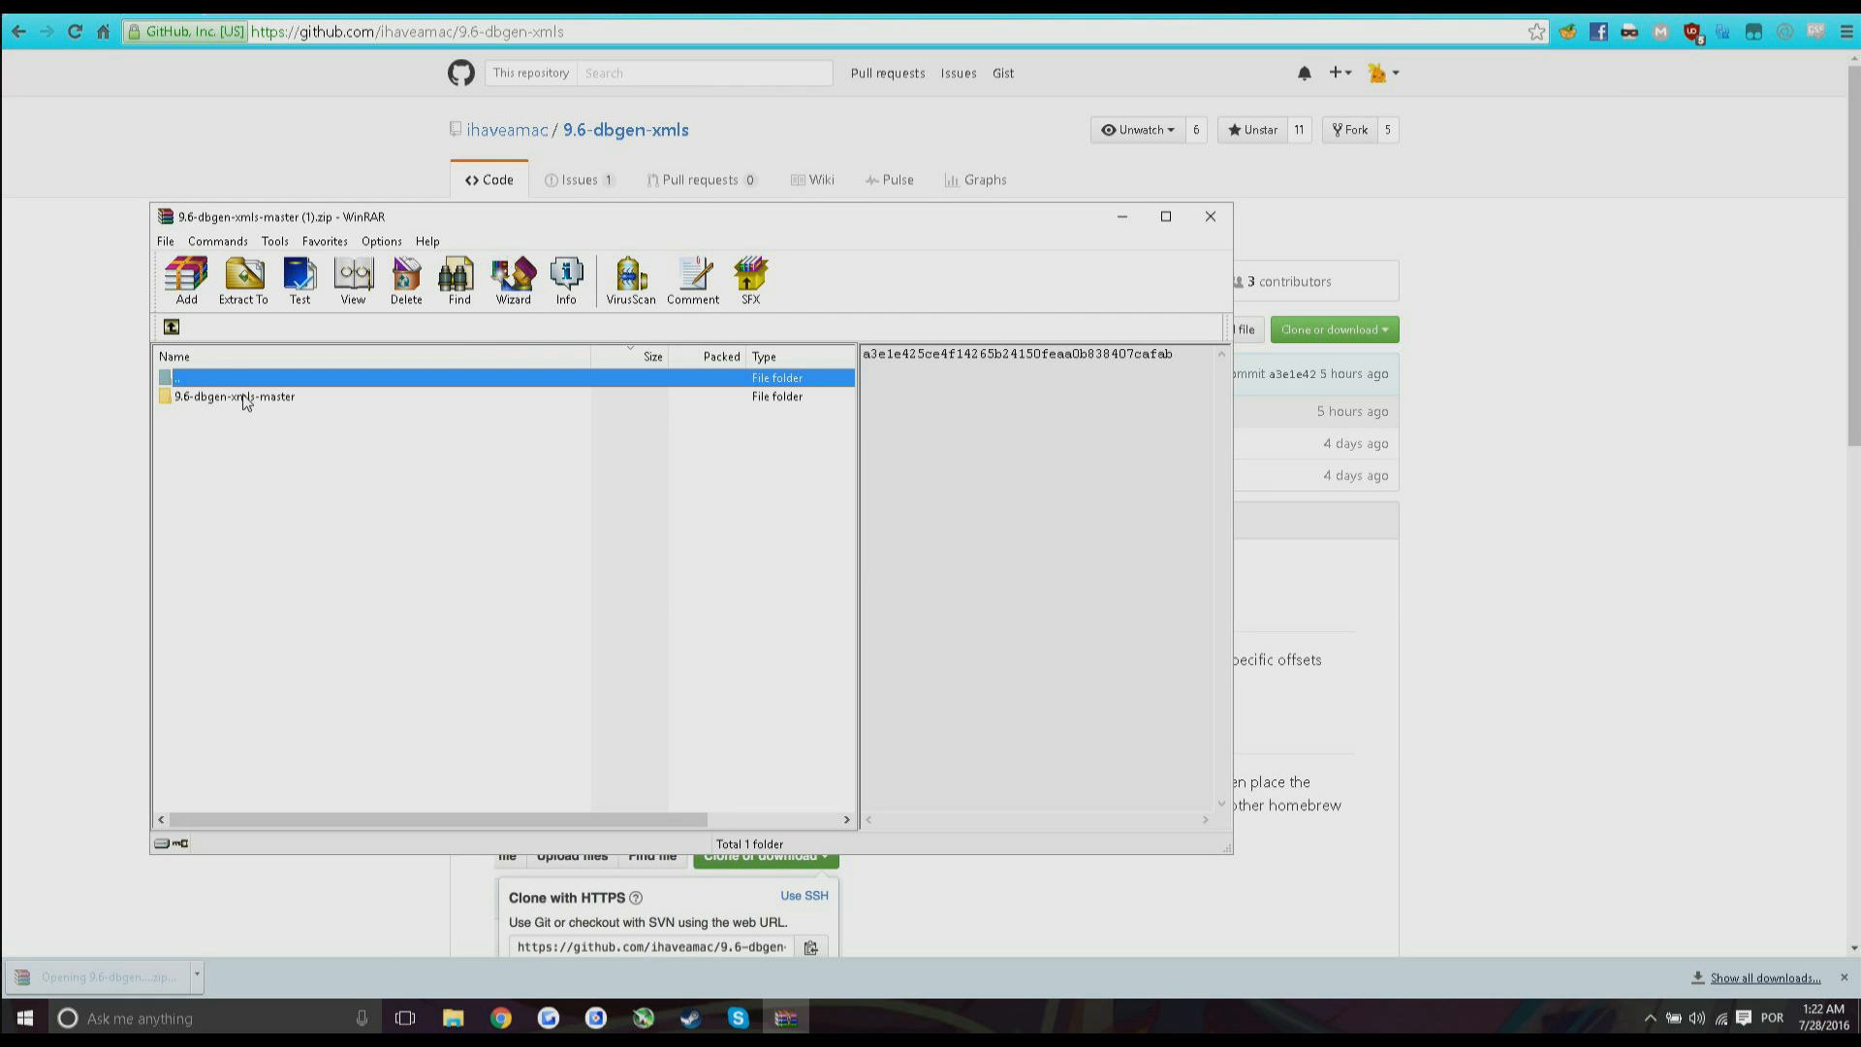
Enter the 9.6-dbgen-xmls-master folder inside the downloaded archive.
double_click(235, 396)
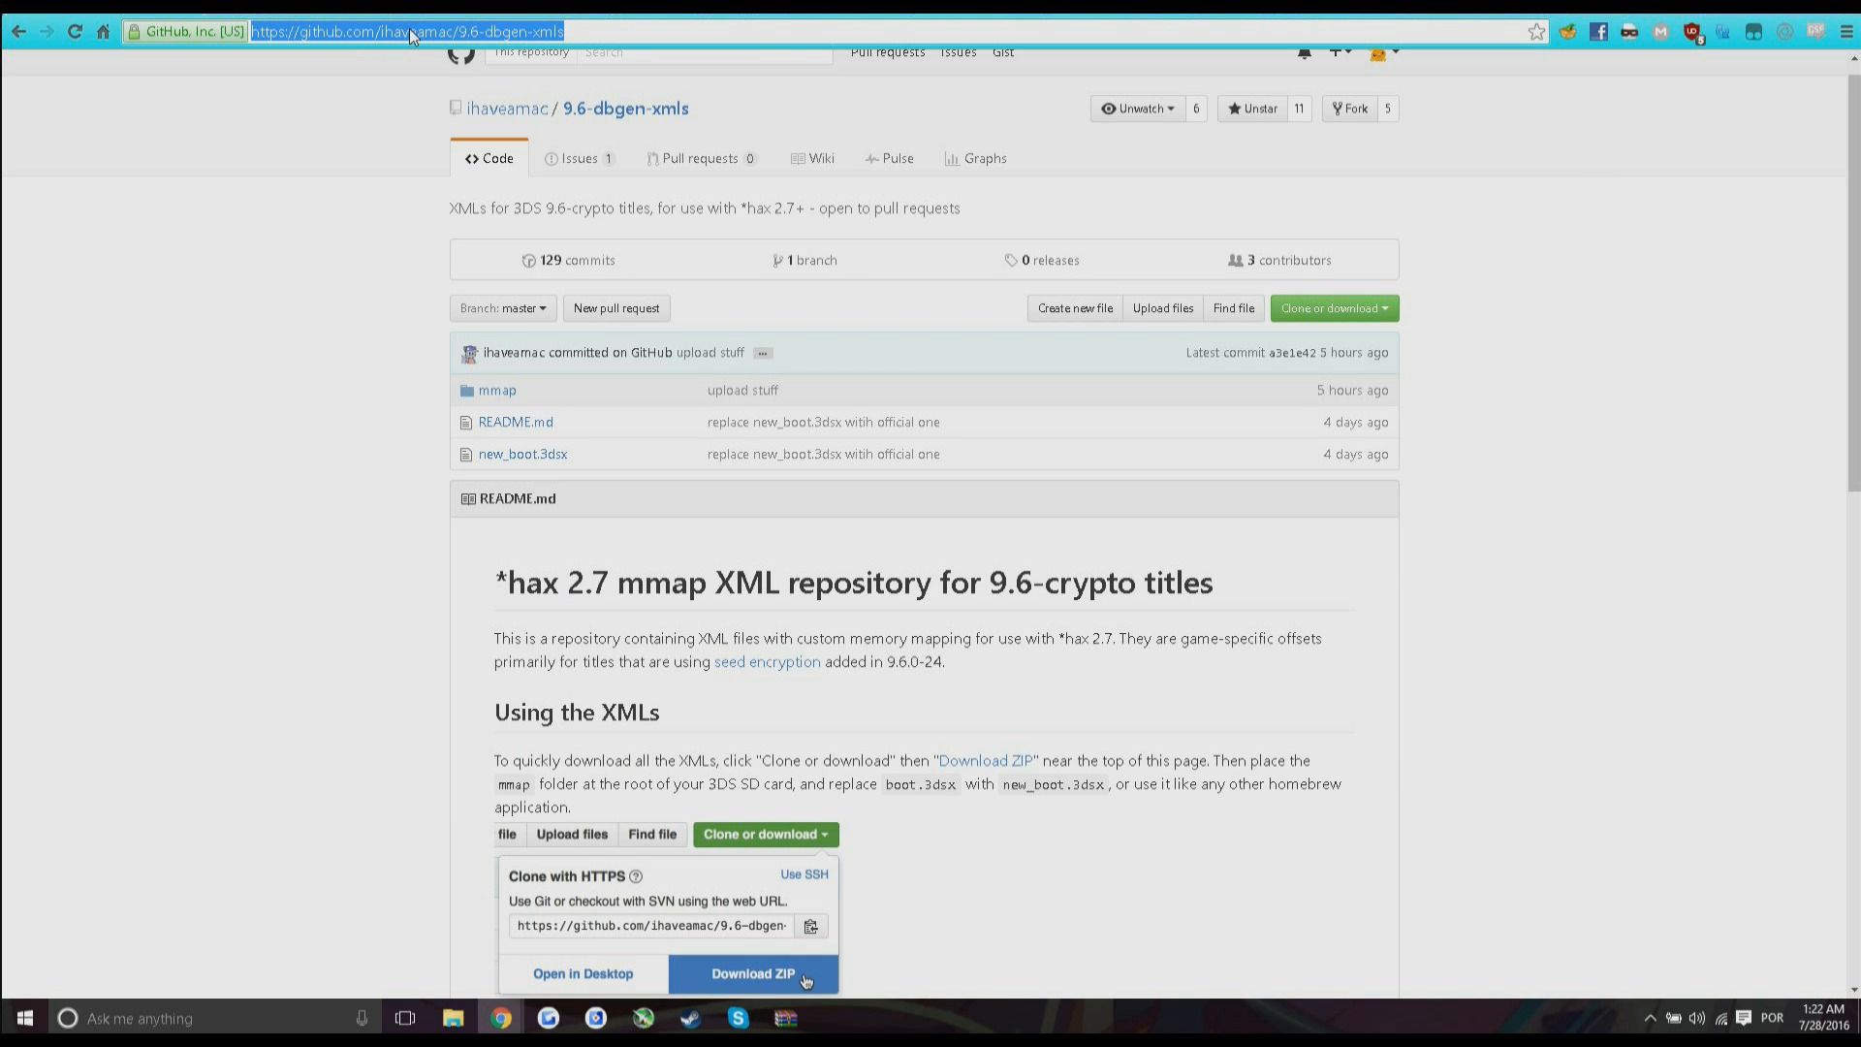
Reach the v3.0 release's Downloads section via r/3dshacks and download menuhax_v3.0.zip.
type("https://www.reddit.com/r/3dshacks/")
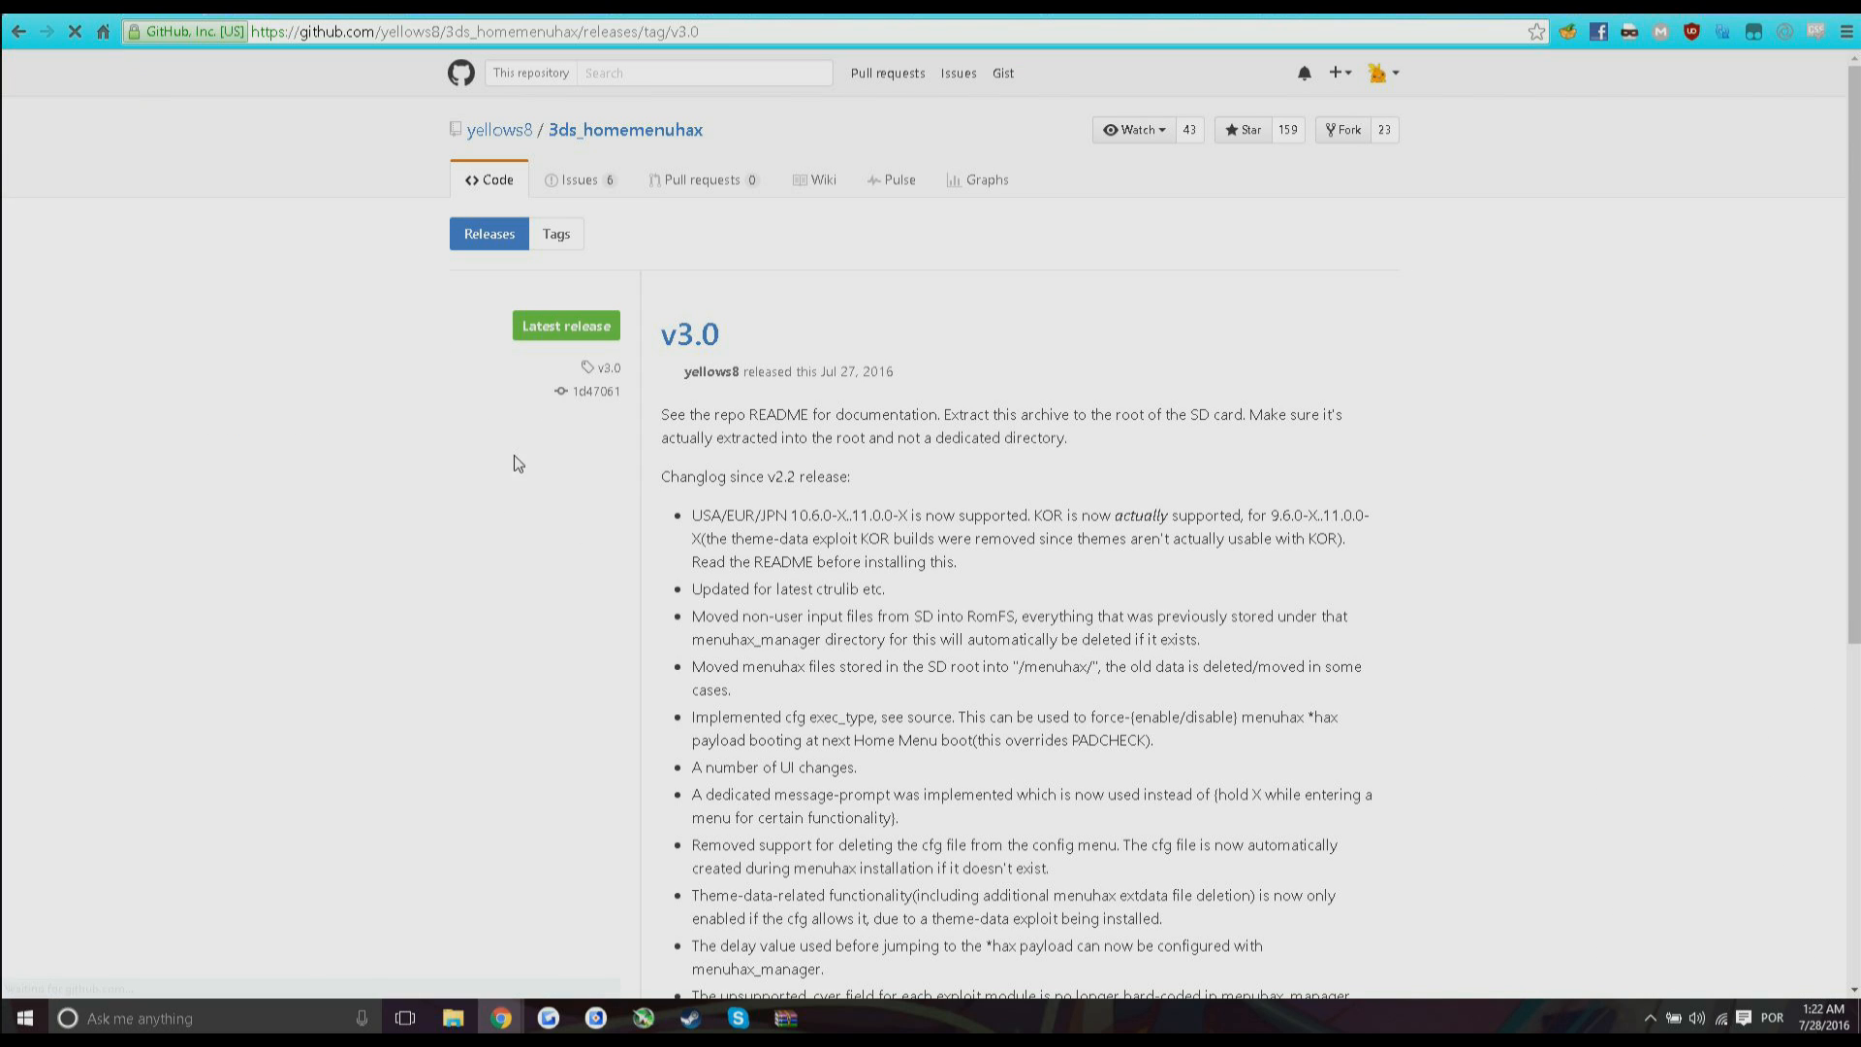
scroll("down", 3)
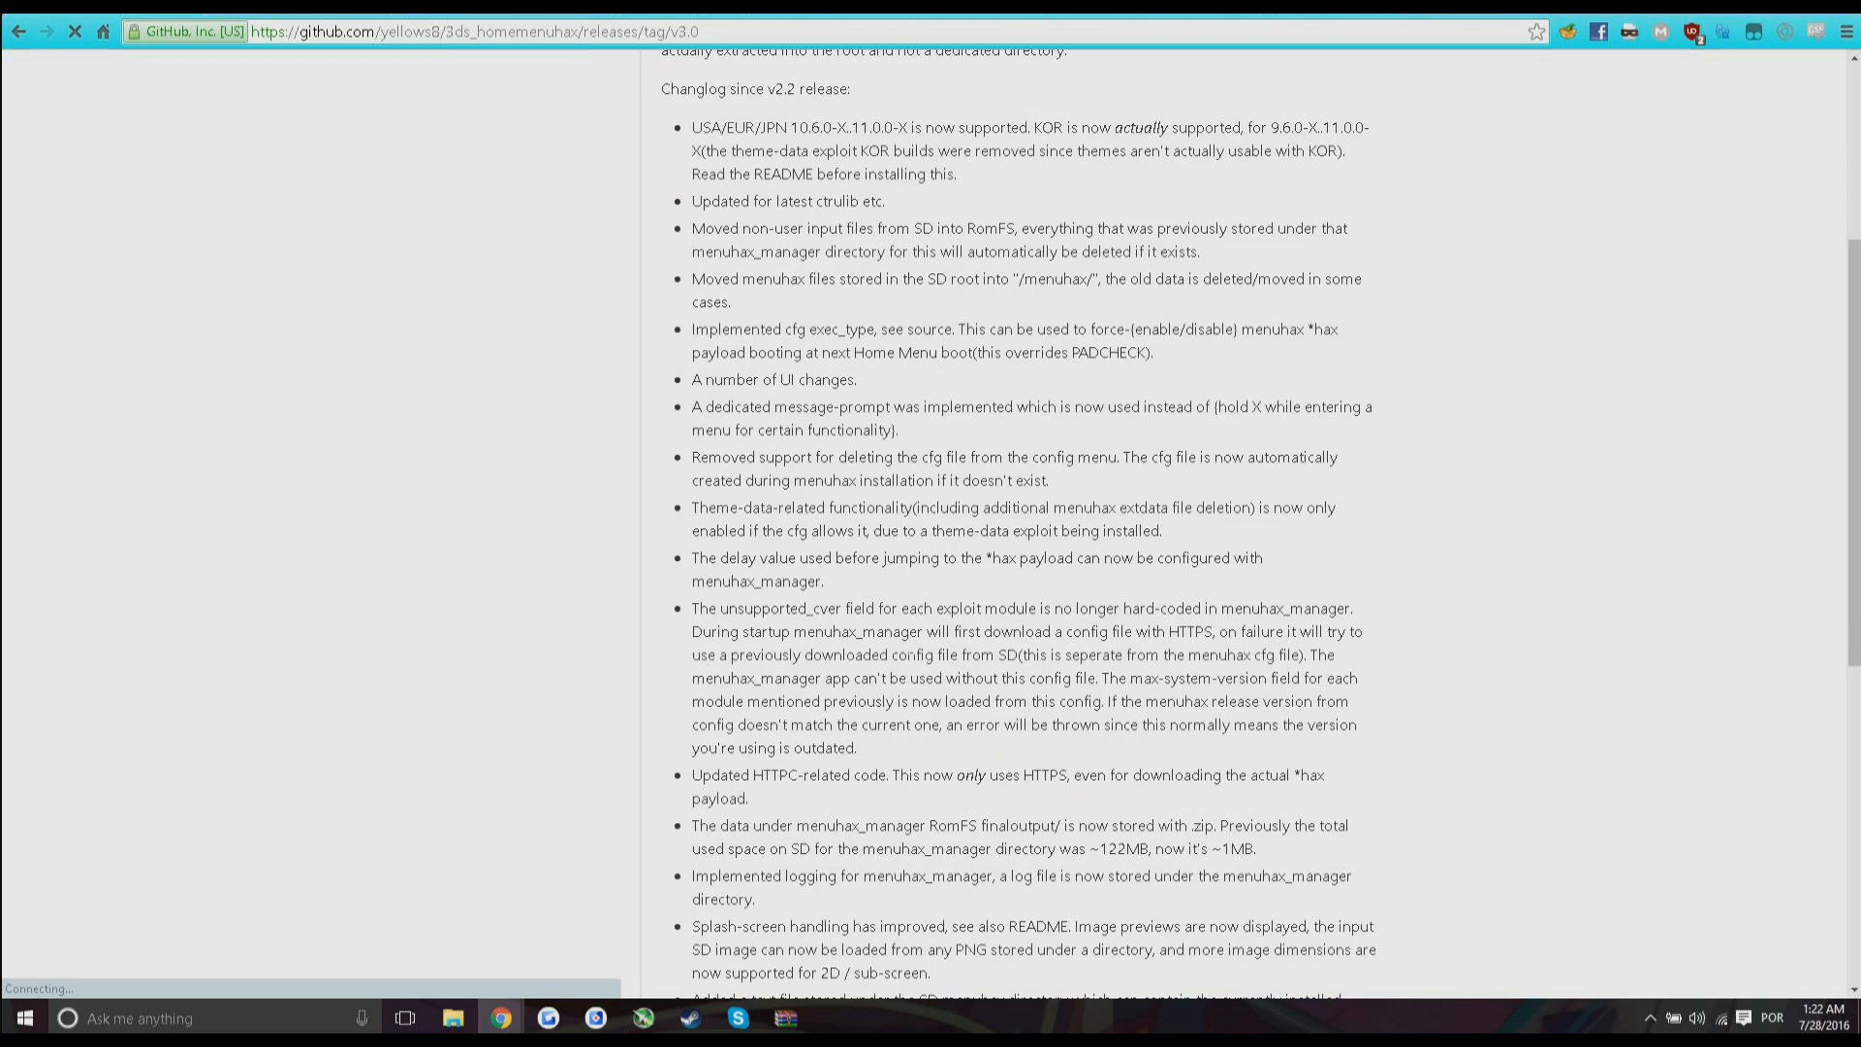
scroll("down", 3)
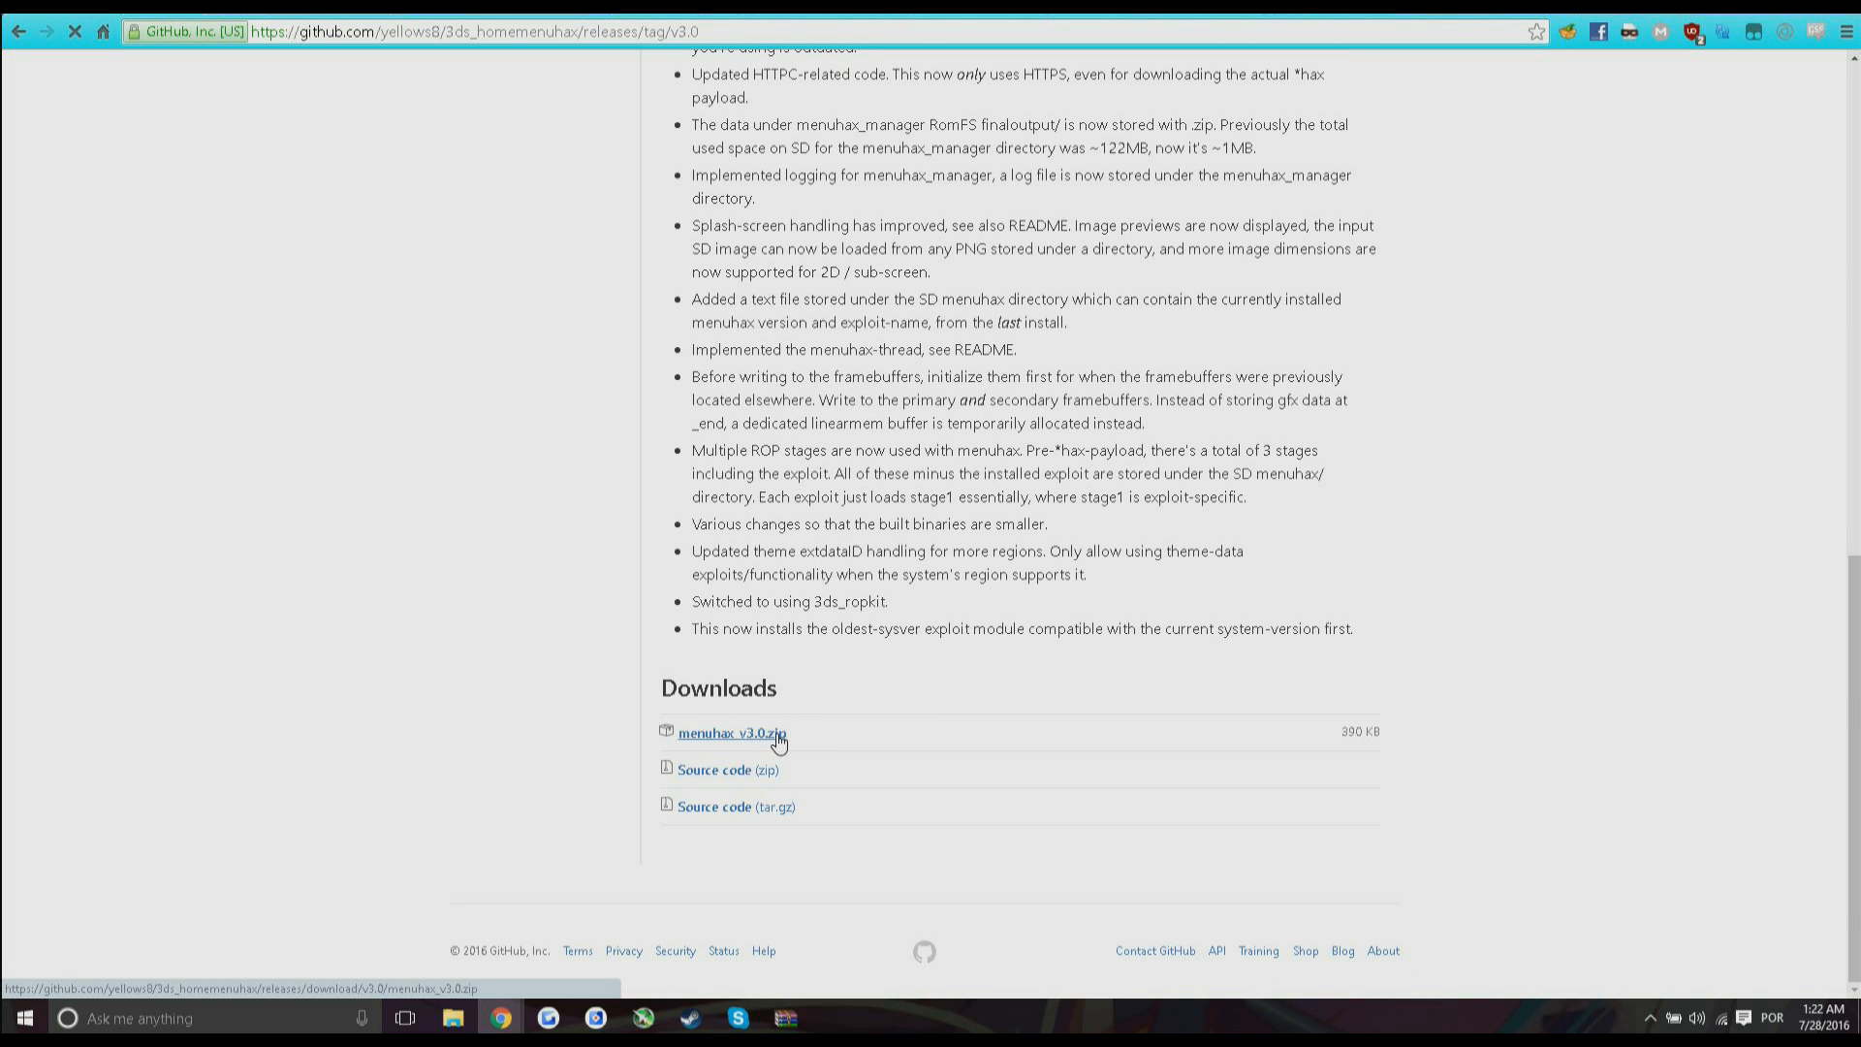
left_click(731, 733)
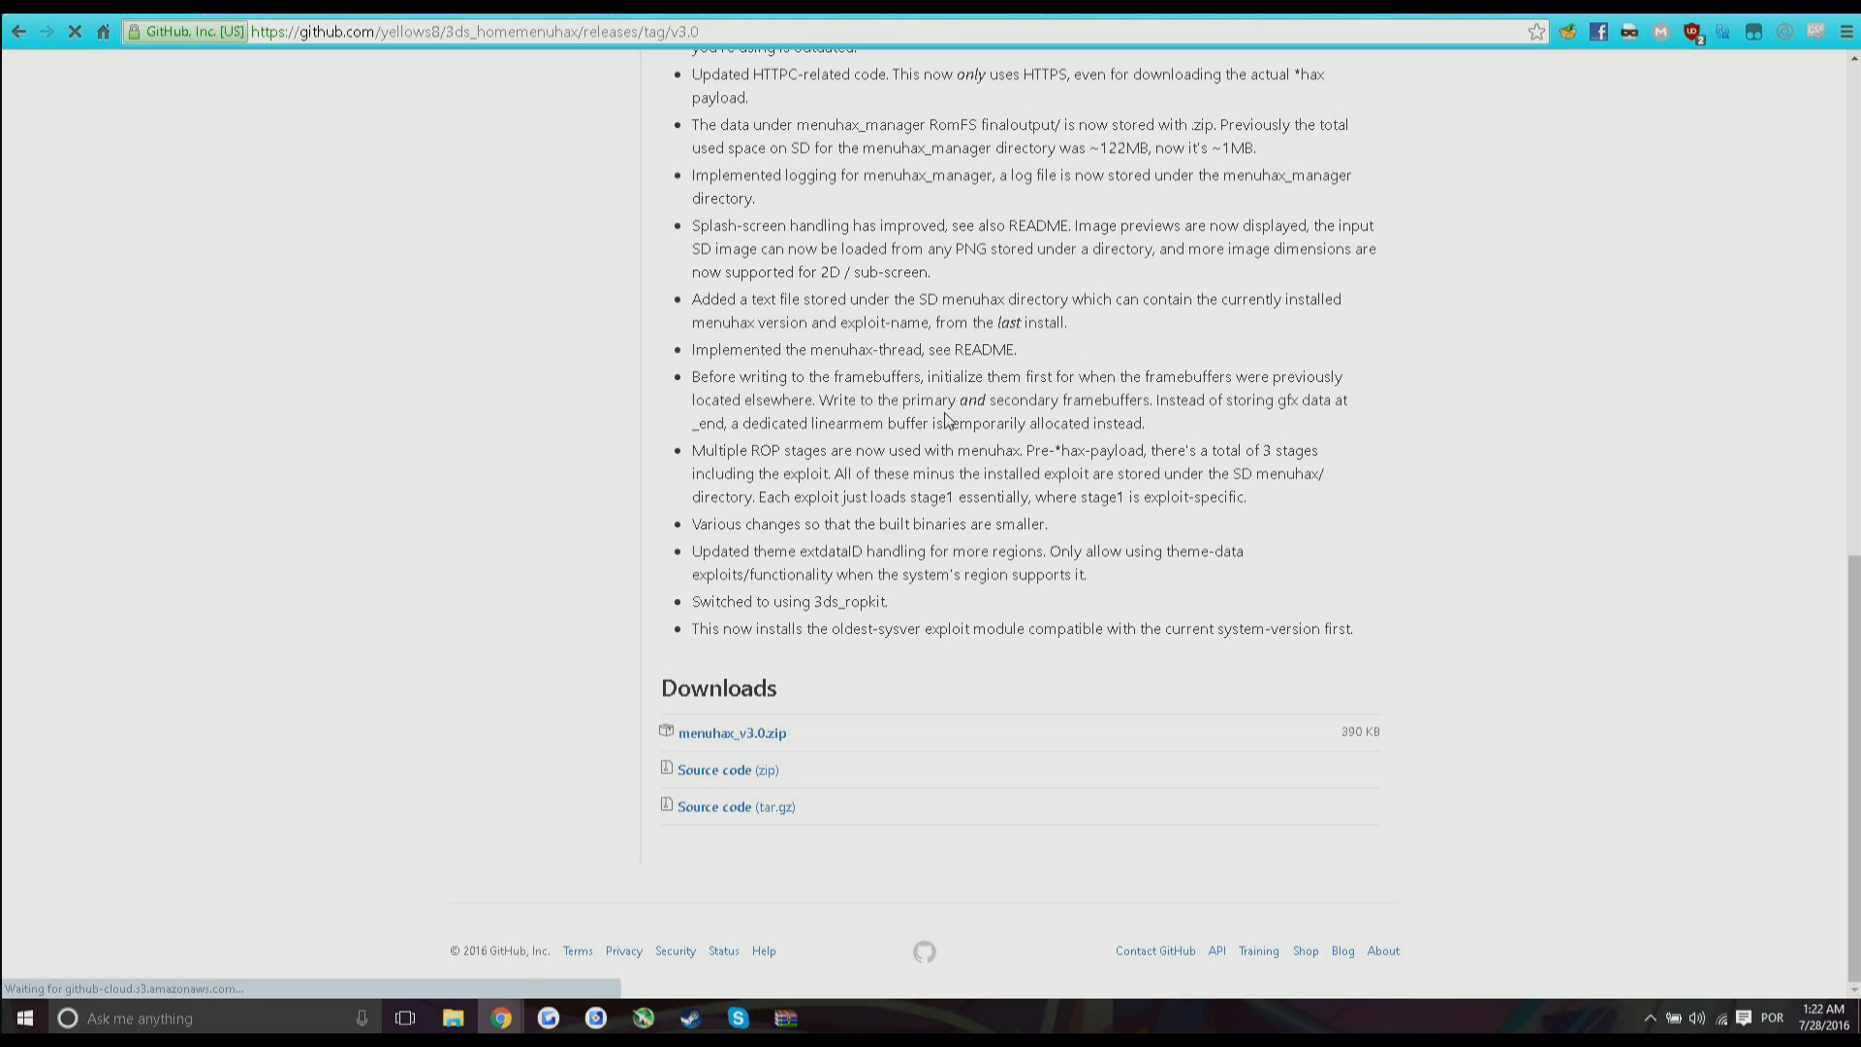
left_click(731, 733)
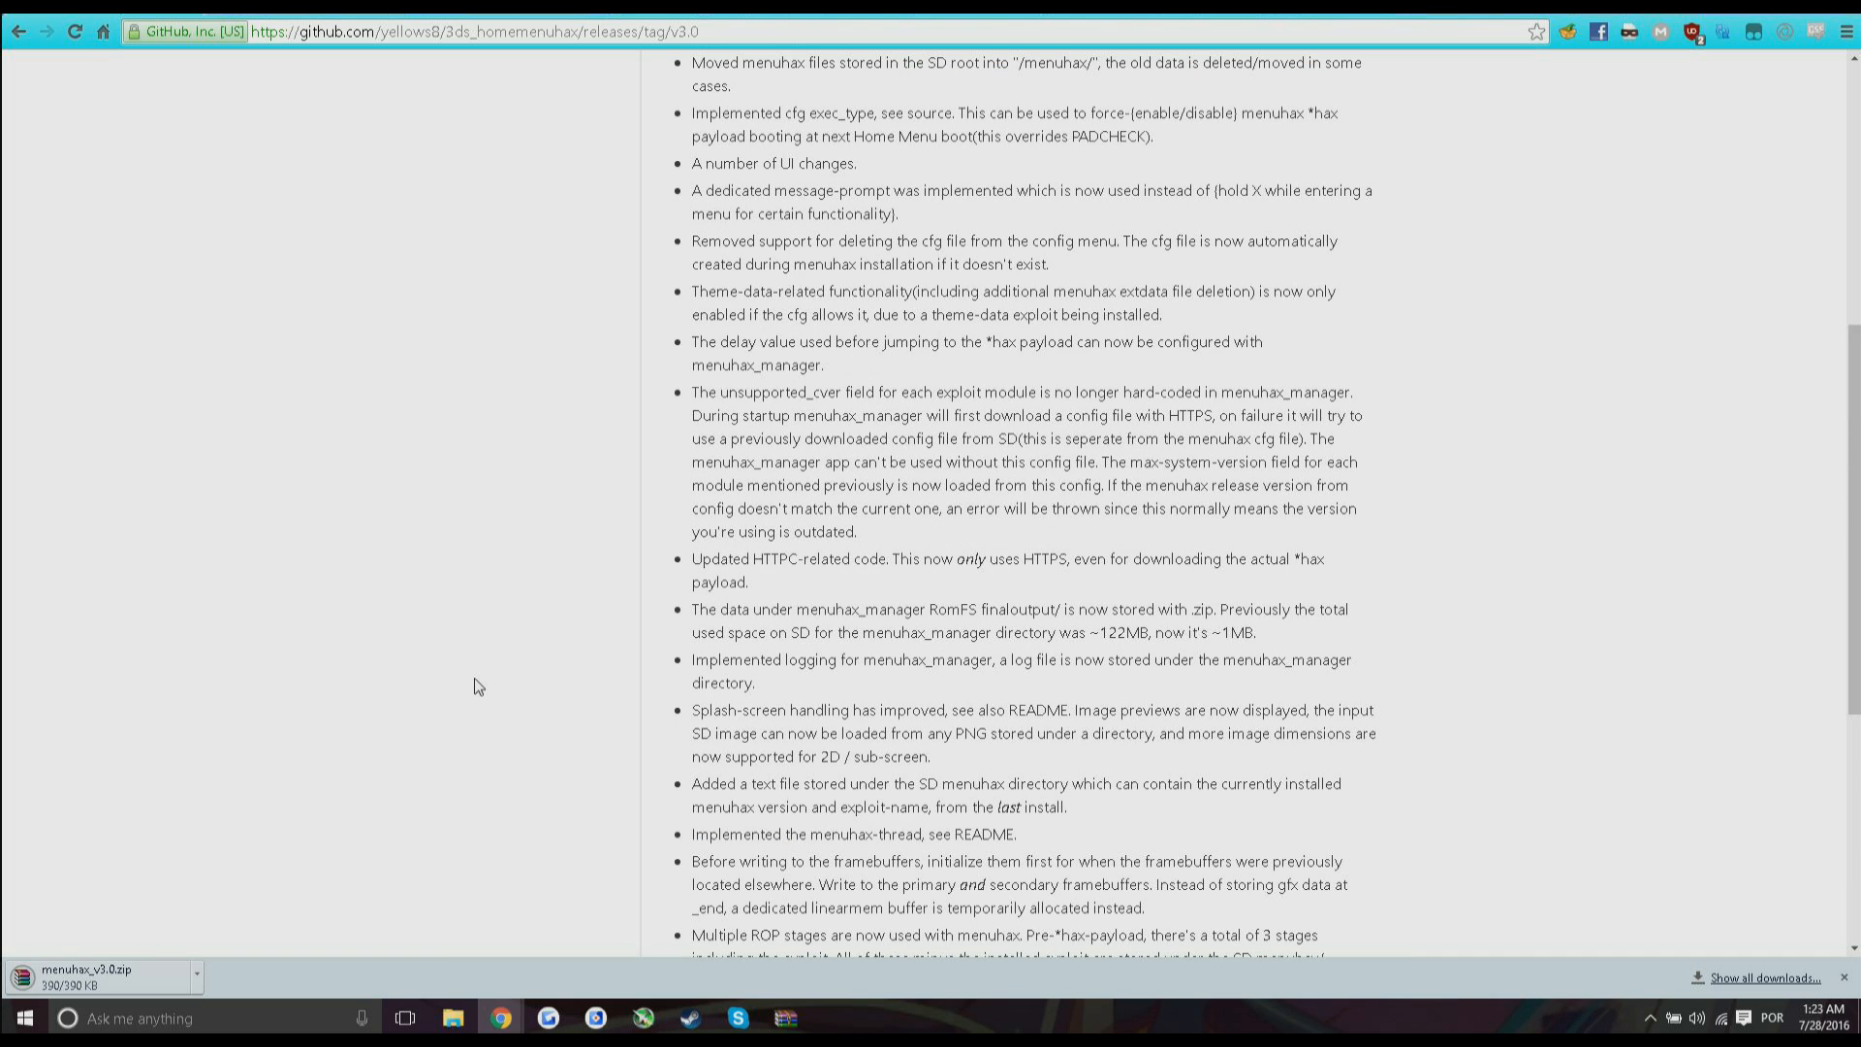
scroll("down", 3)
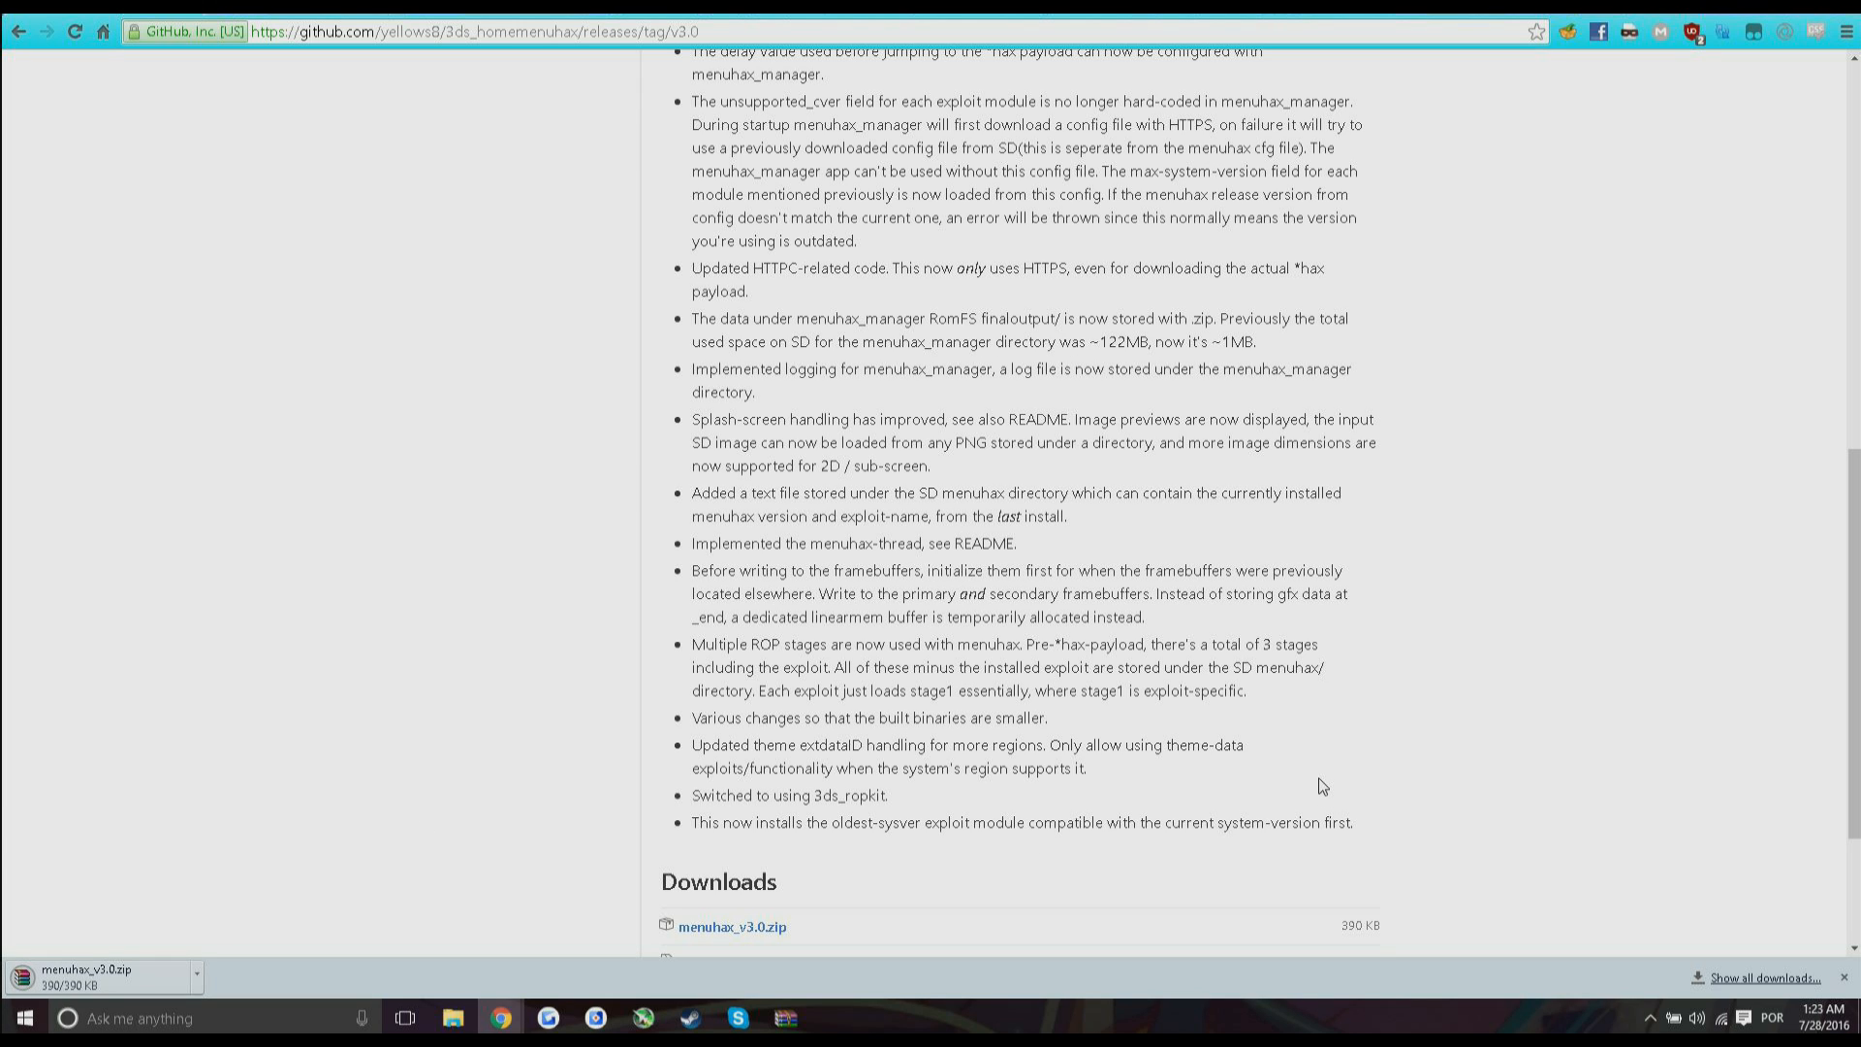
scroll("up", 3)
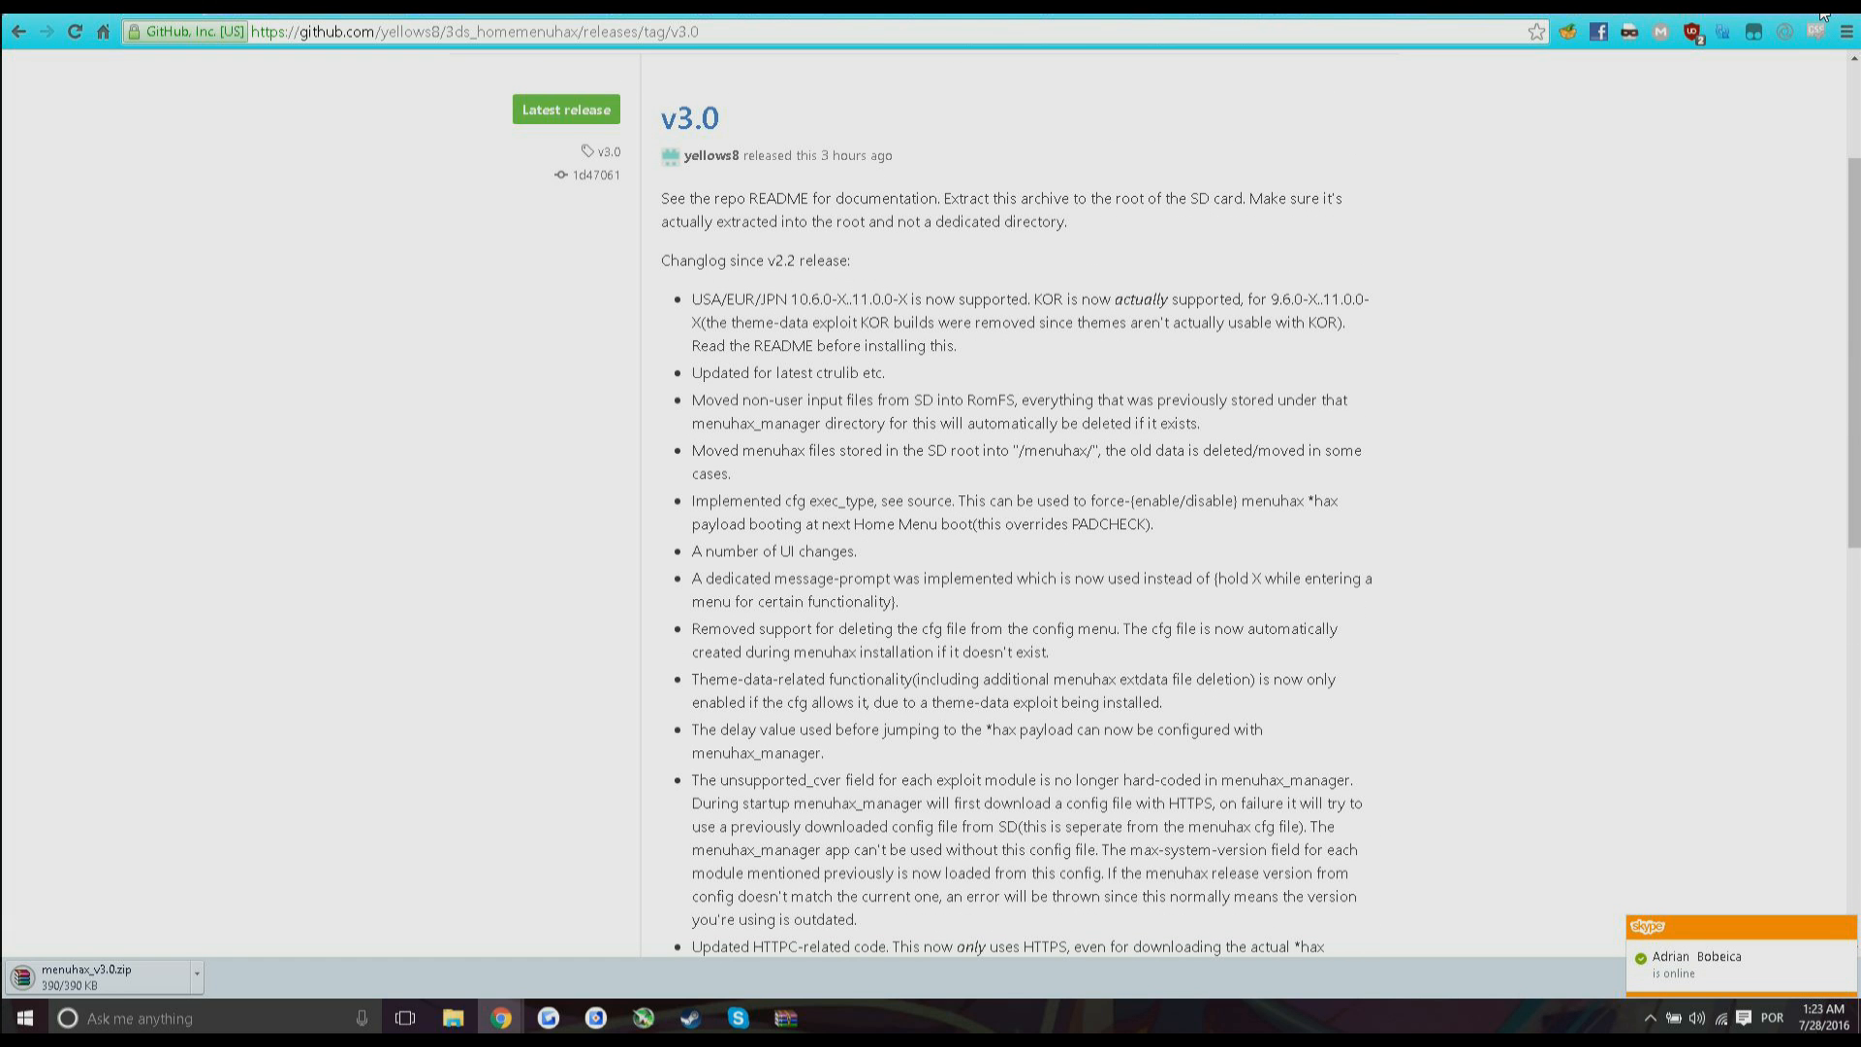
mouse_move(1347, 550)
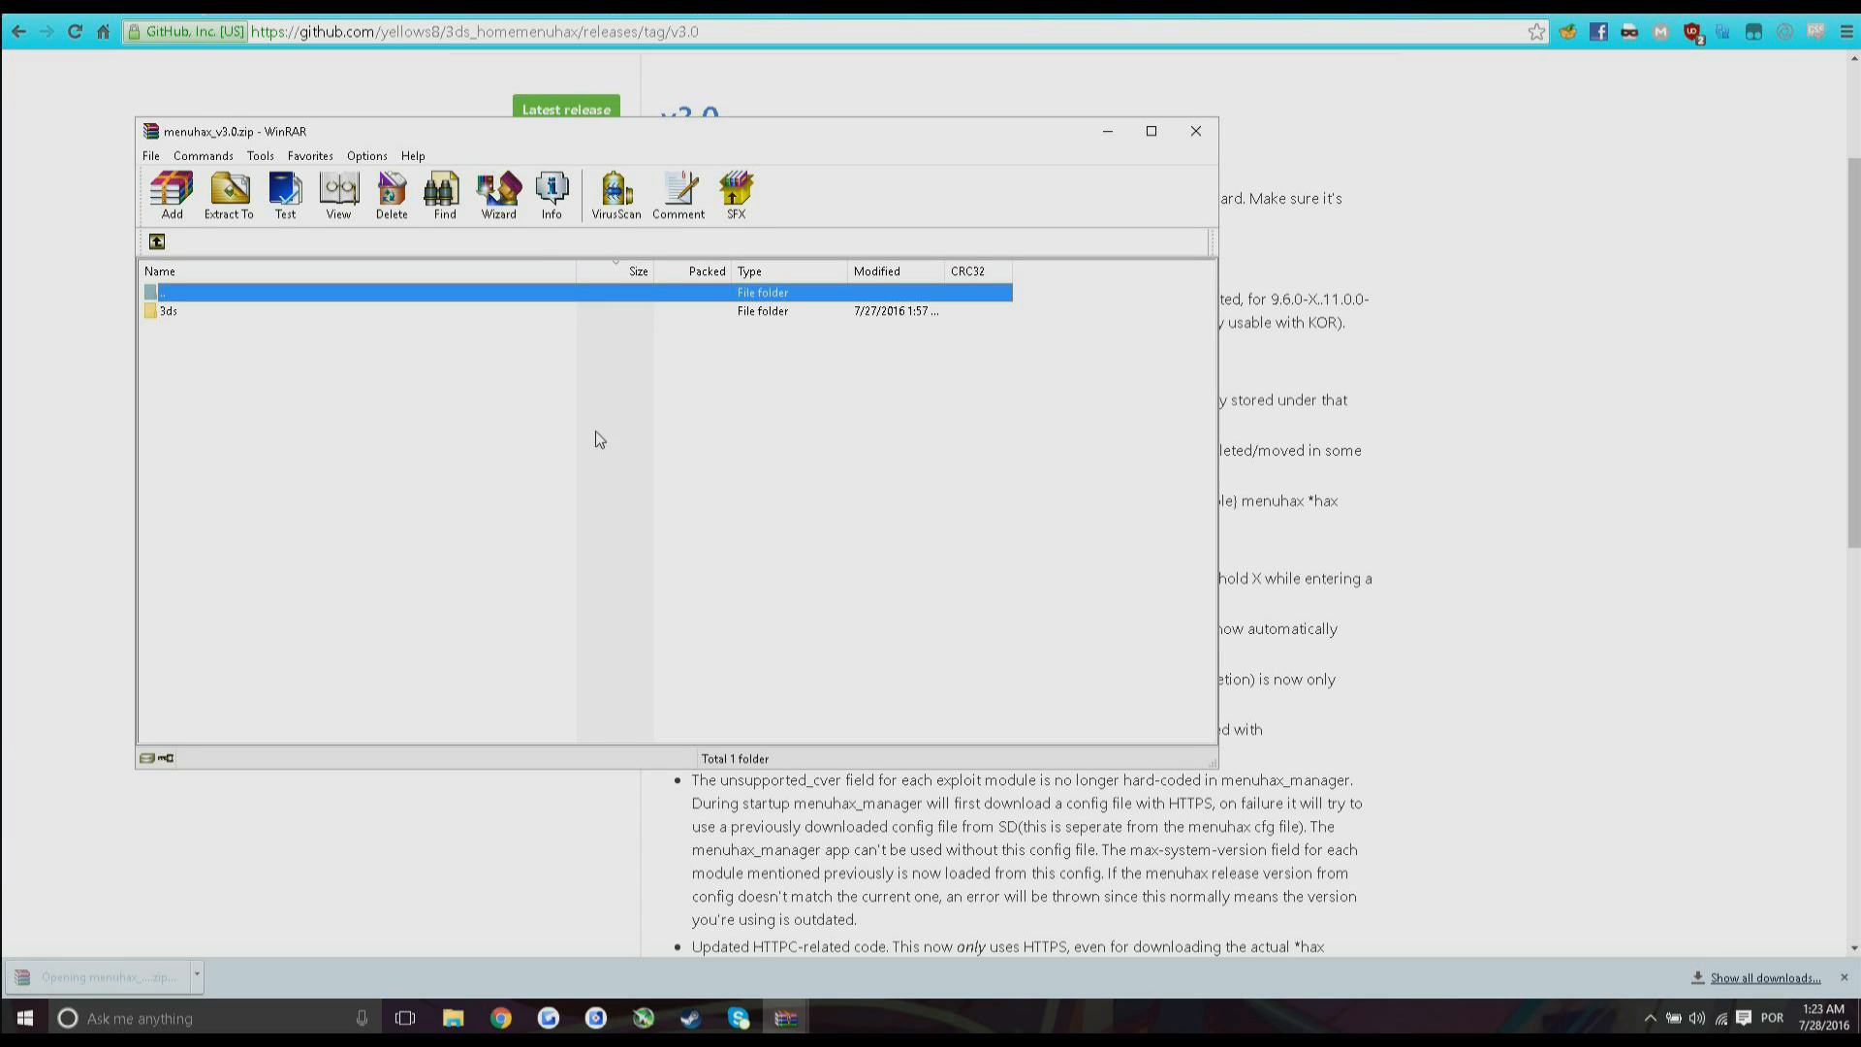
mouse_move(182, 323)
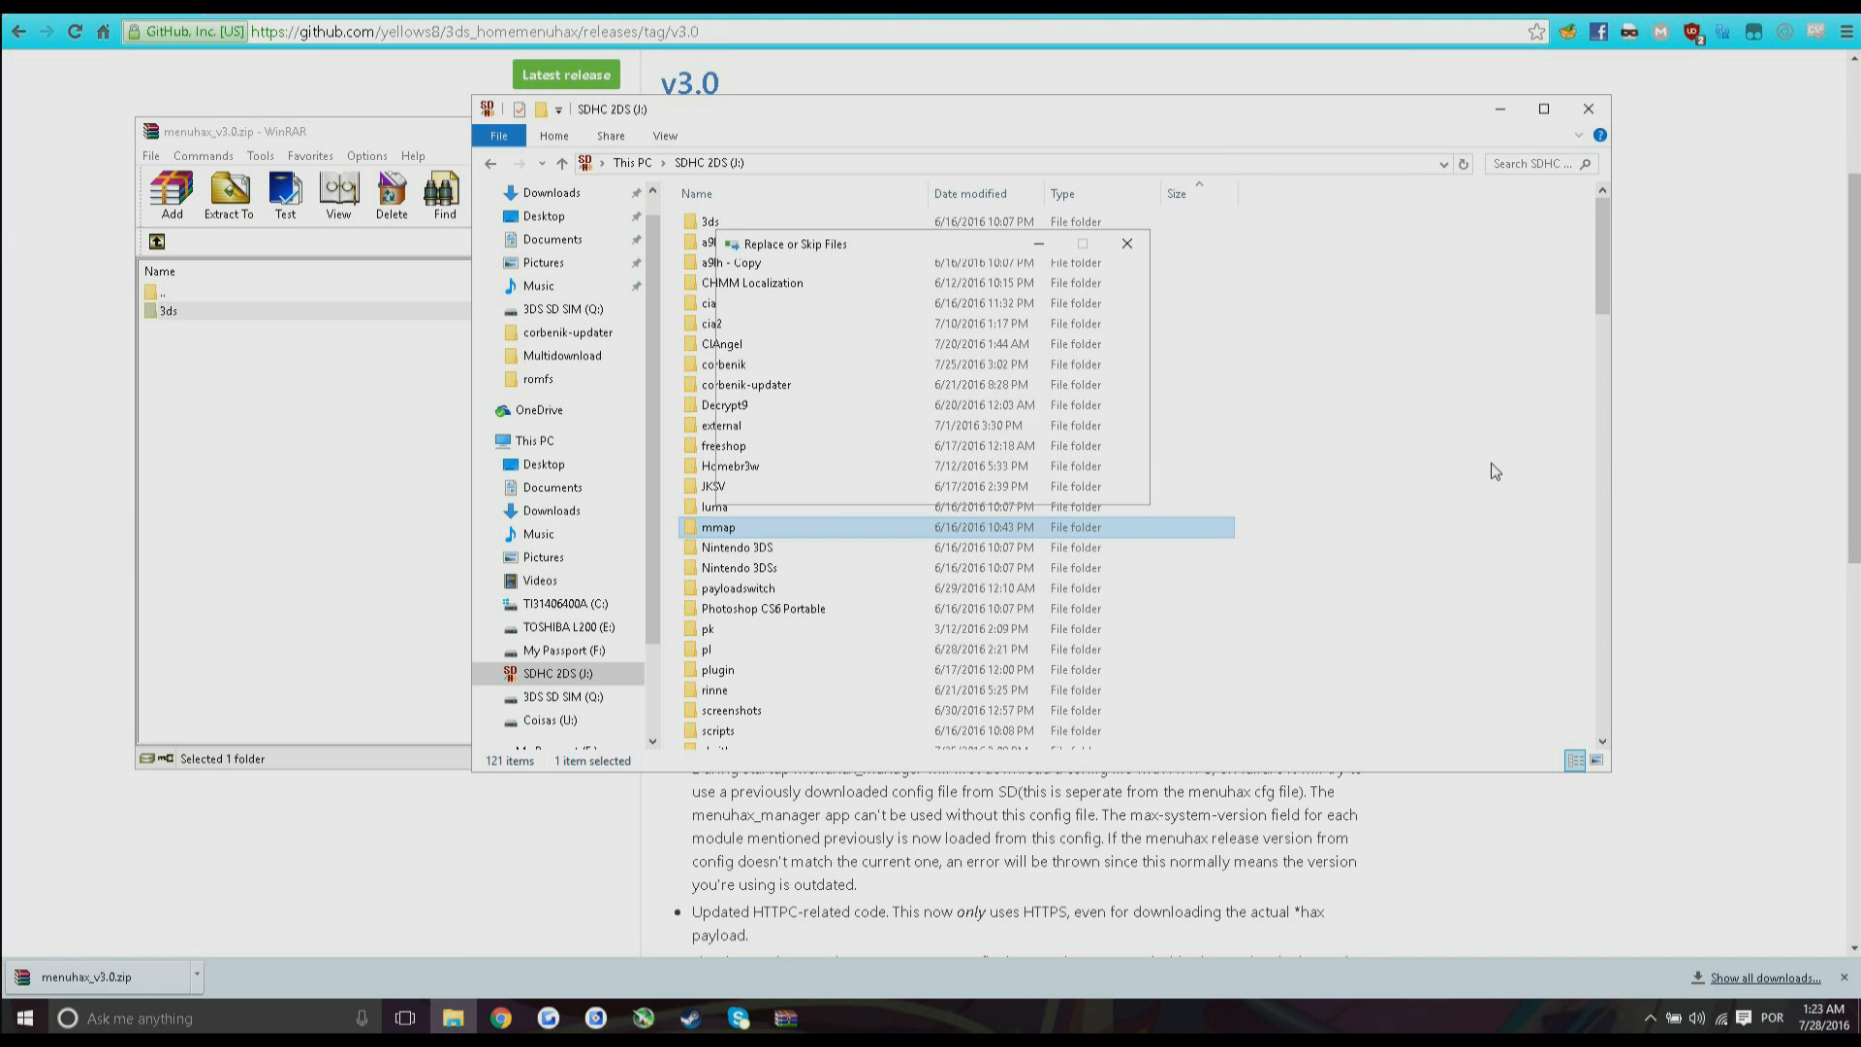
Choose Replace so the menuhax v3.0 files overwrite existing ones on the SD card root.
left_click(1124, 245)
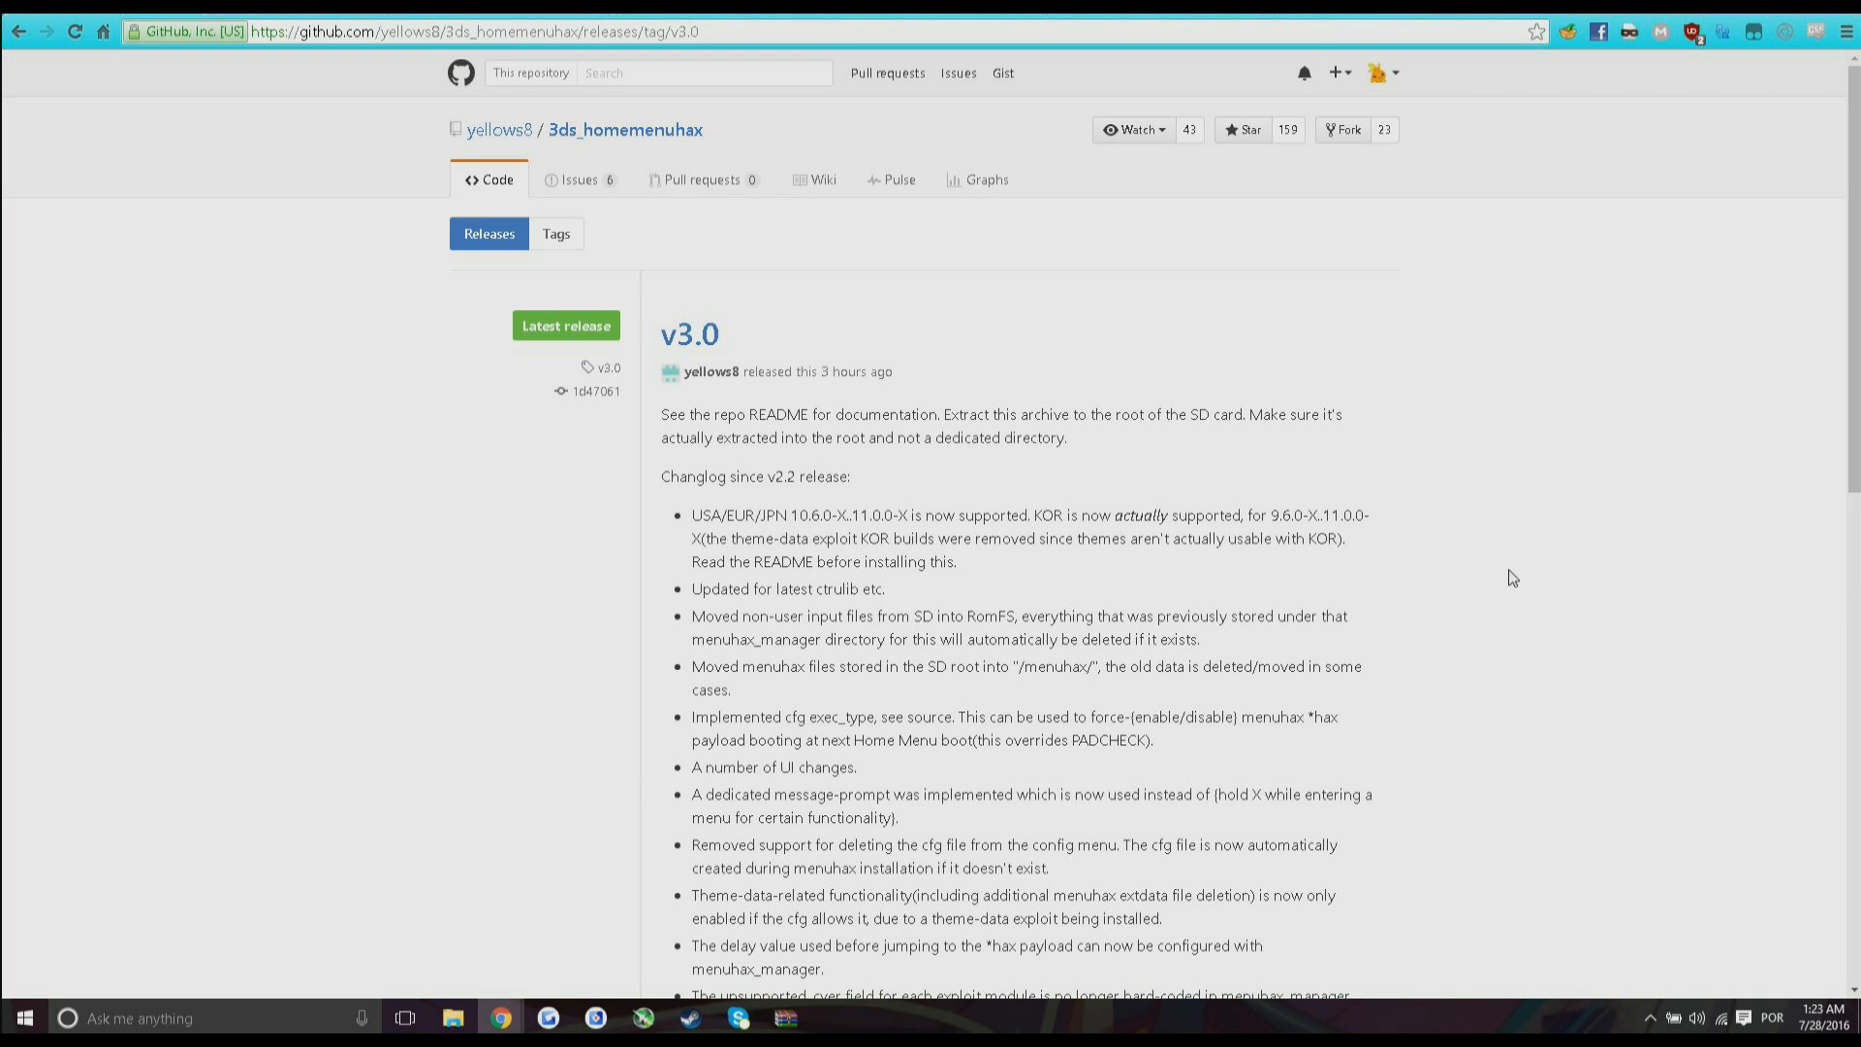
mouse_move(1847, 198)
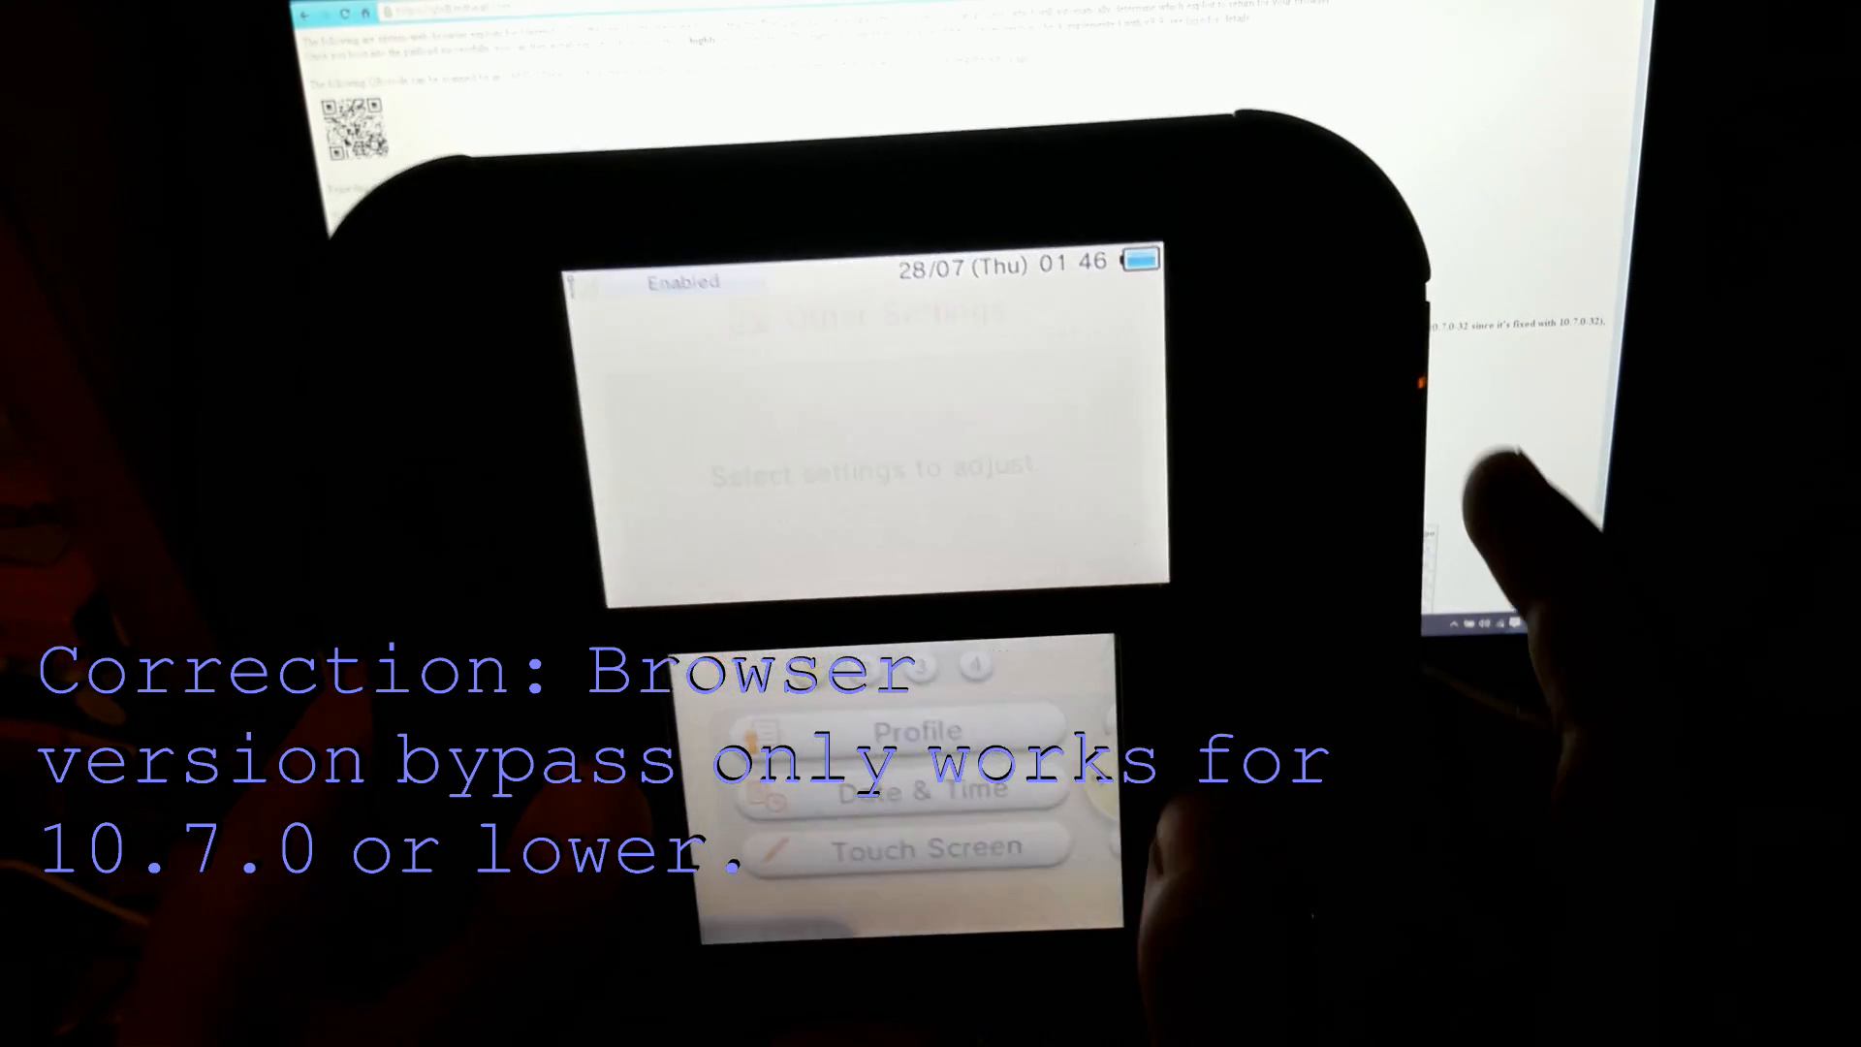
In Date & Time, set the date to 01/01, accept the warning, and set the time to 00:00.
left_click(911, 791)
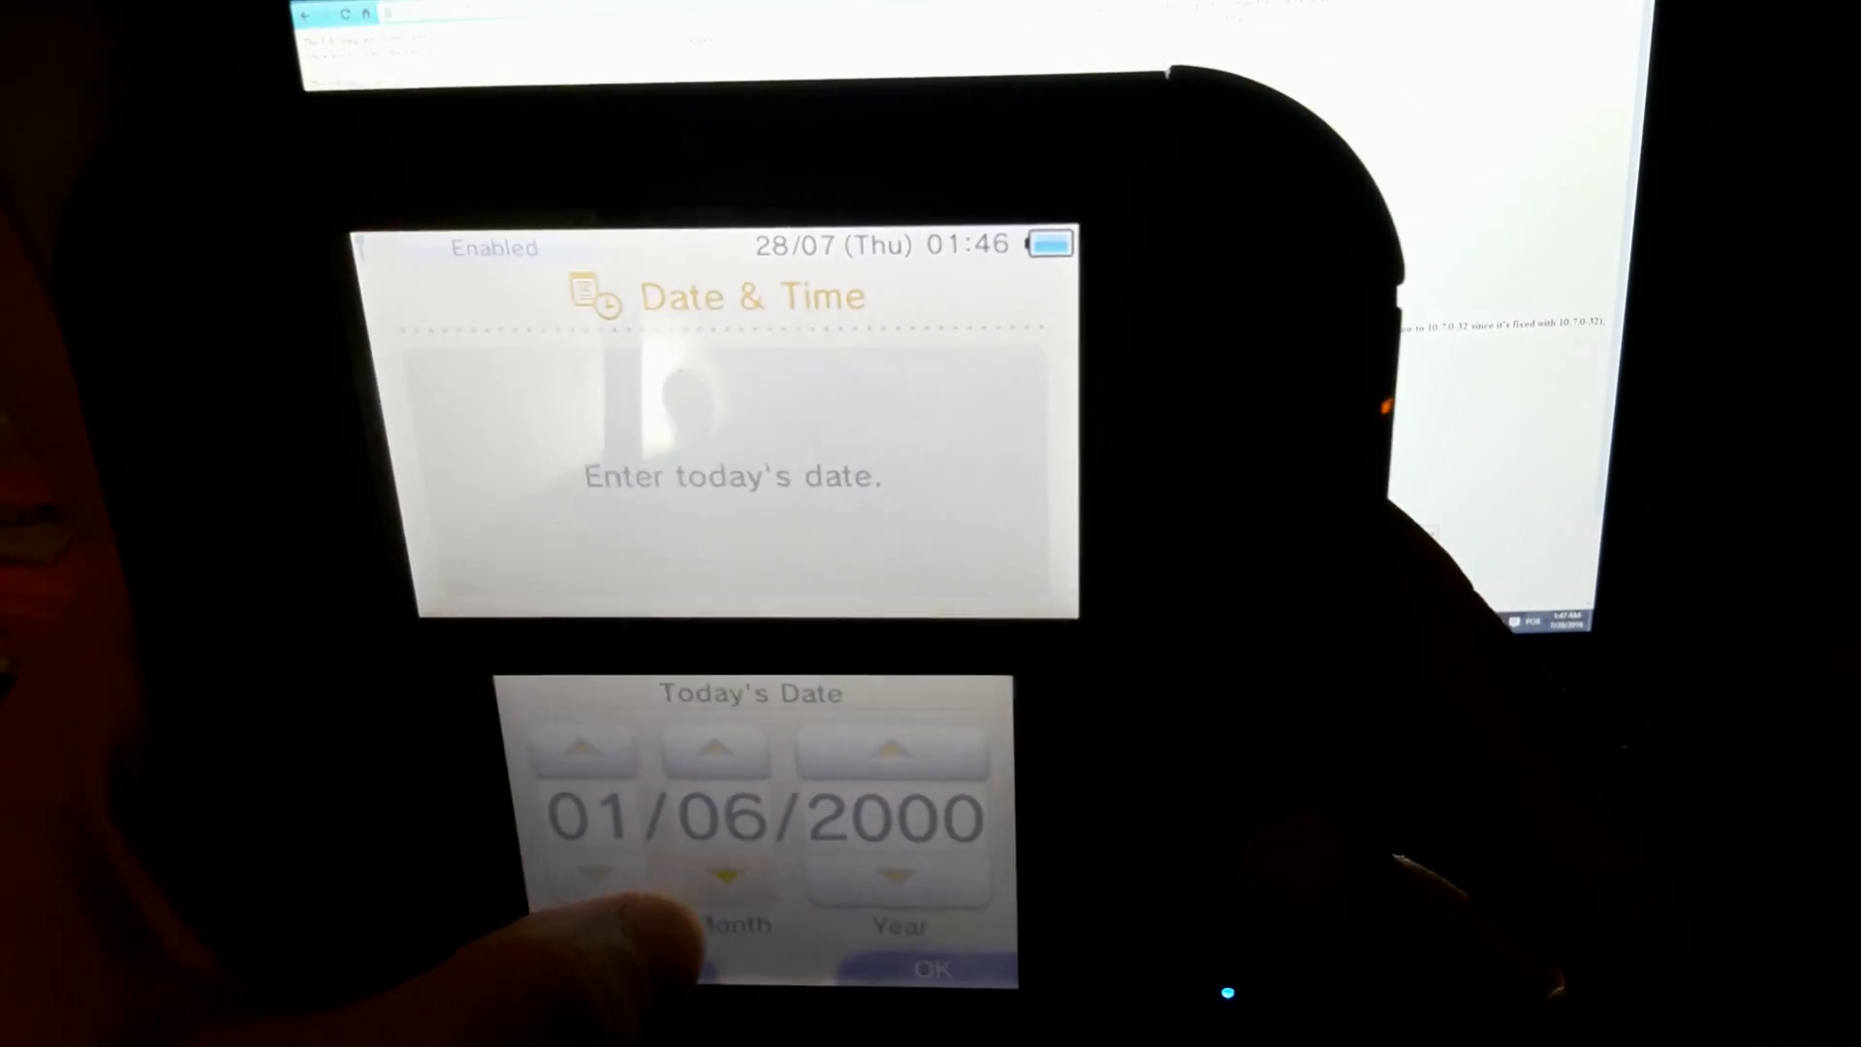
left_click(932, 969)
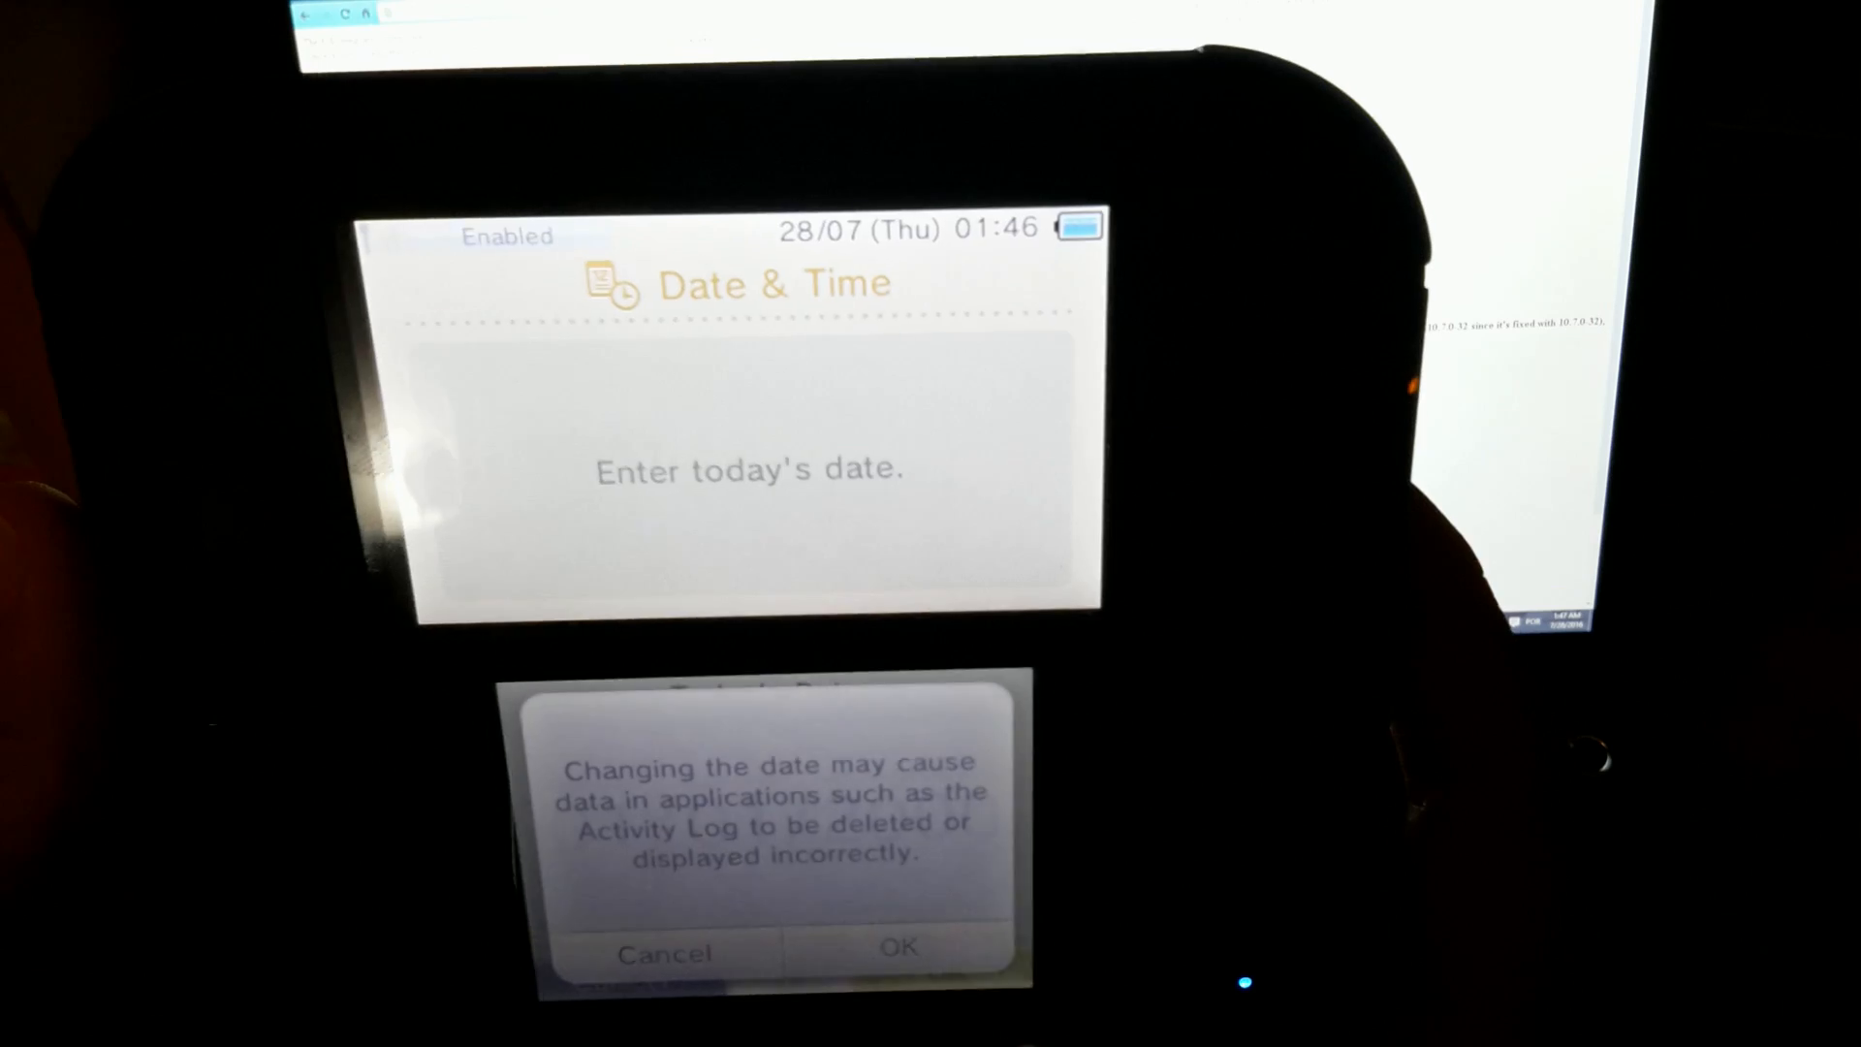
left_click(895, 950)
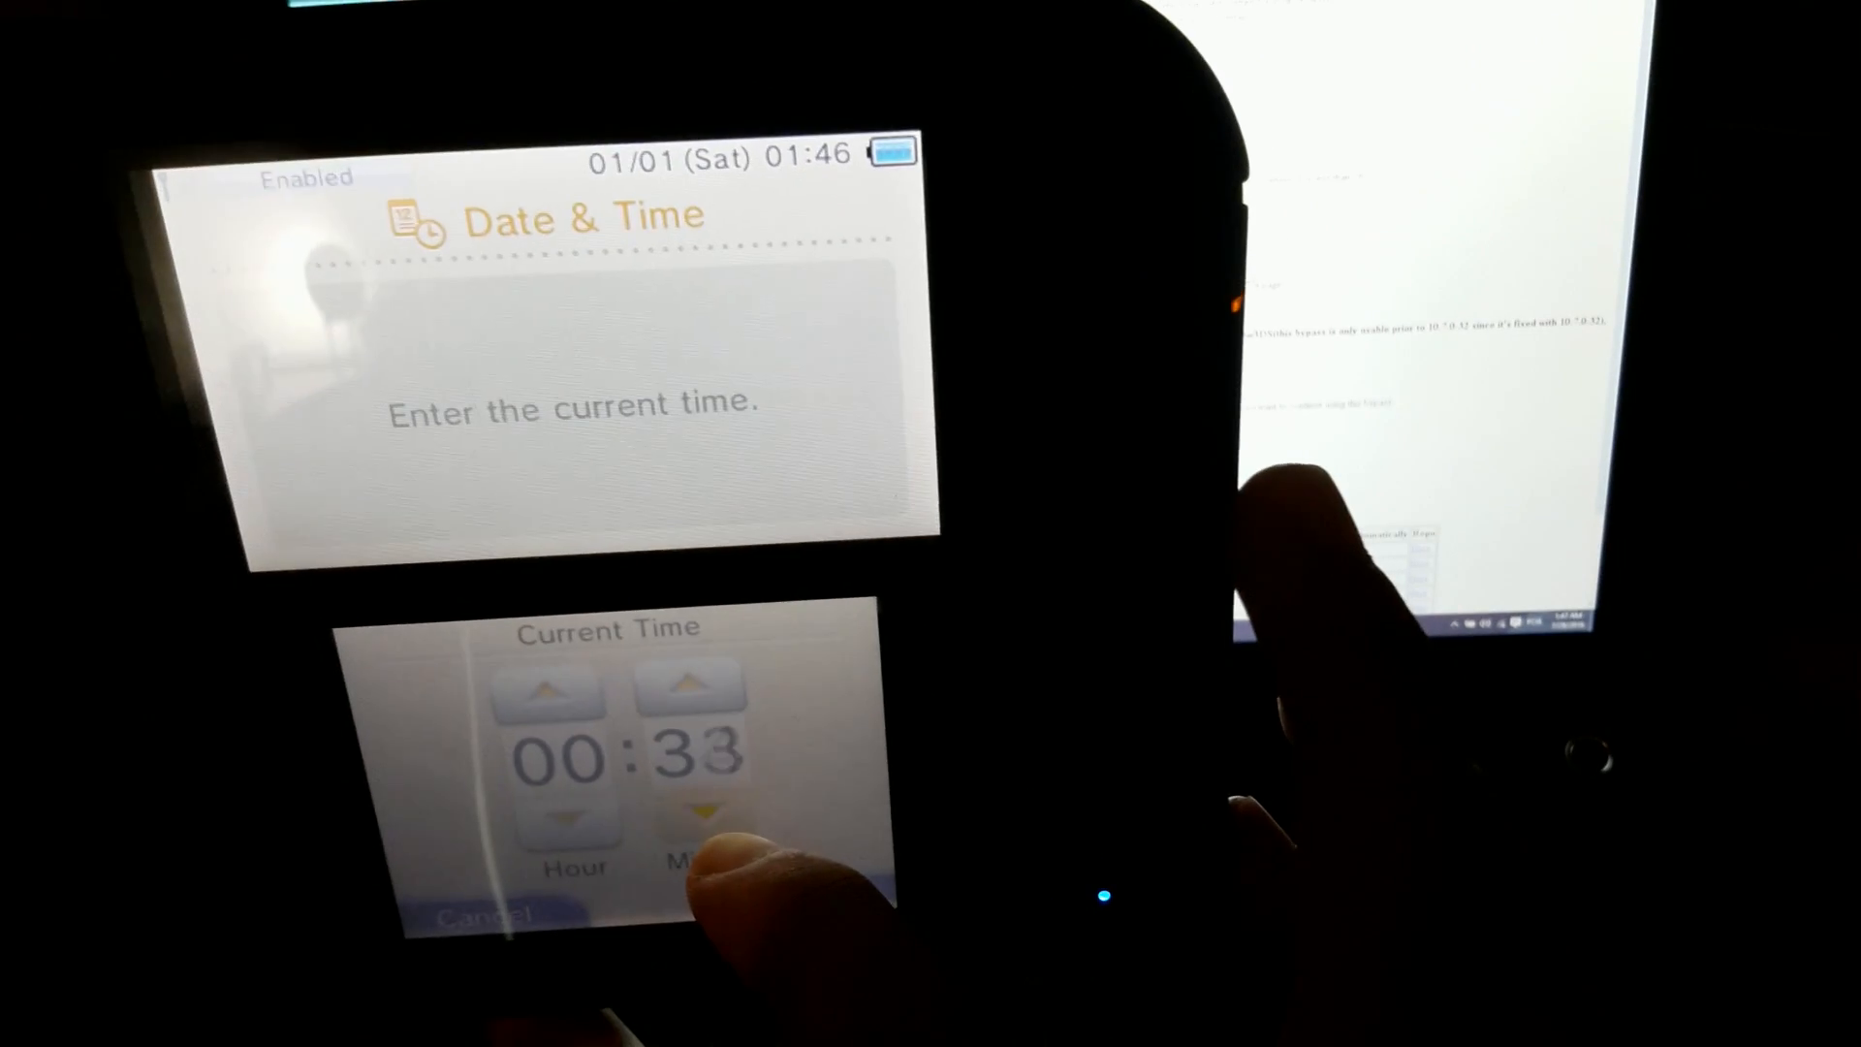
left_click(698, 814)
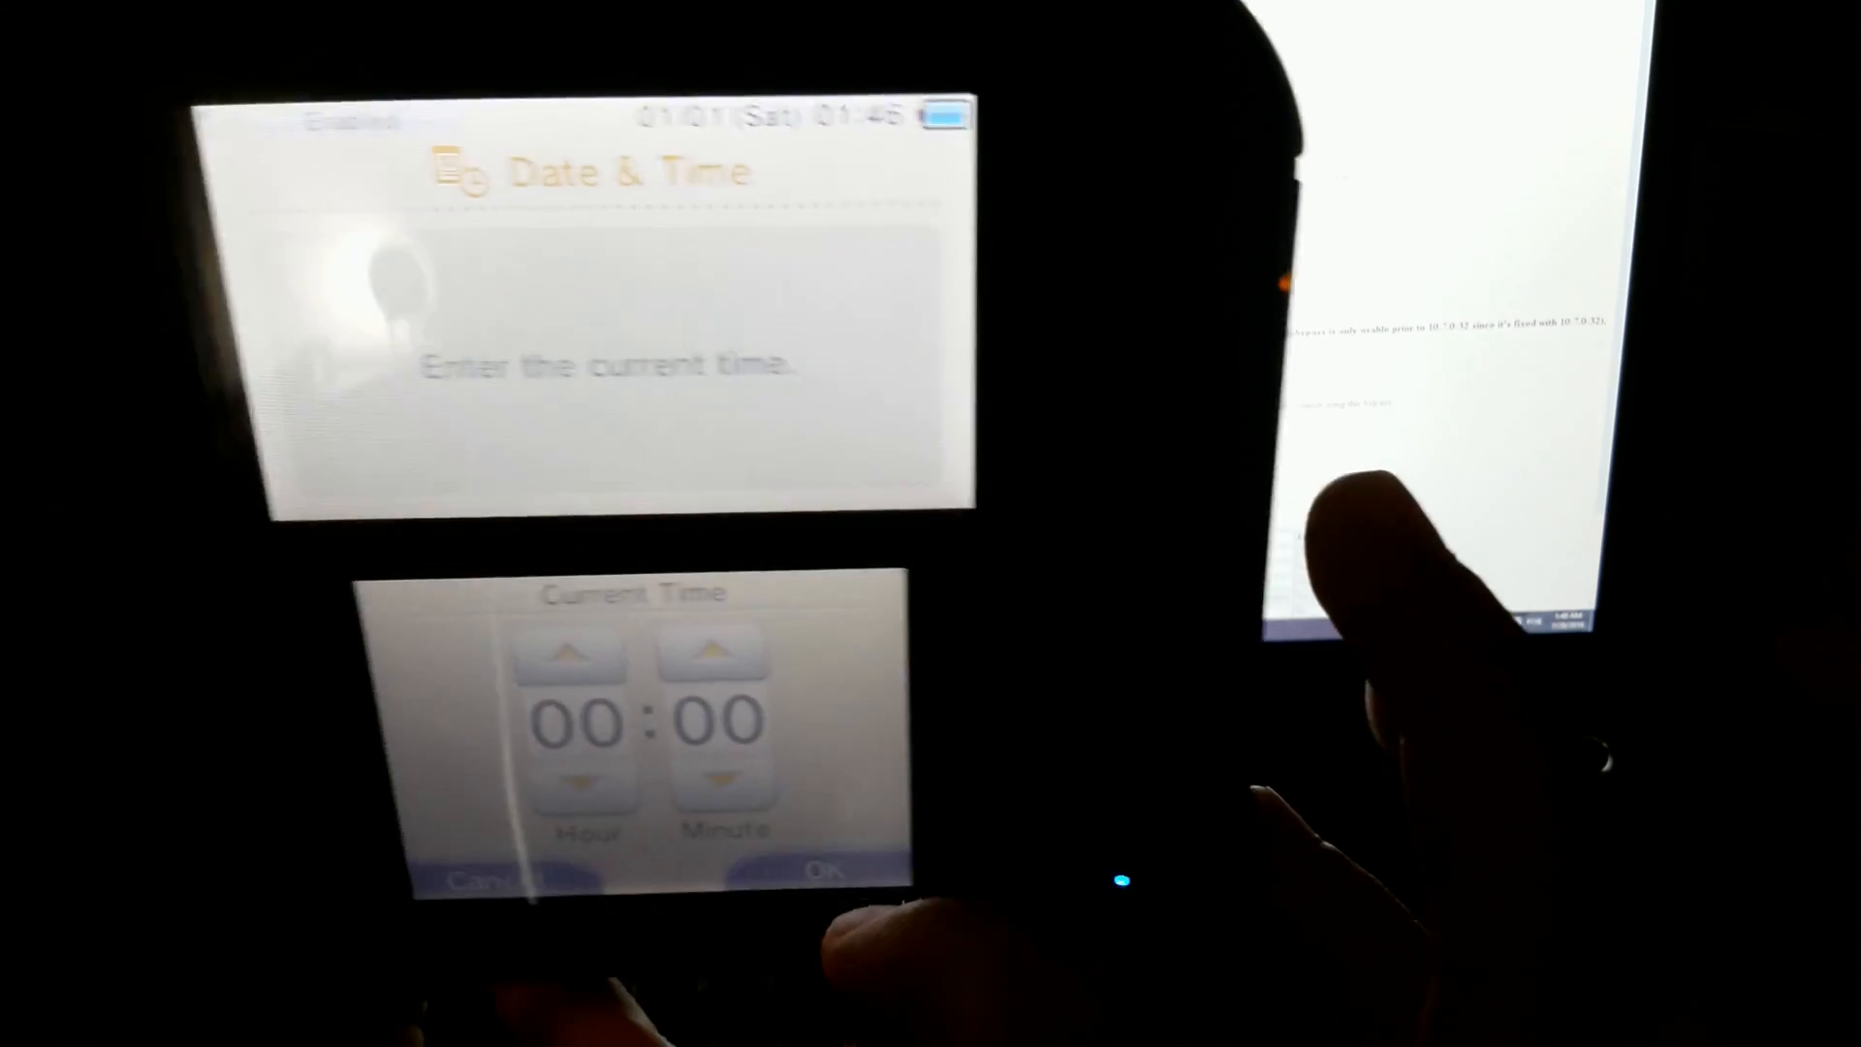
left_click(832, 872)
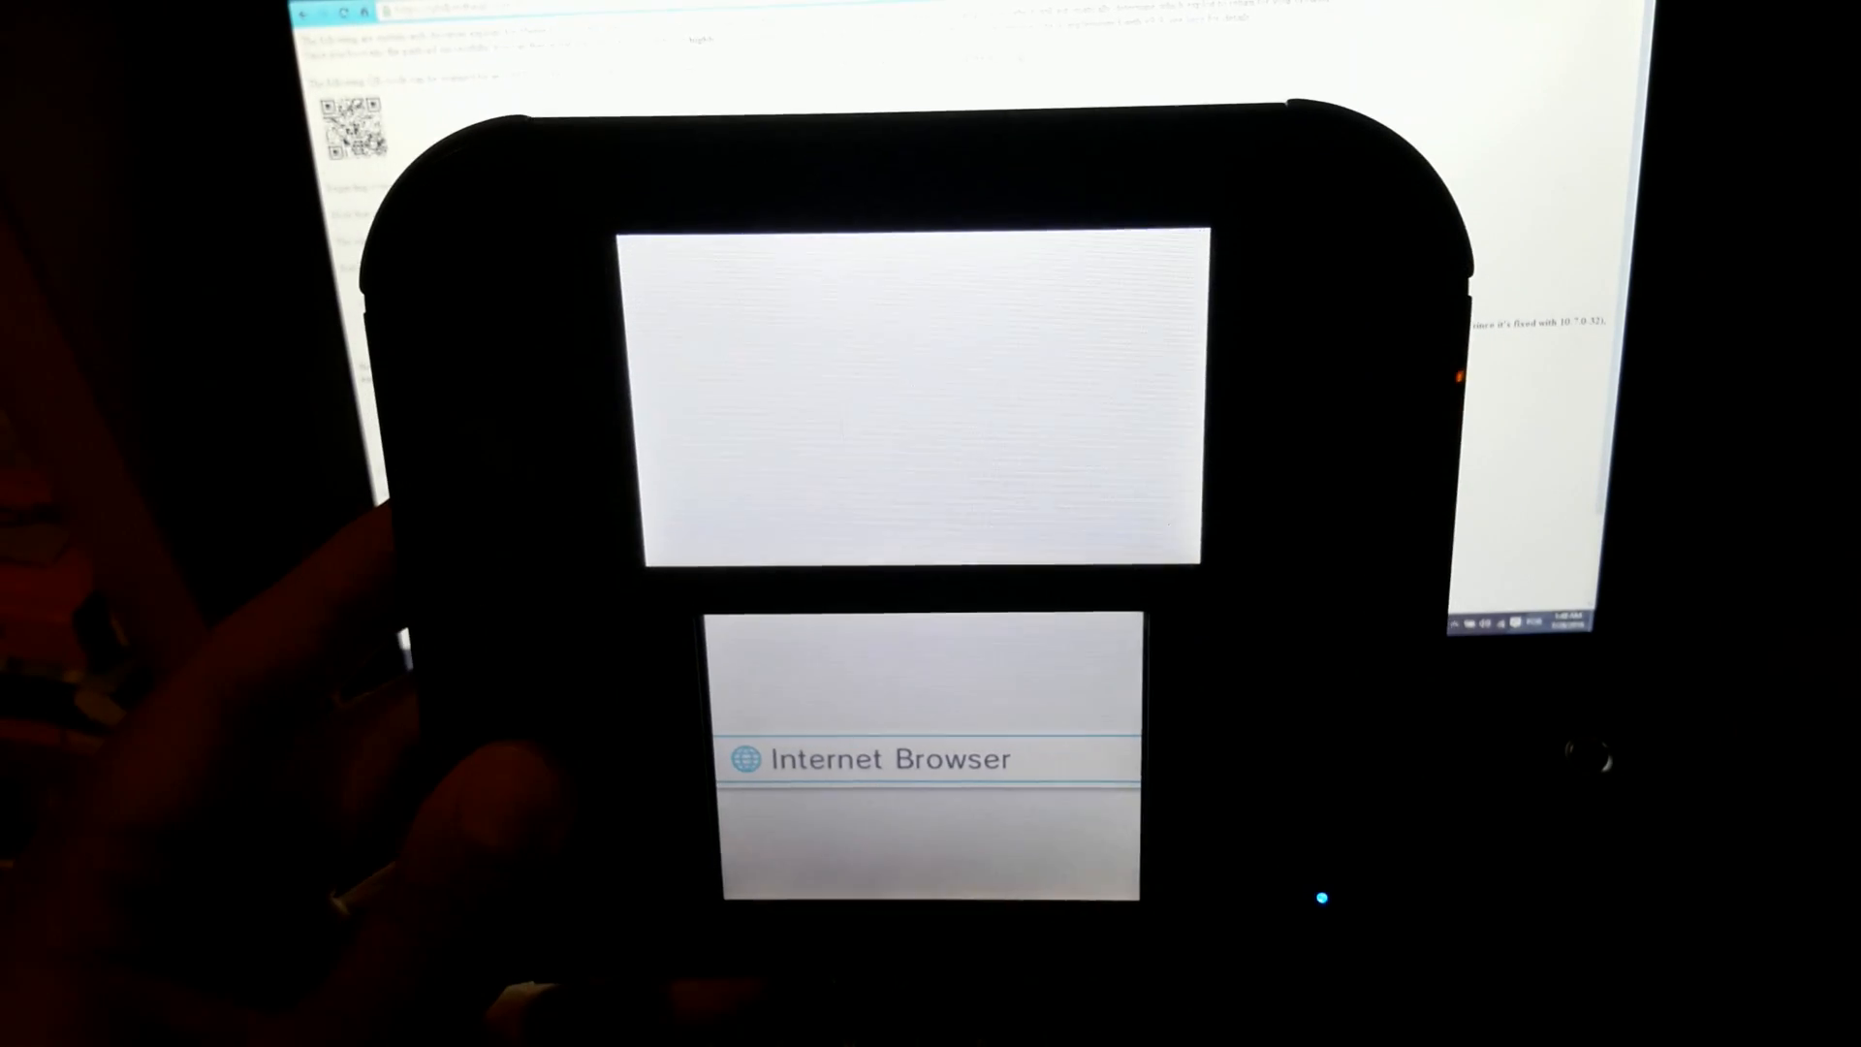
In the browser's Settings, run Clear All Save Data and confirm with Clear All.
left_click(873, 760)
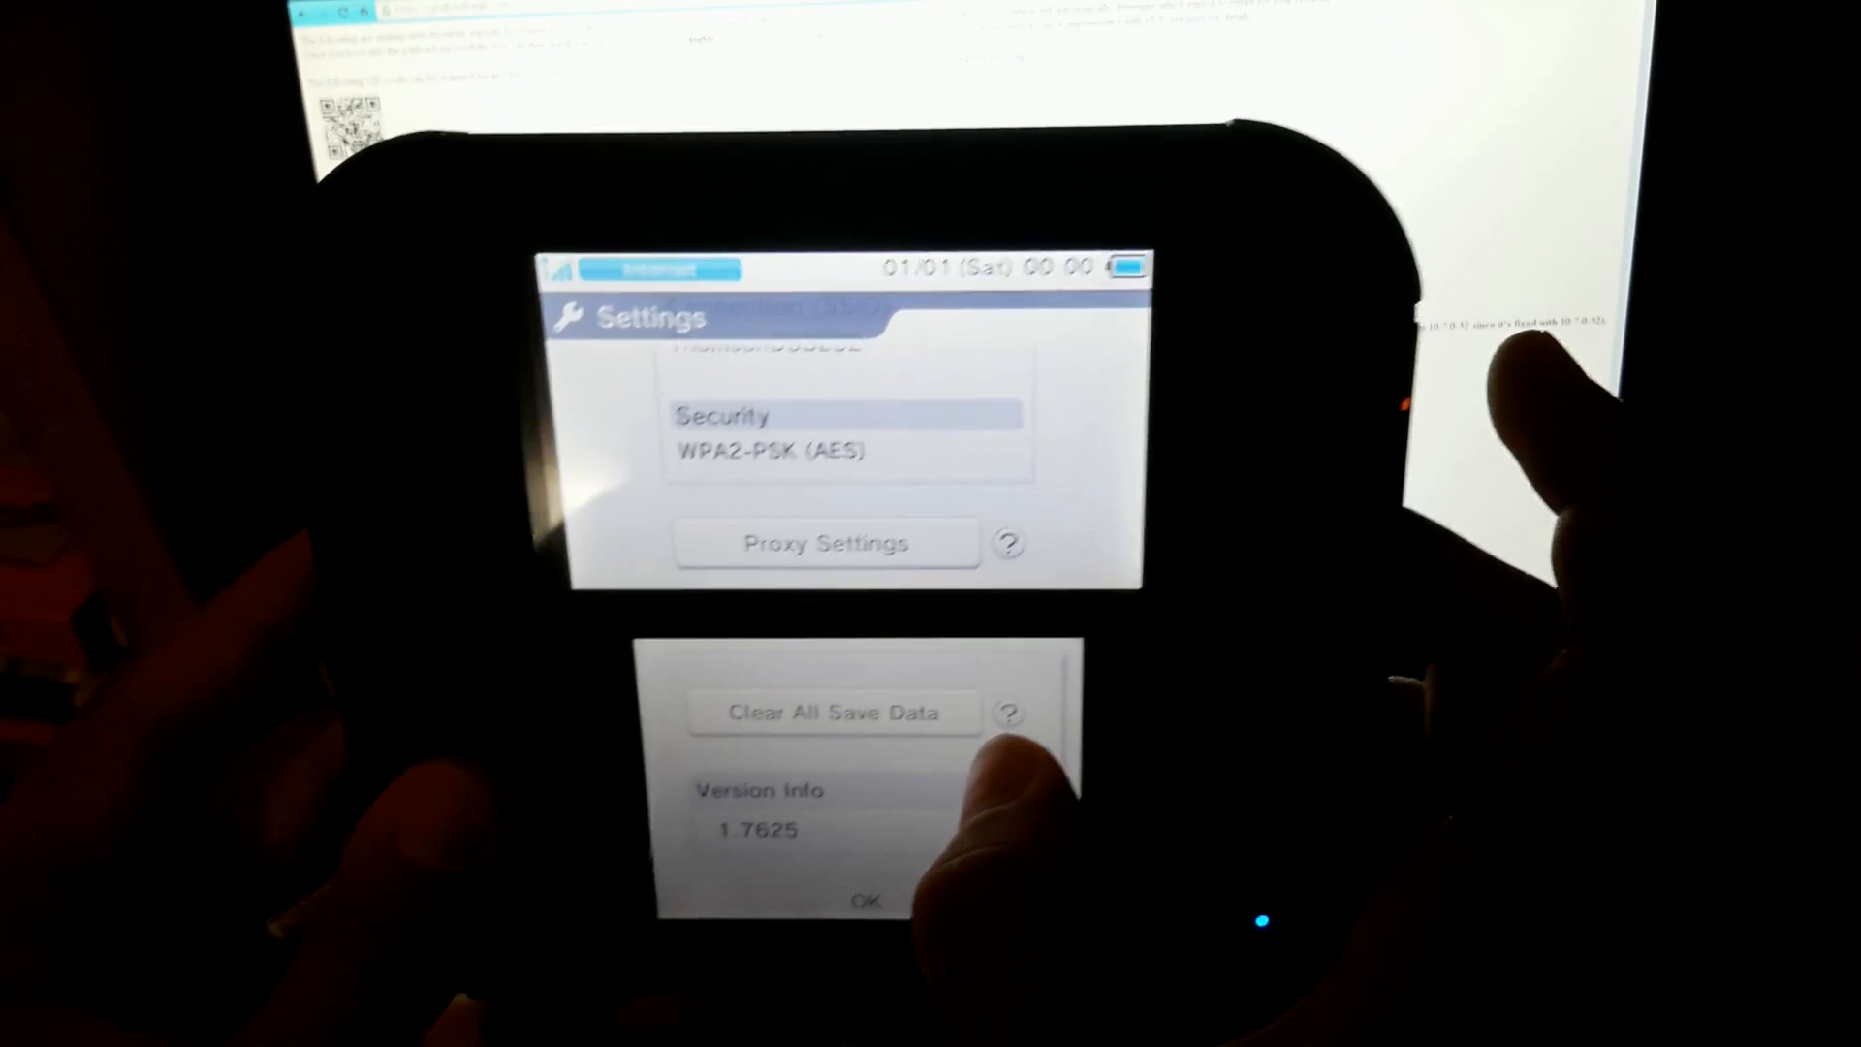
left_click(834, 713)
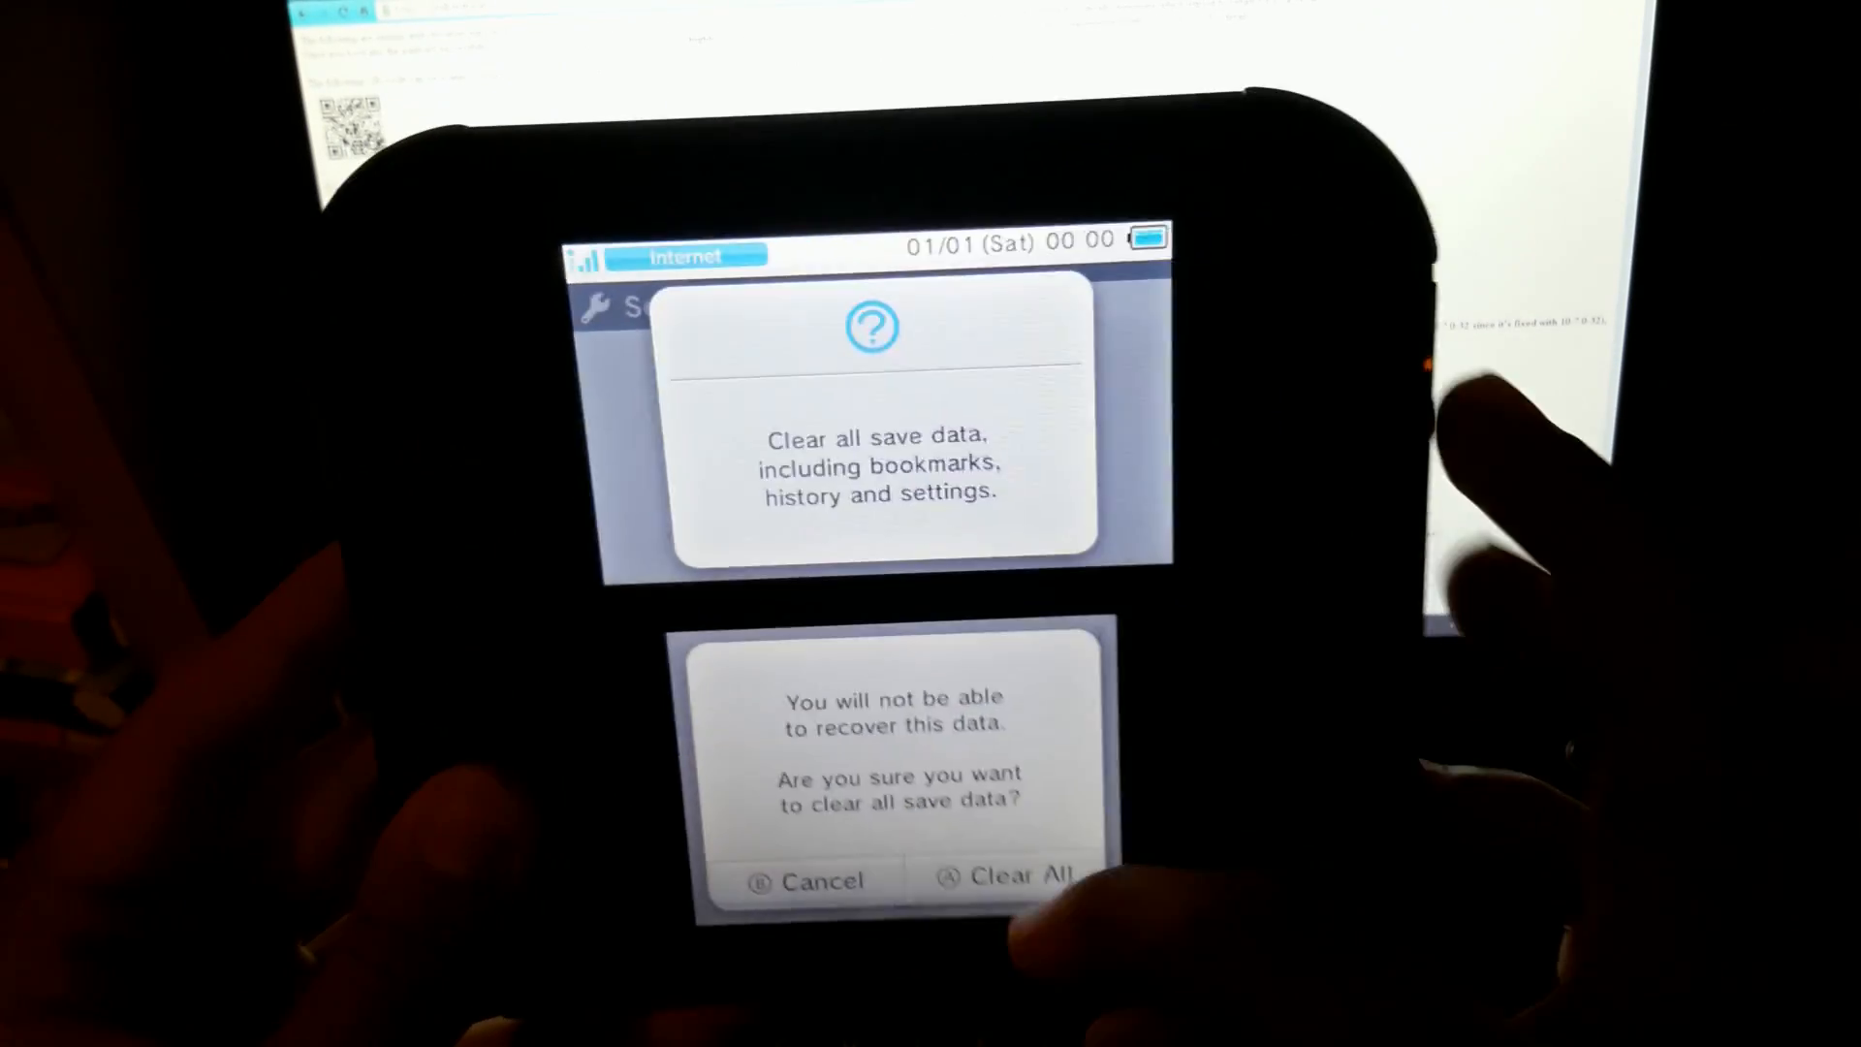
left_click(1008, 881)
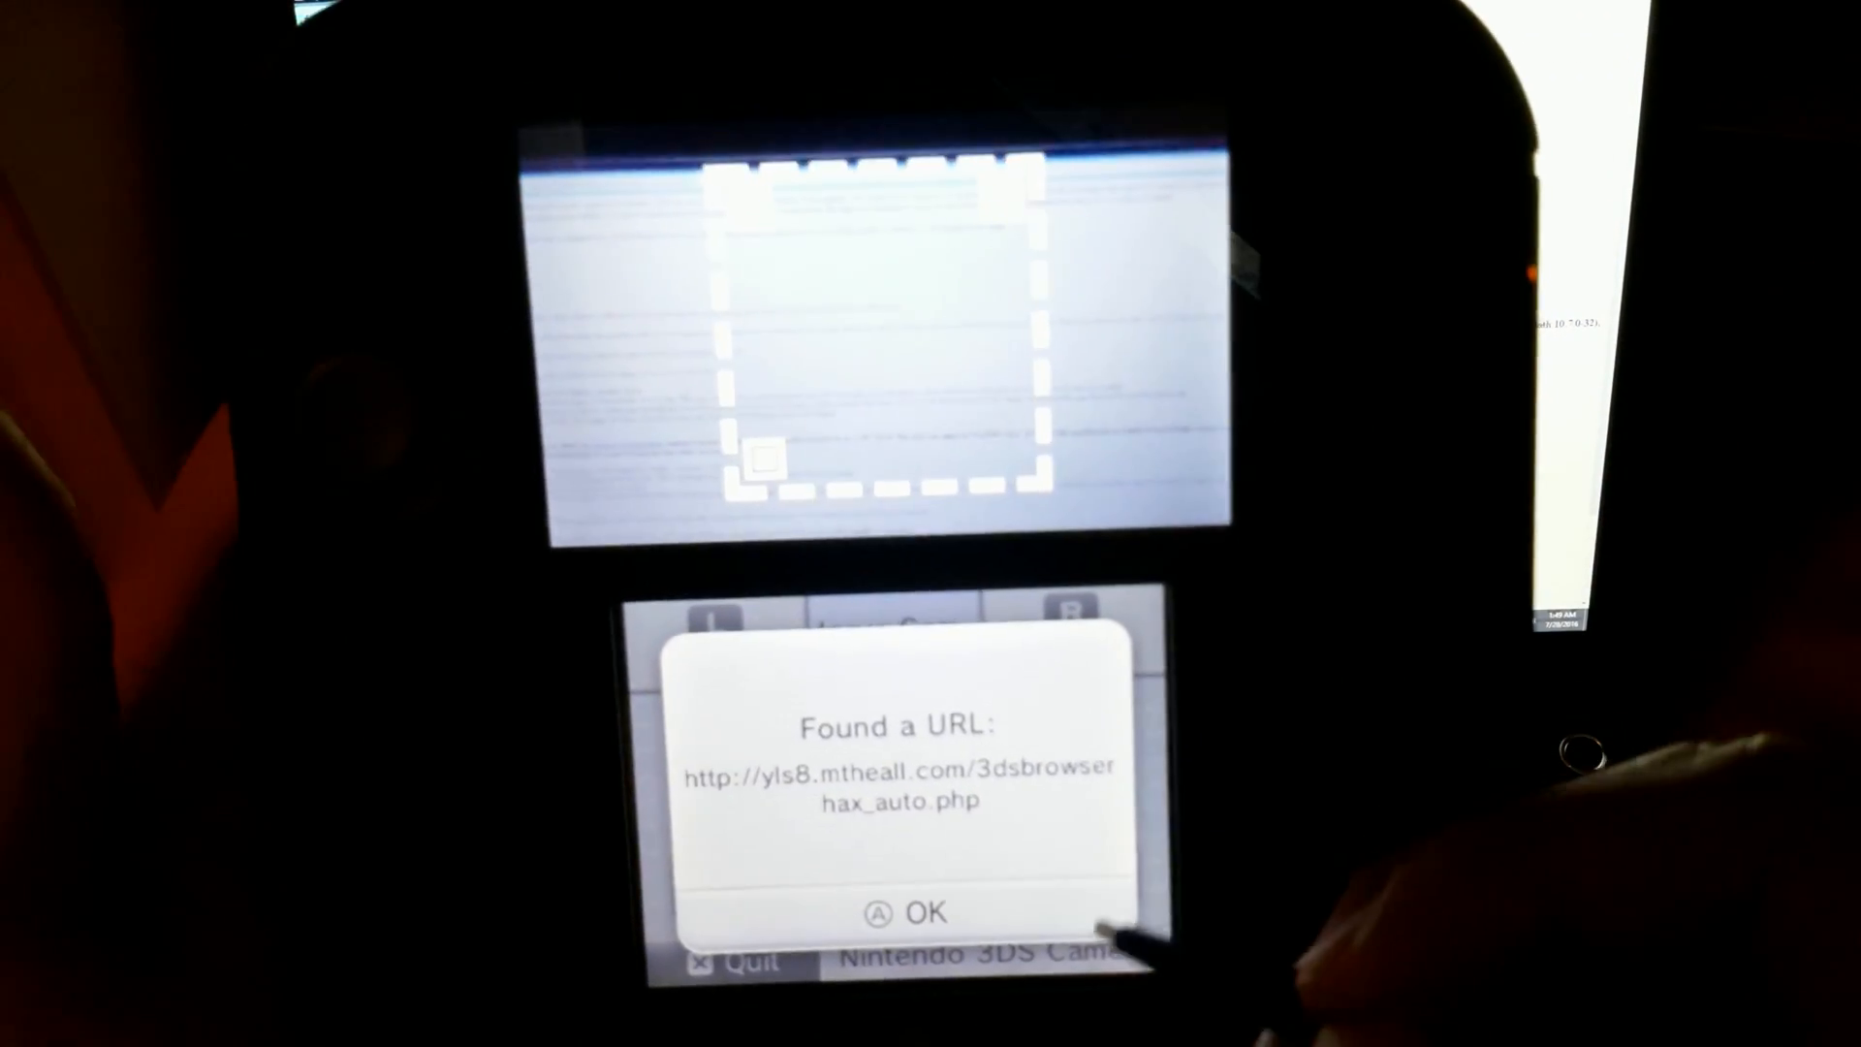
Accept the scanned browserhax URL, launch the browser, and pass its welcome and first-time setup screens.
left_click(911, 911)
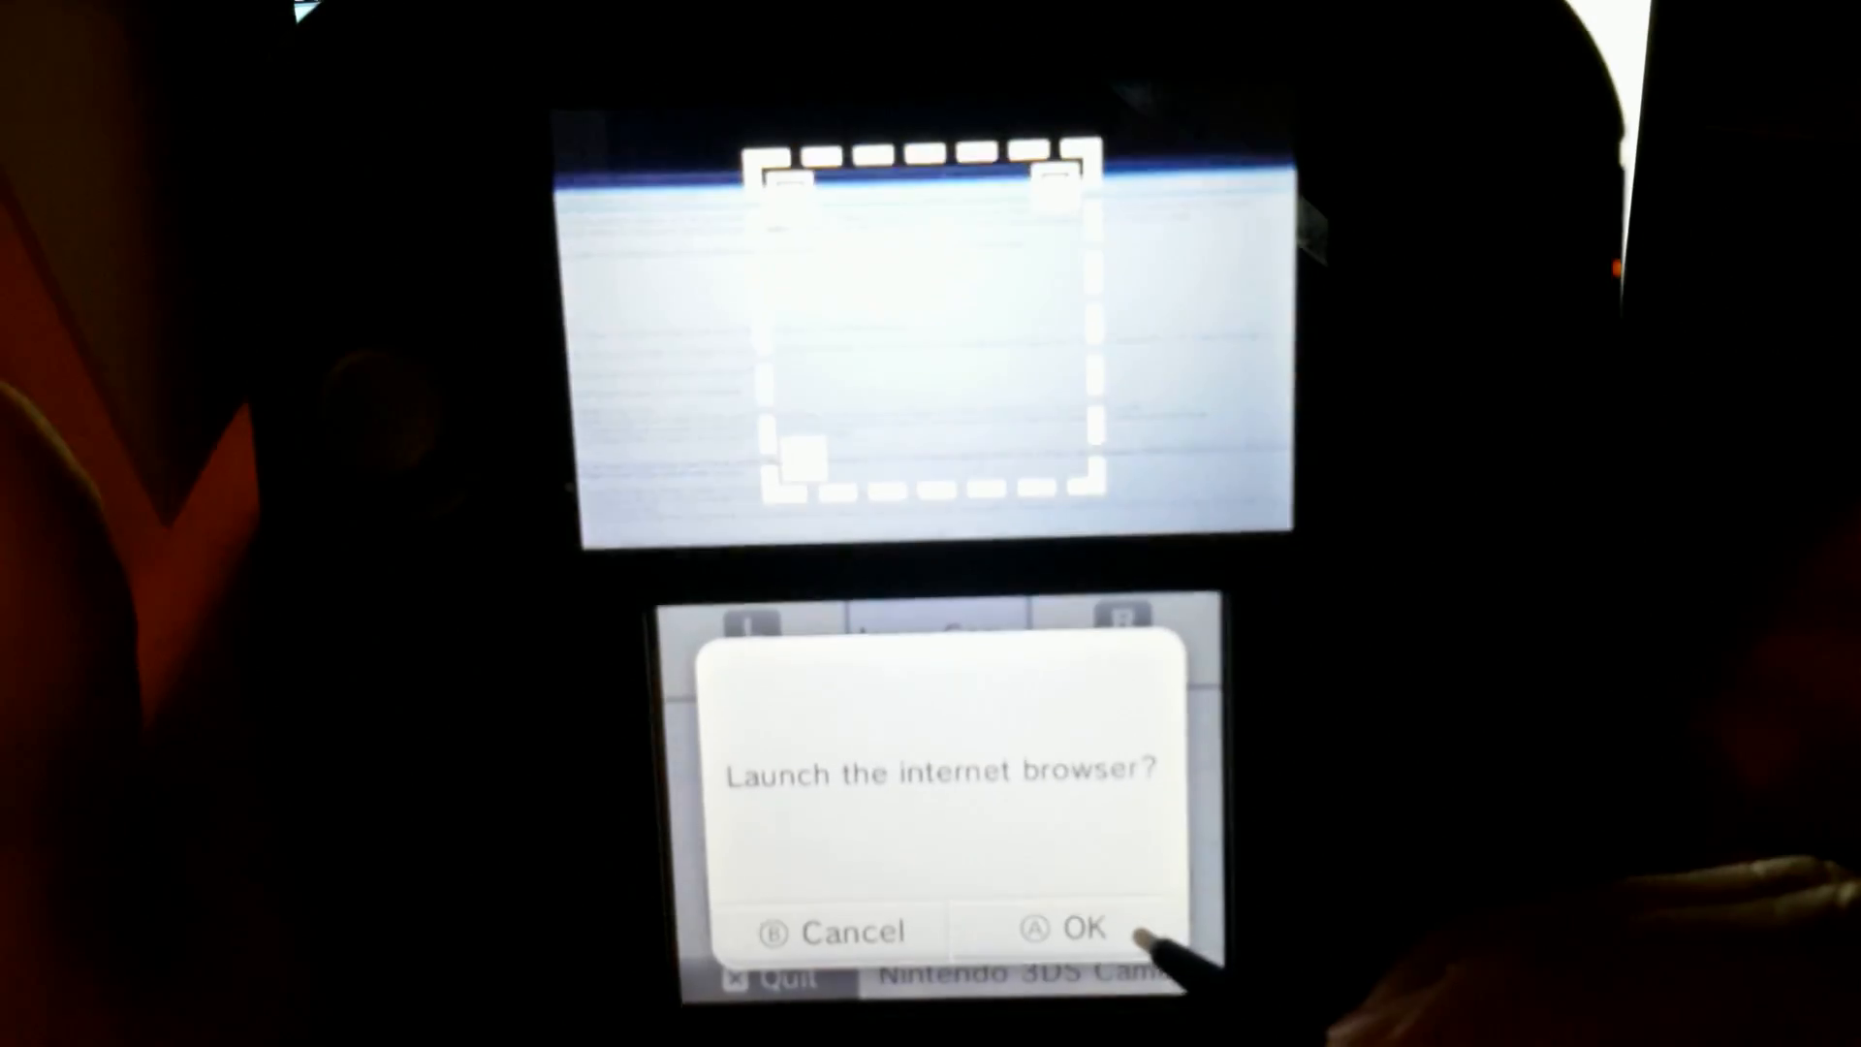
left_click(1065, 929)
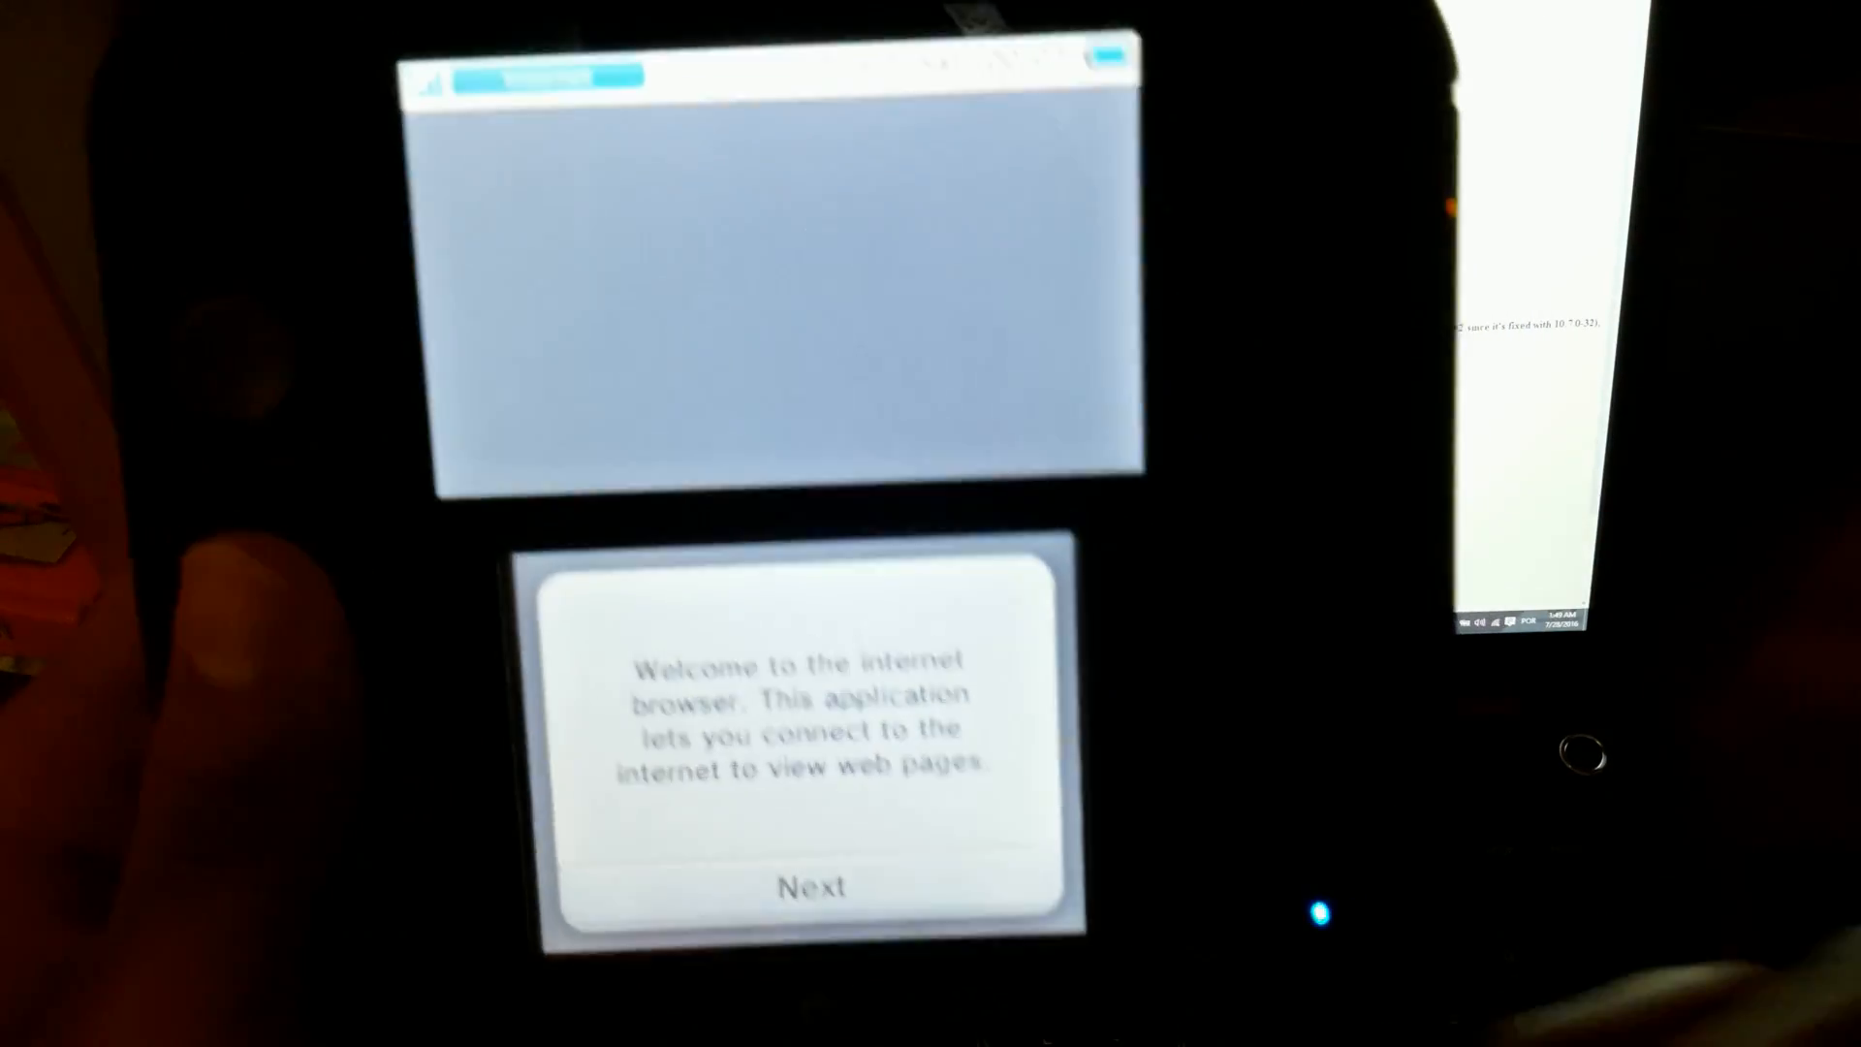
left_click(814, 886)
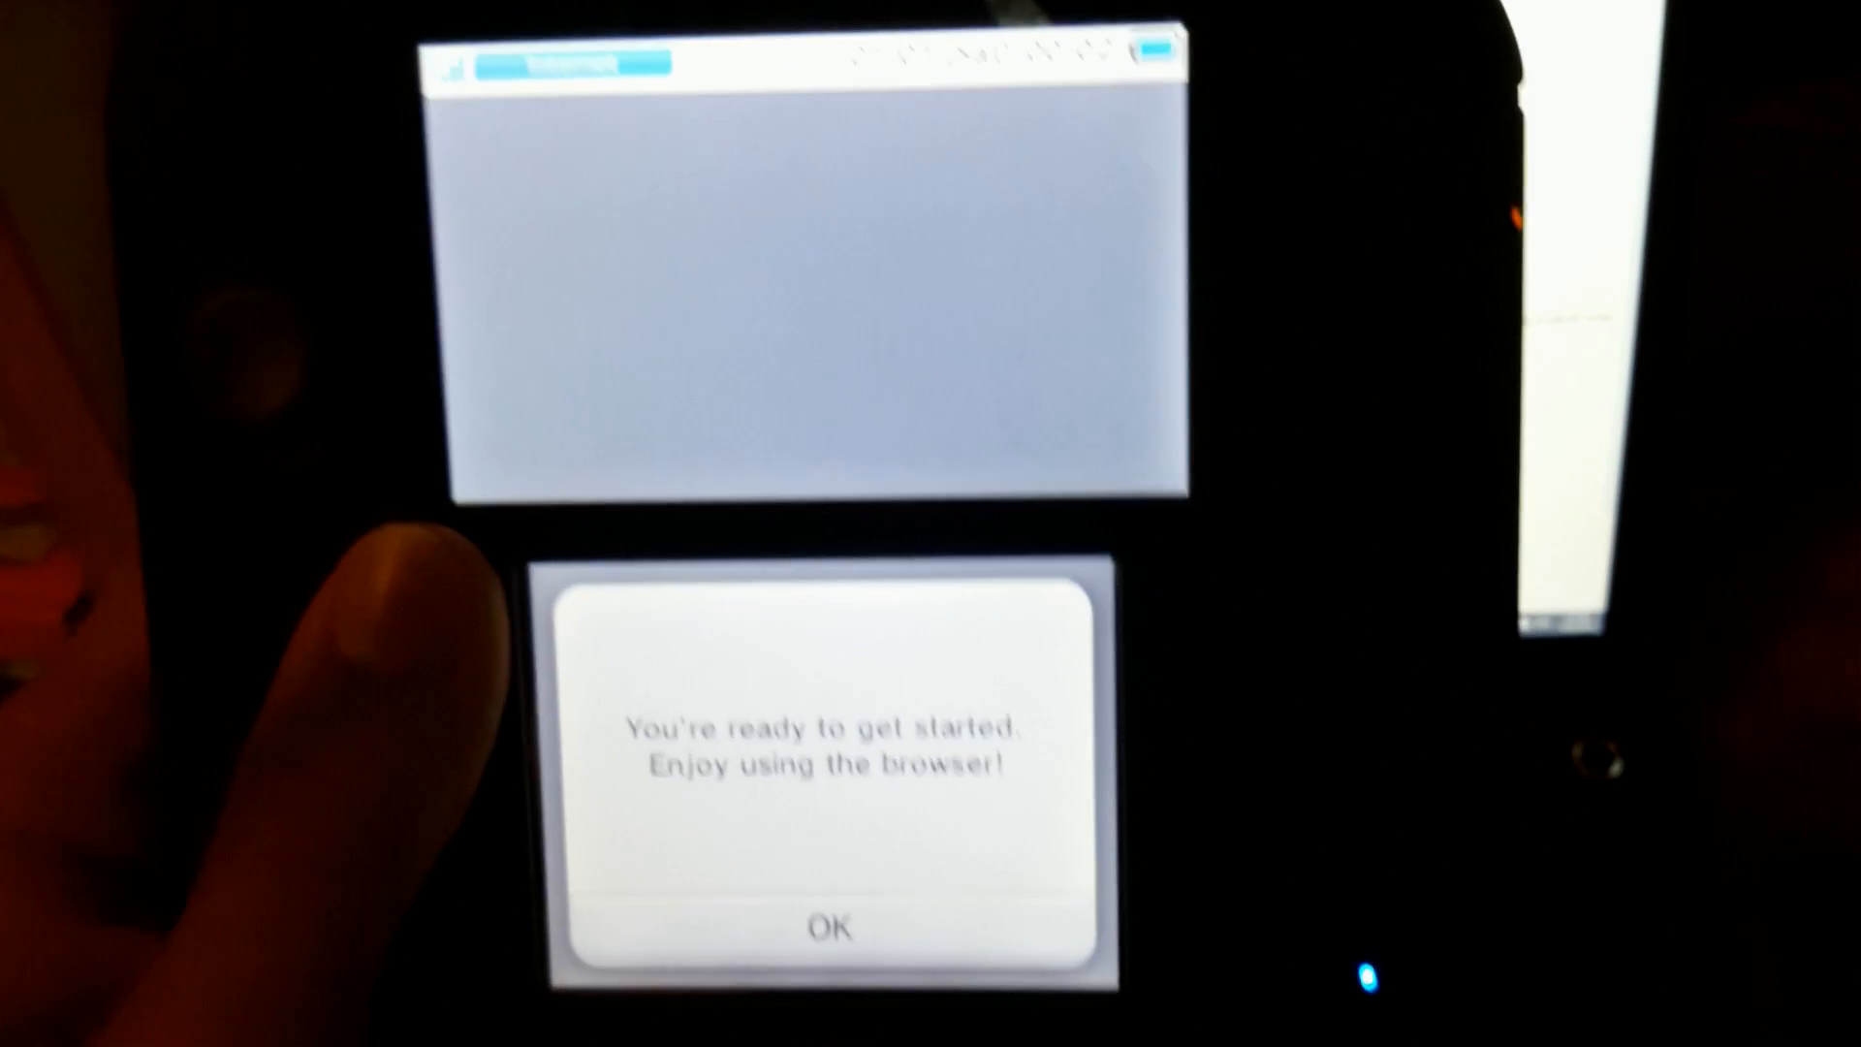
left_click(828, 929)
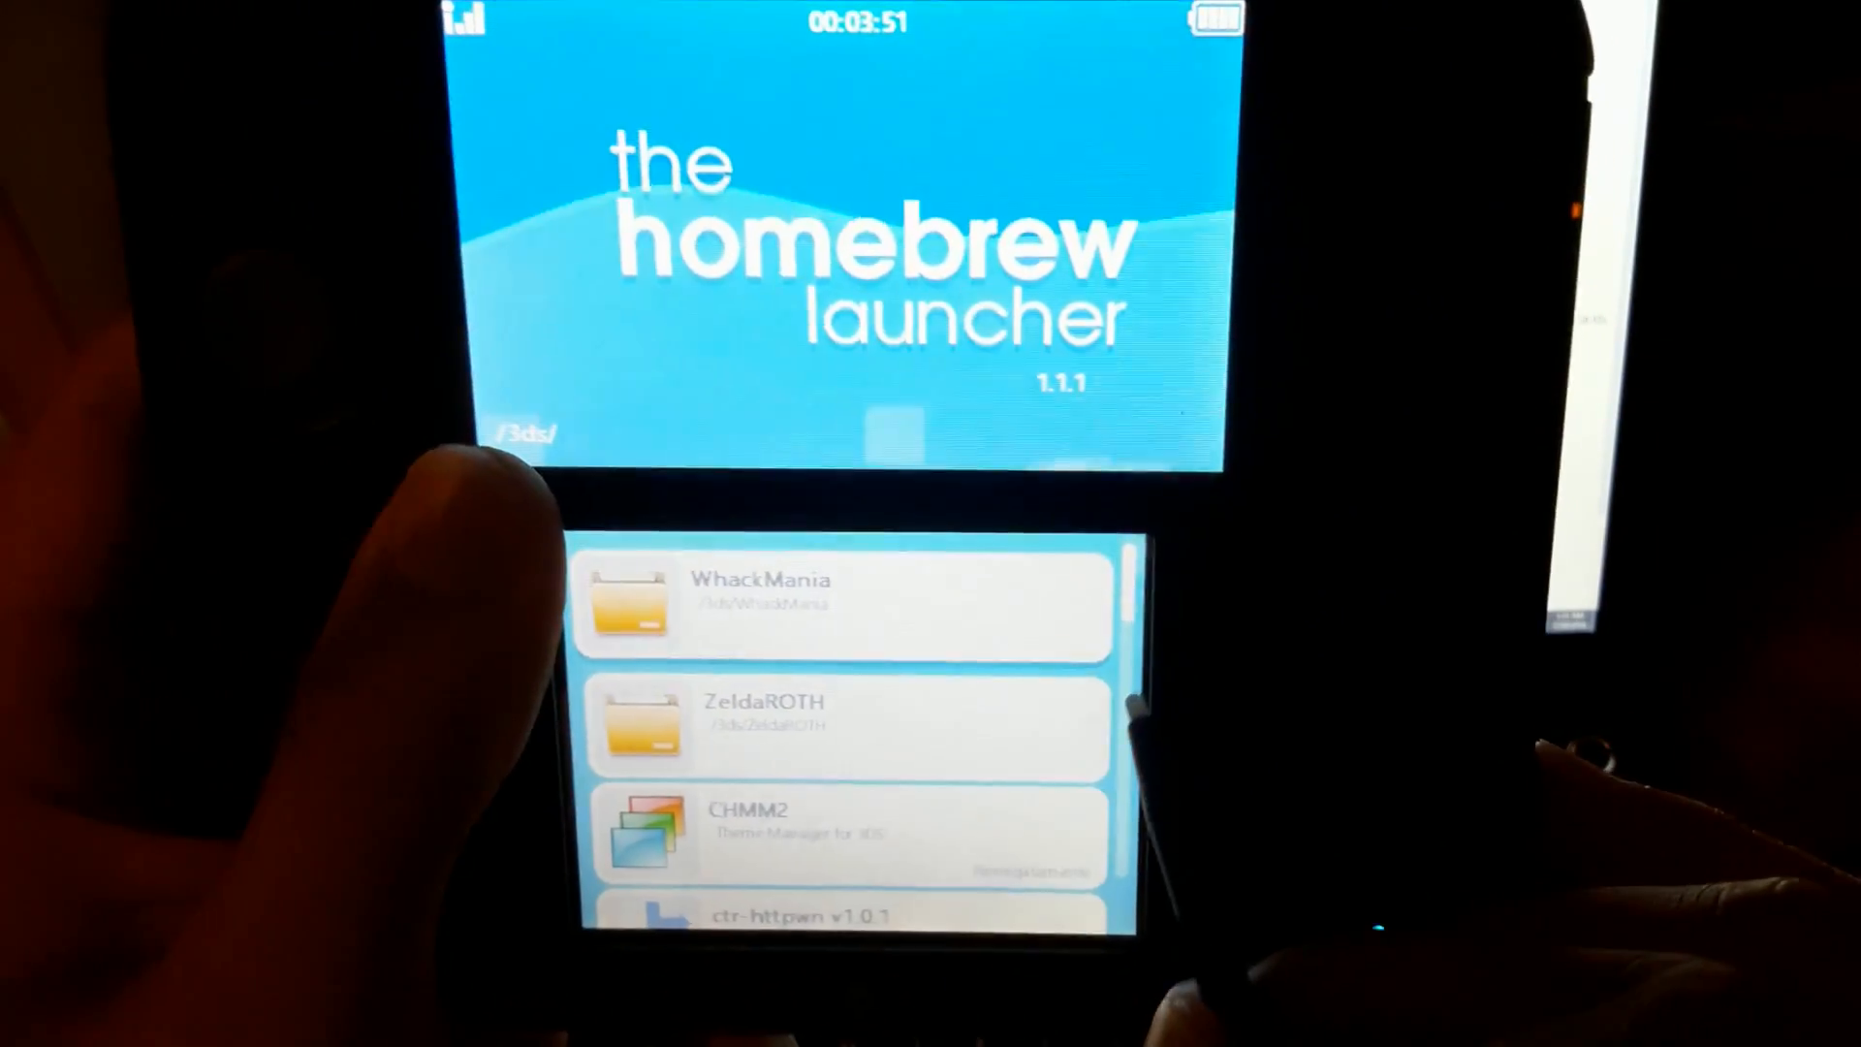
Launch menuhax_manager v3.0 from the homebrew list.
scroll("down", 3)
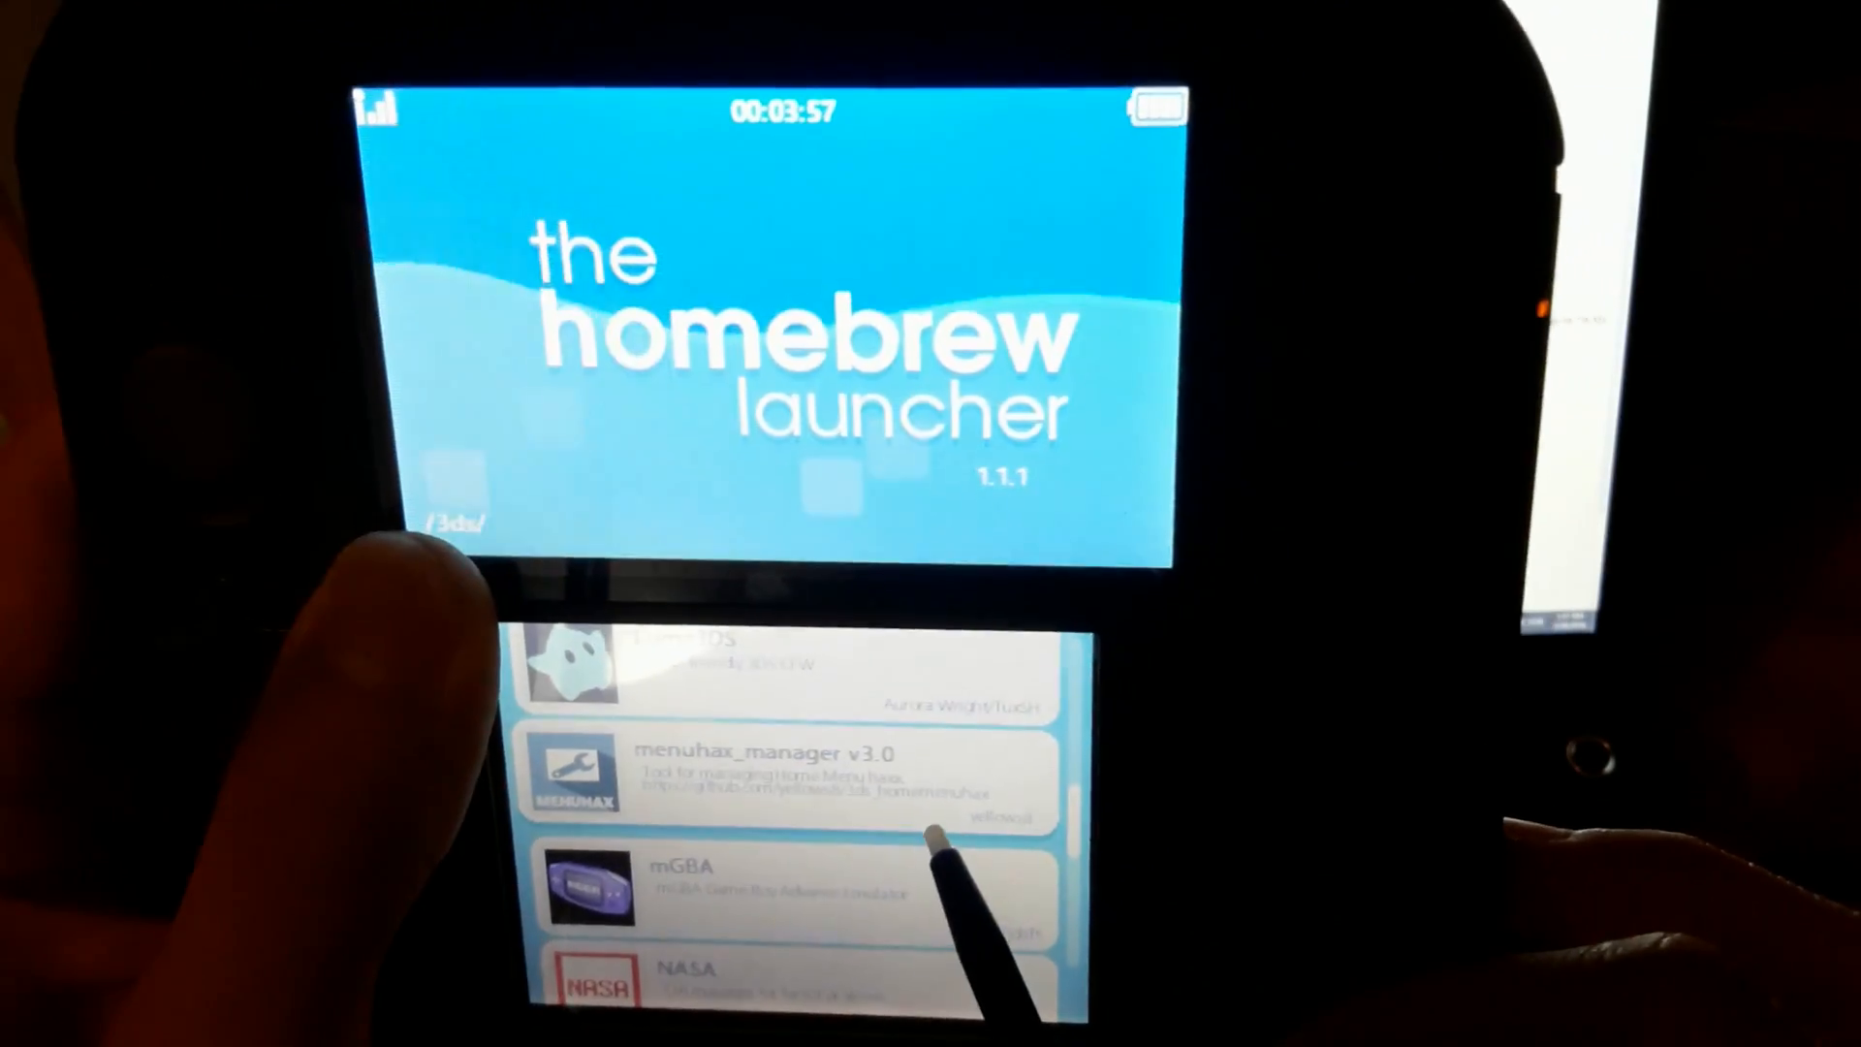
left_click(783, 772)
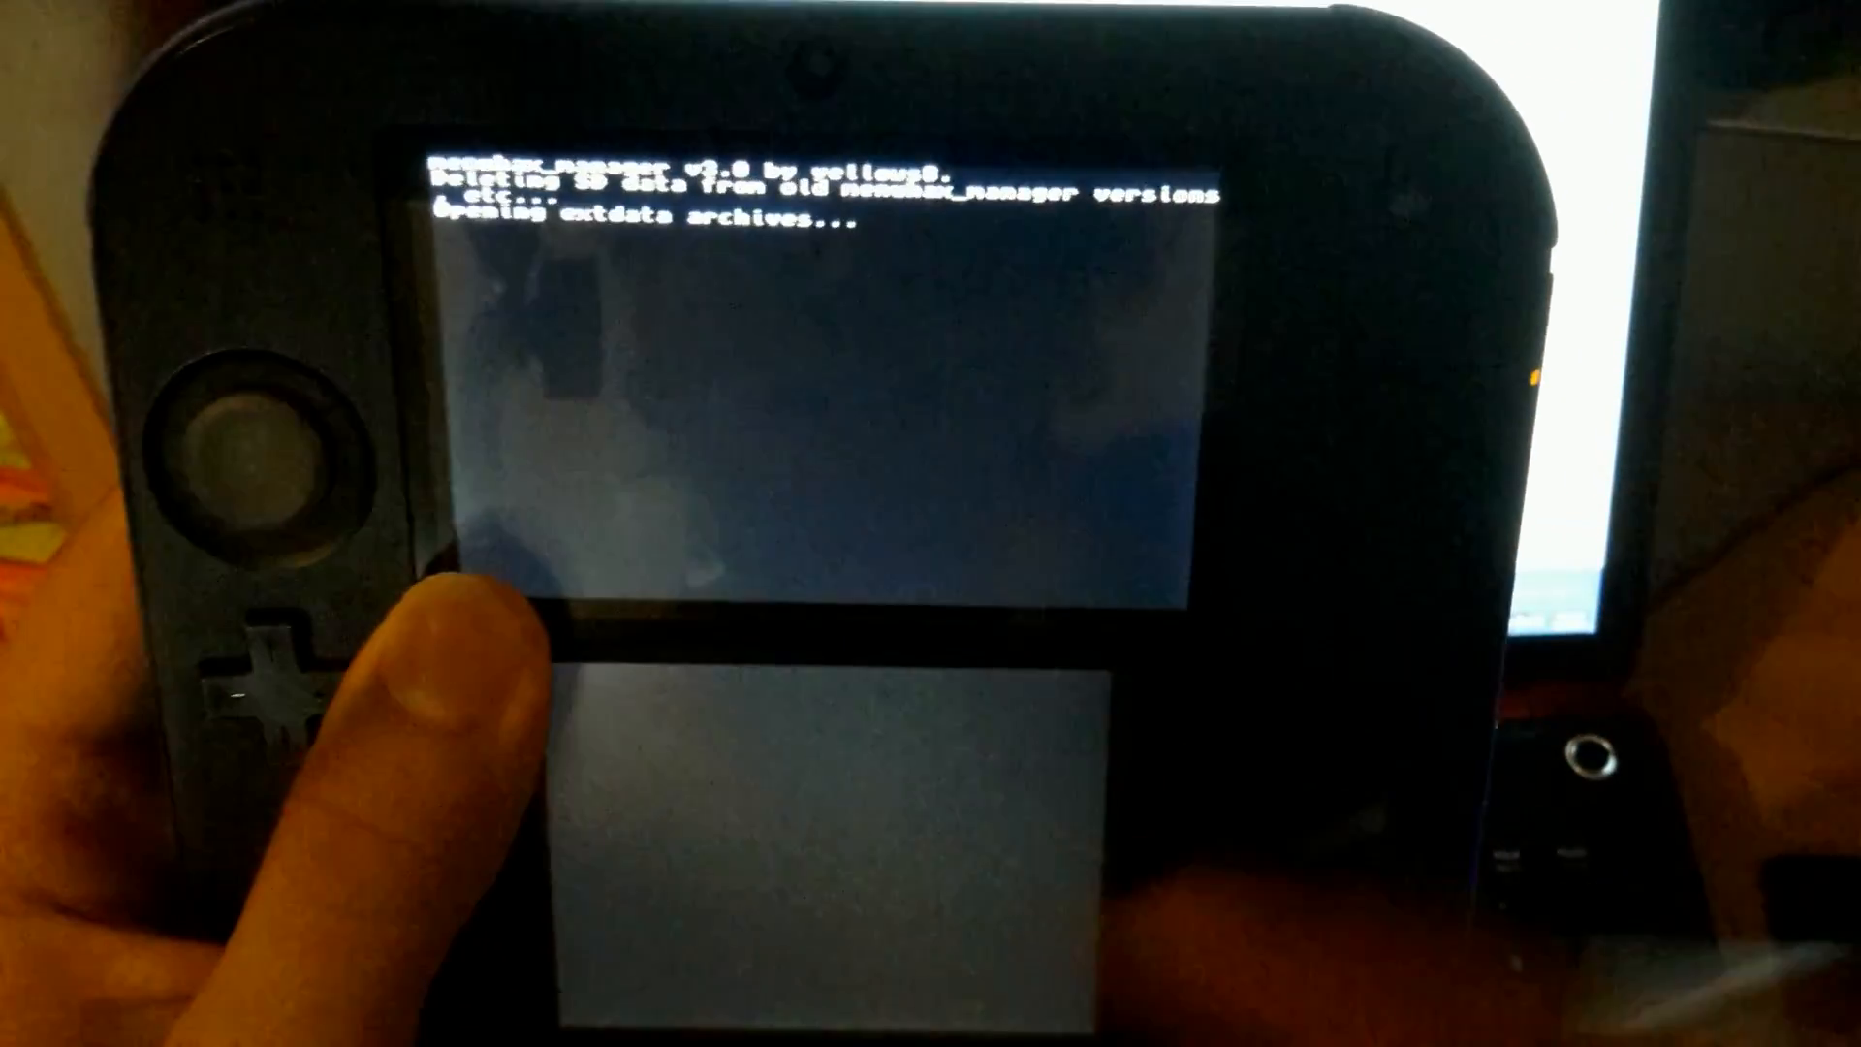